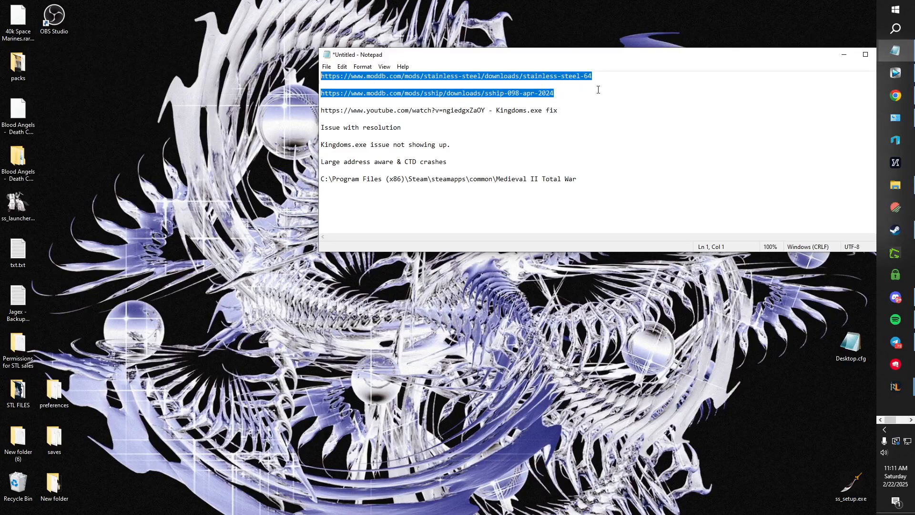
- Highlight the Stainless Steel and SSHIP download links in the notes to review them
left_click(553, 92)
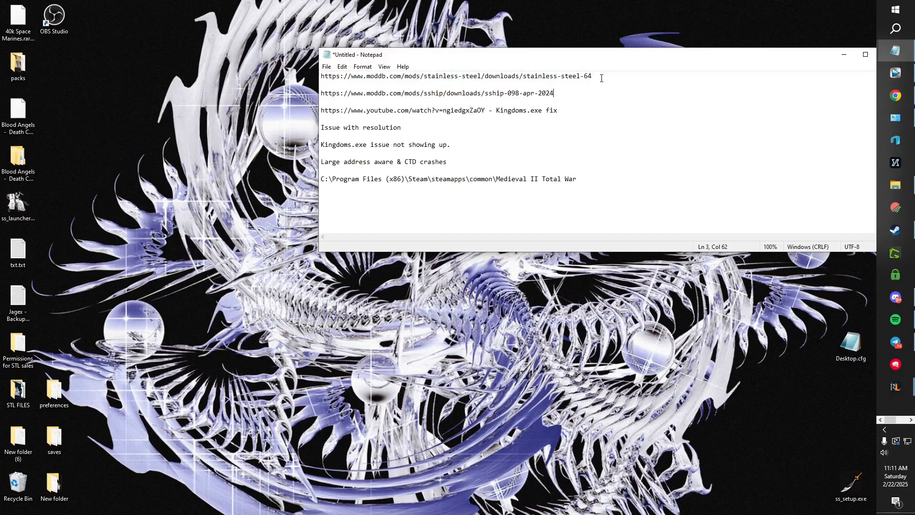
double_click(587, 76)
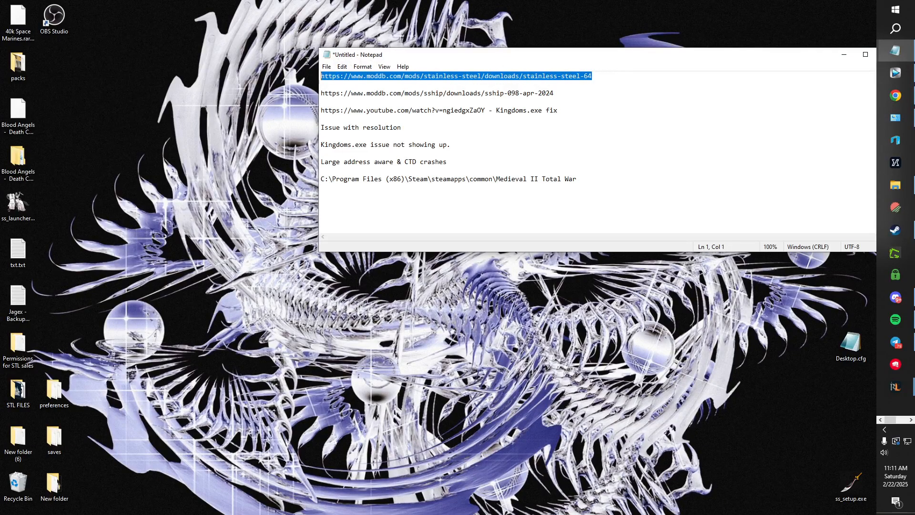
mouse_move(582, 102)
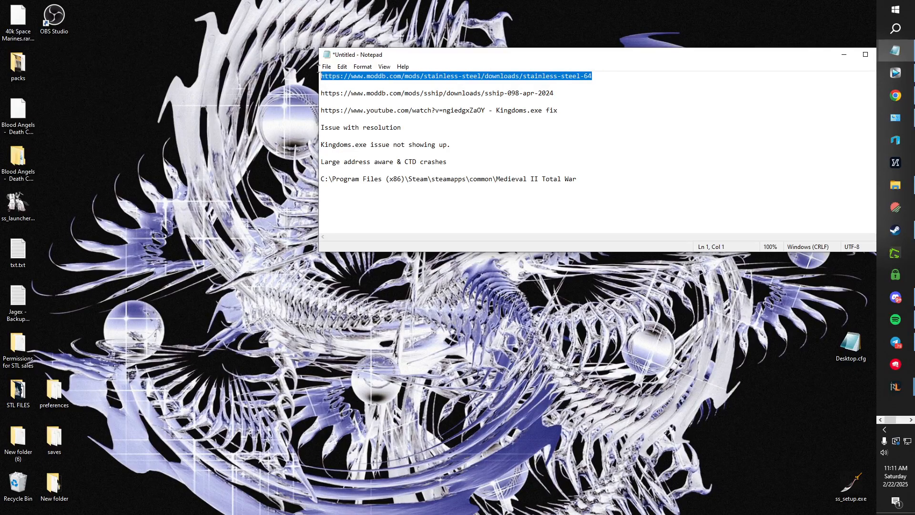
mouse_move(584, 93)
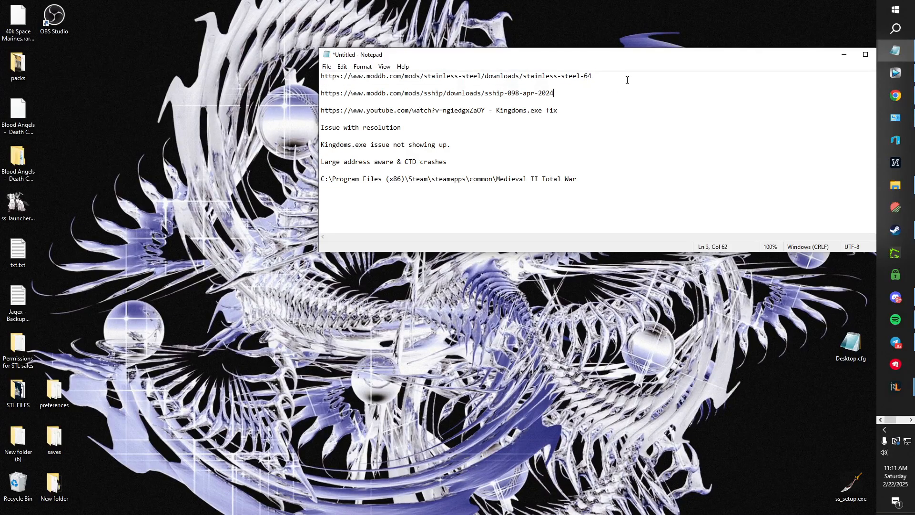
triple_click(456, 77)
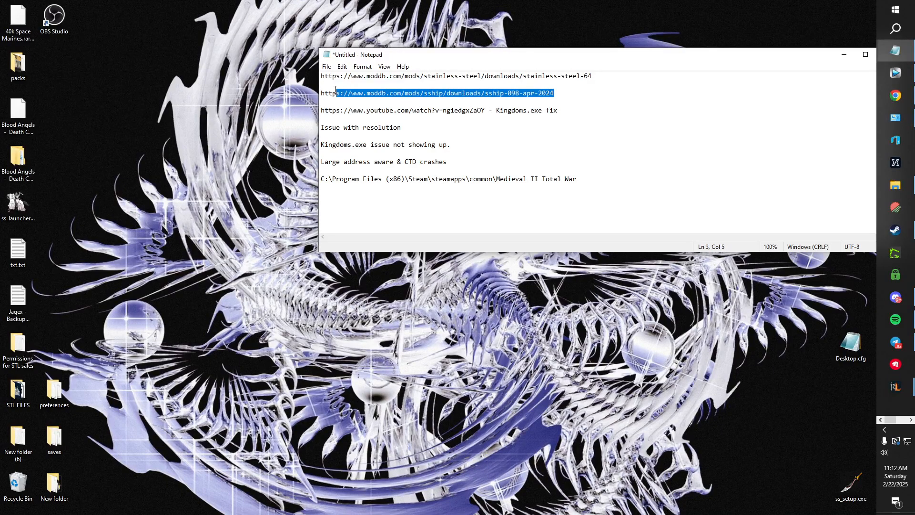
left_click(581, 93)
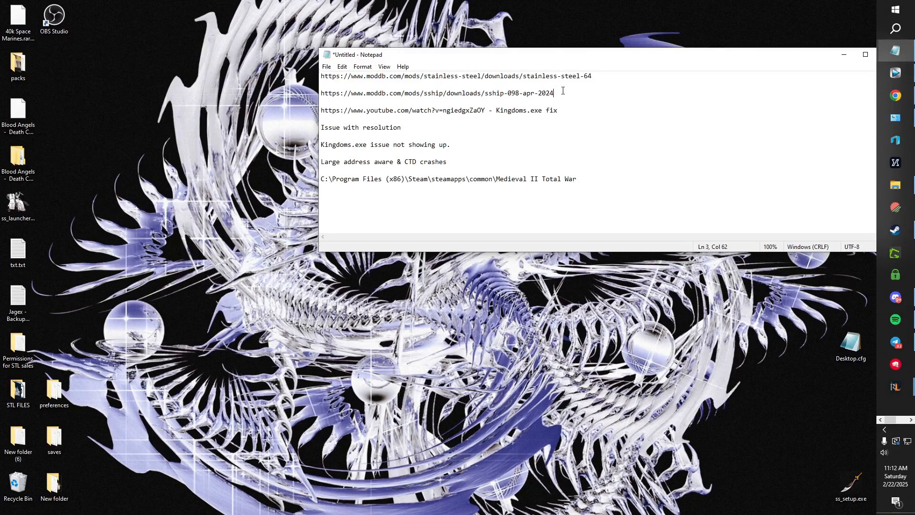
triple_click(437, 92)
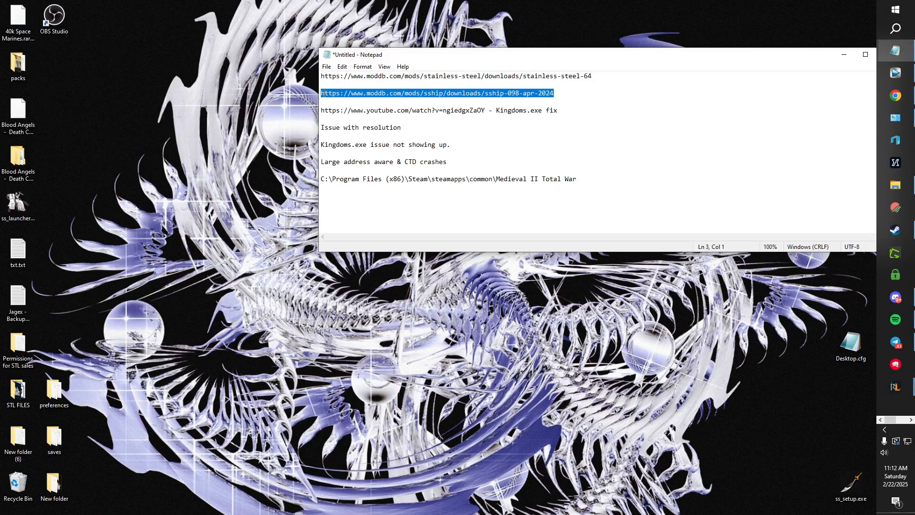
left_click(553, 93)
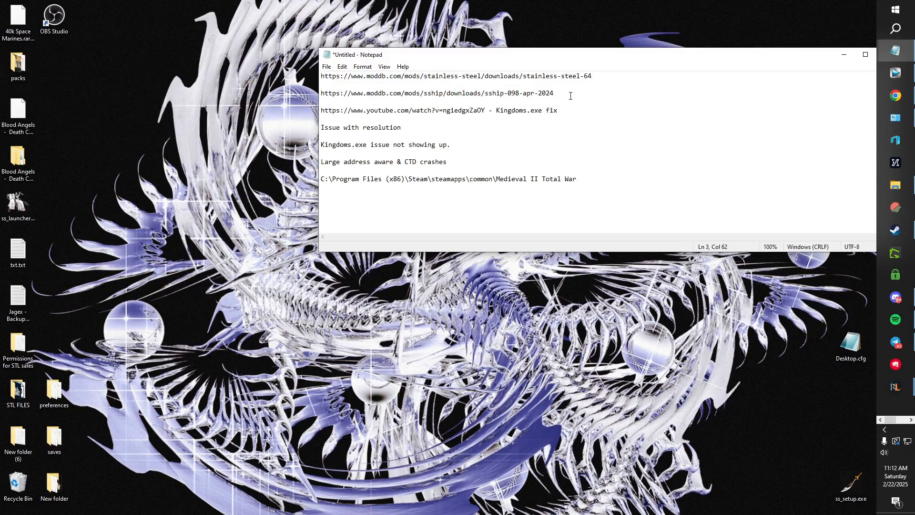
mouse_move(583, 104)
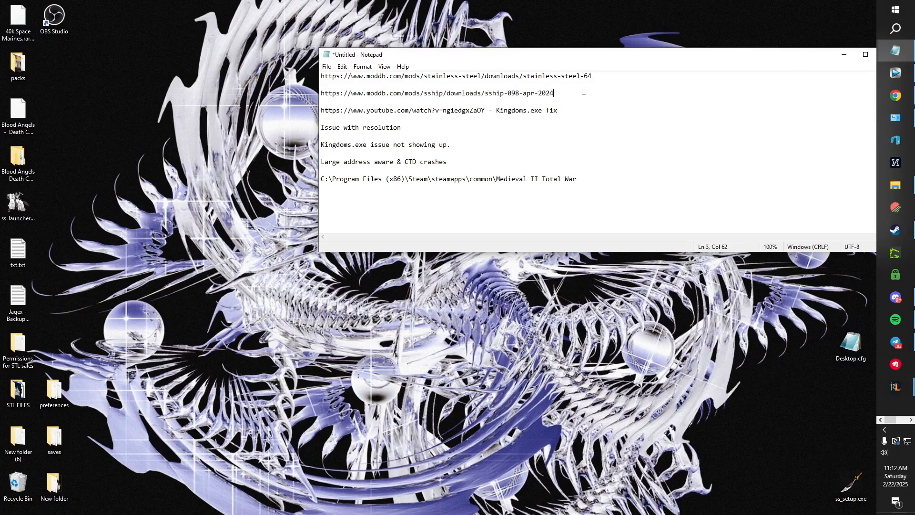
mouse_move(560, 87)
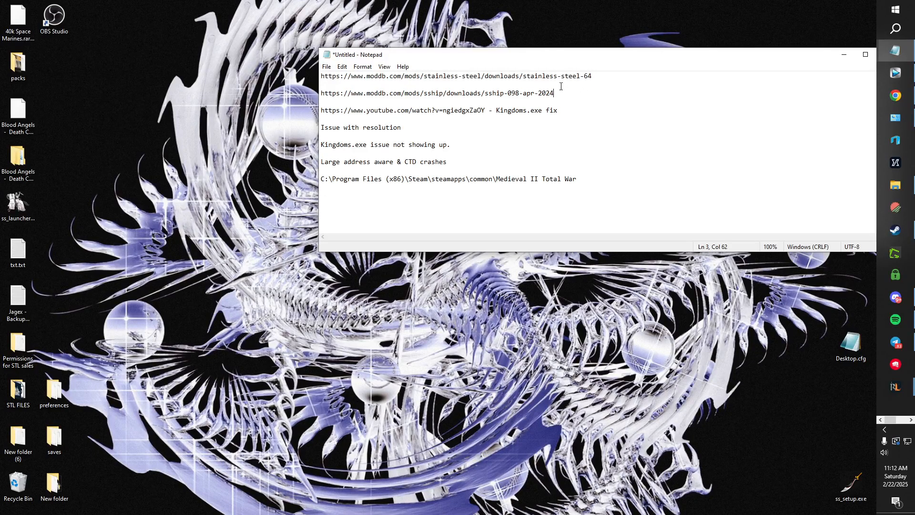
mouse_move(563, 111)
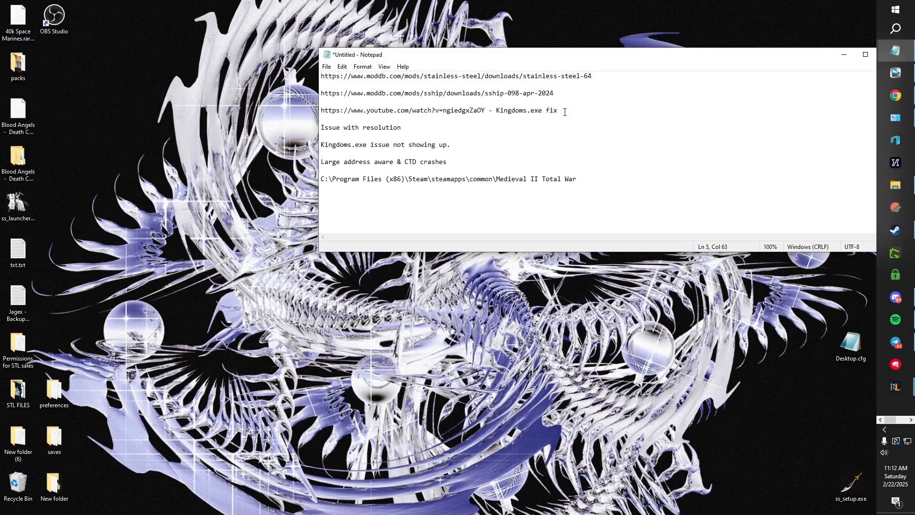
mouse_move(618, 97)
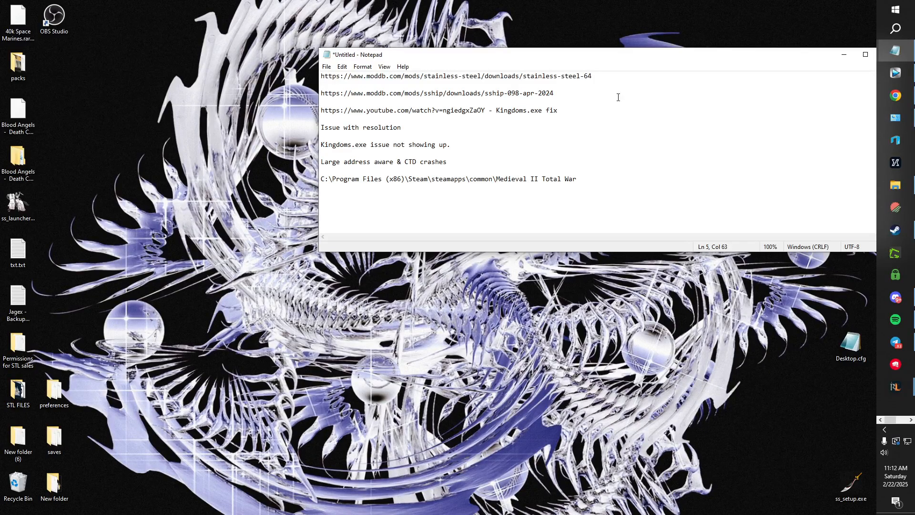
- Highlight the resolution issue and Large Address Aware / CTD crash notes to review them
left_click(557, 110)
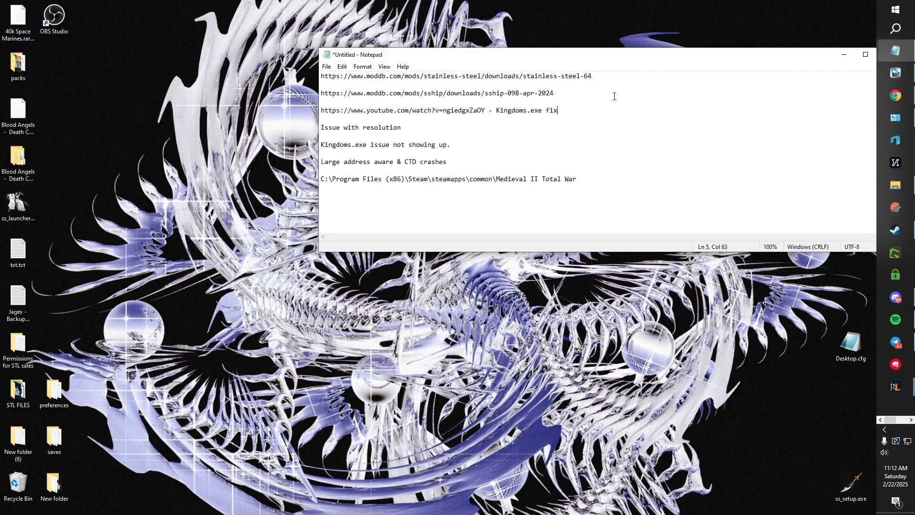
triple_click(437, 110)
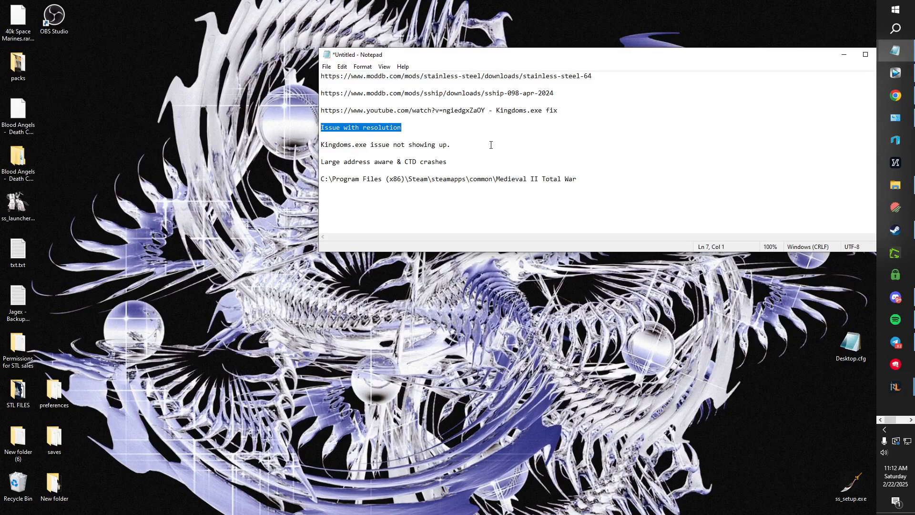
left_click(315, 153)
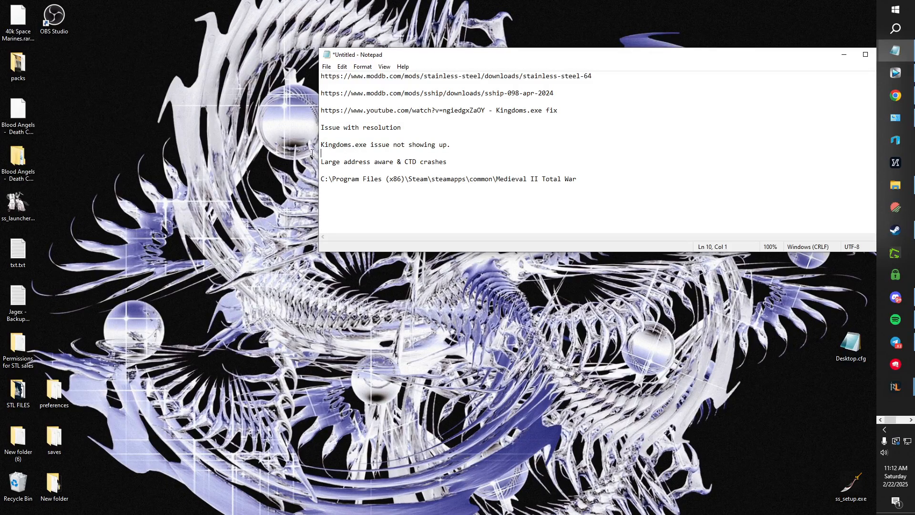
left_click(576, 100)
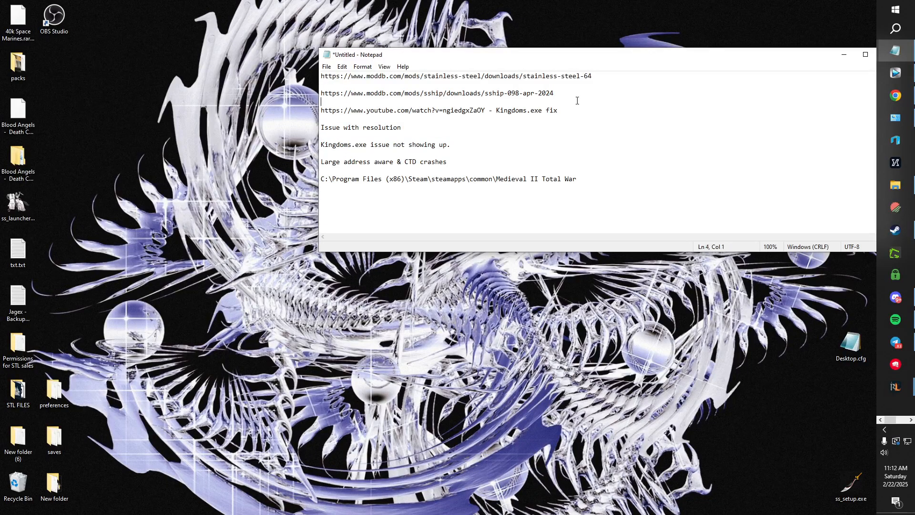
triple_click(383, 162)
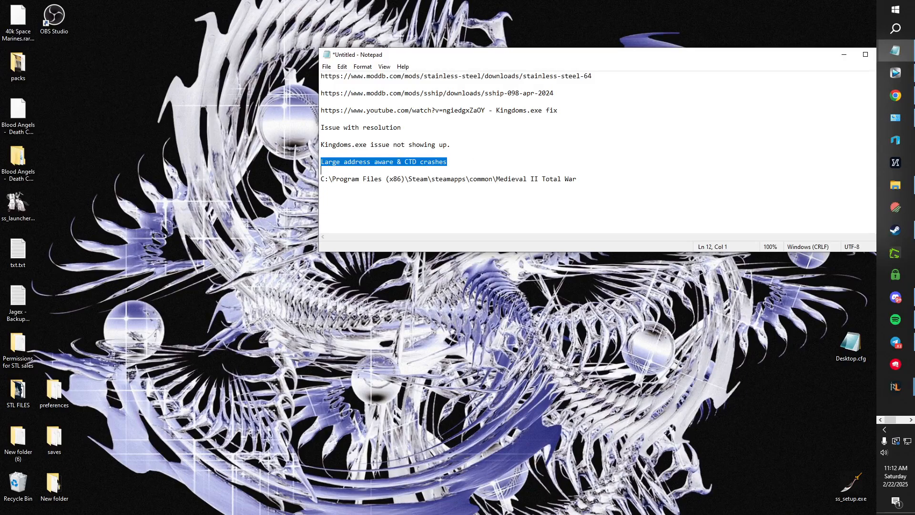
left_click(544, 152)
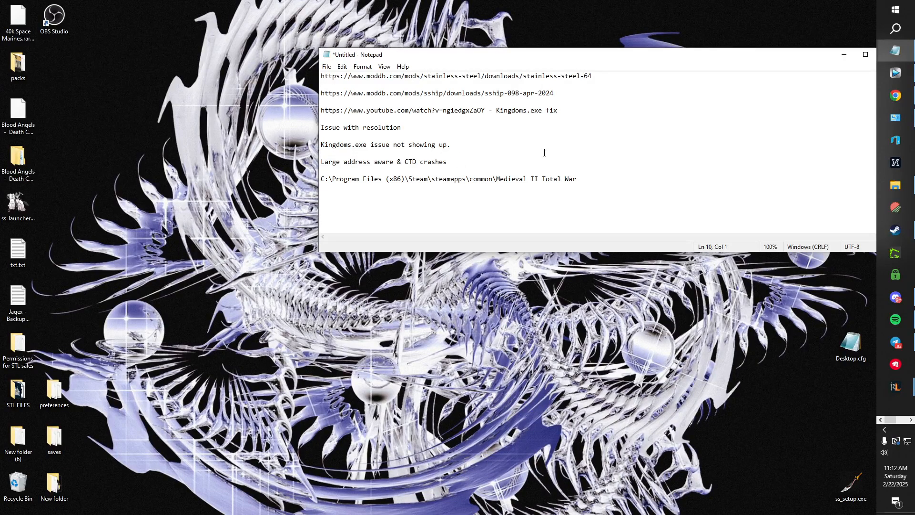
left_click(320, 153)
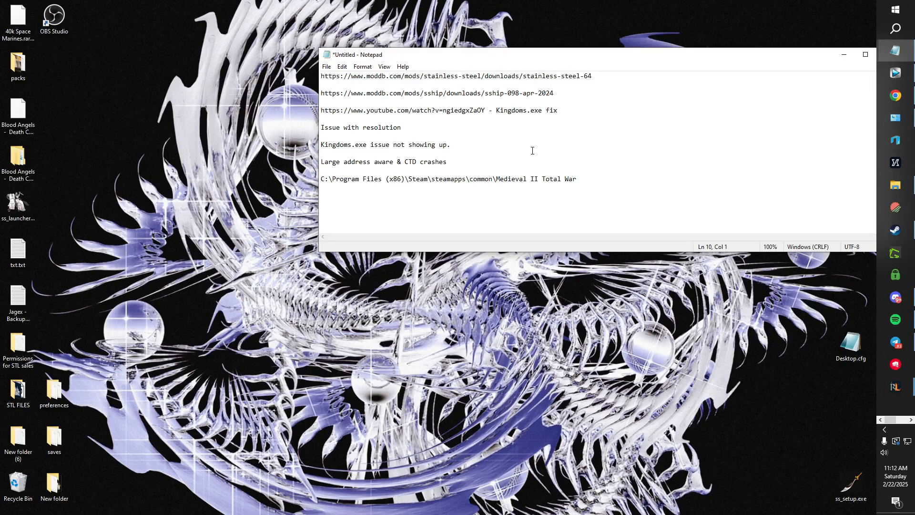
mouse_move(565, 120)
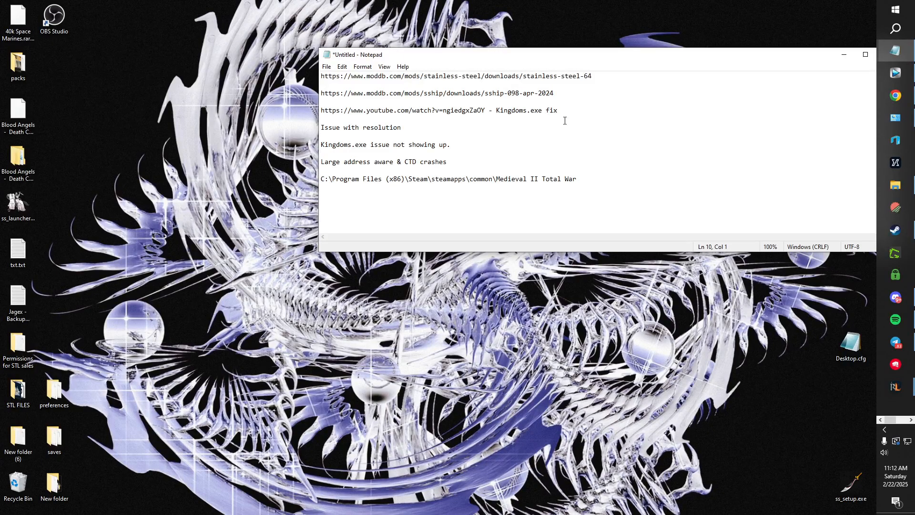
mouse_move(895, 186)
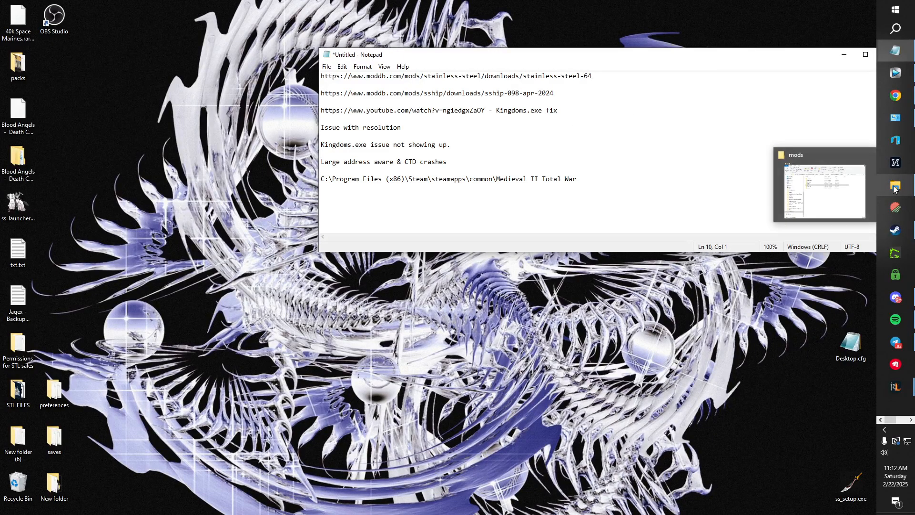
- Browse from Program Files (x86) into the Medieval II Total War install folder, keeping the notes in front
left_click(824, 190)
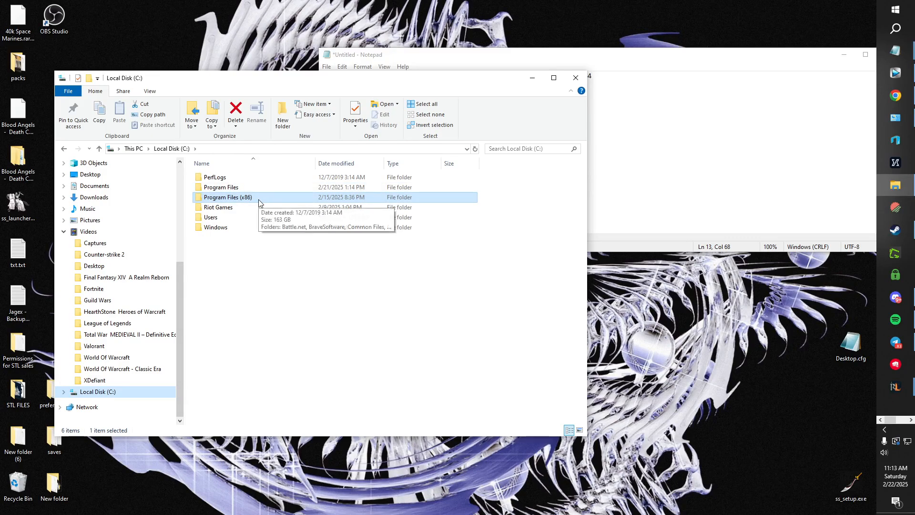
double_click(228, 197)
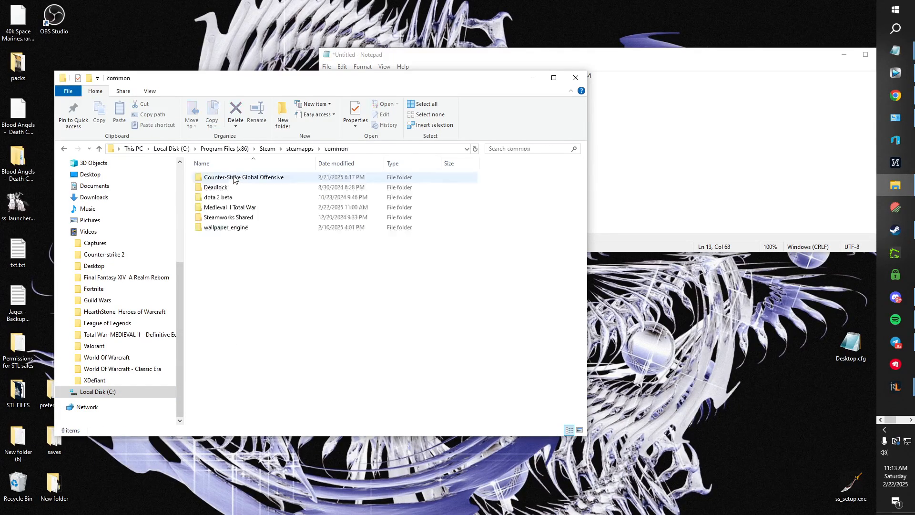
double_click(230, 207)
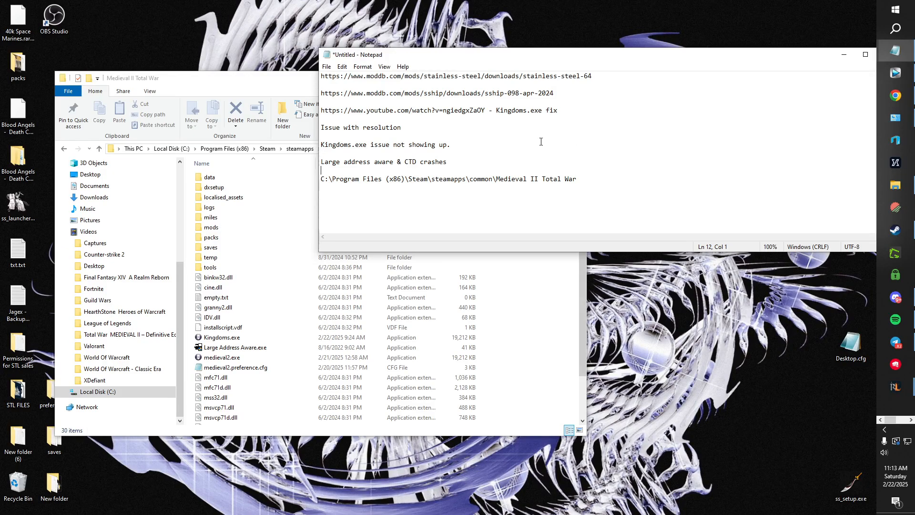
left_click(401, 126)
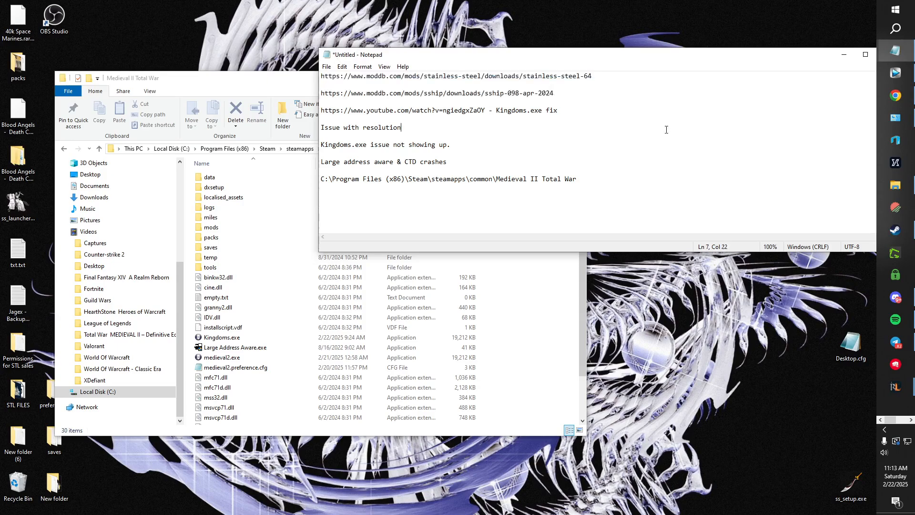
left_click_drag(553, 92, 320, 77)
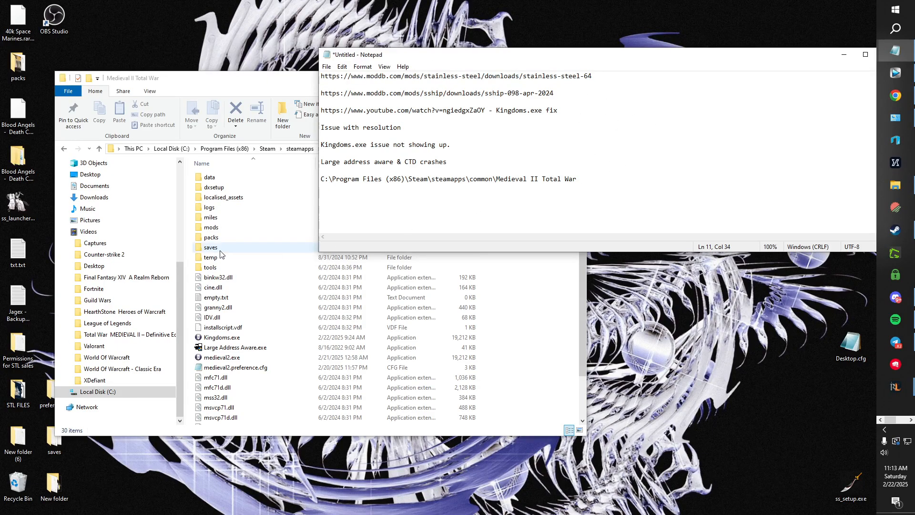
double_click(211, 227)
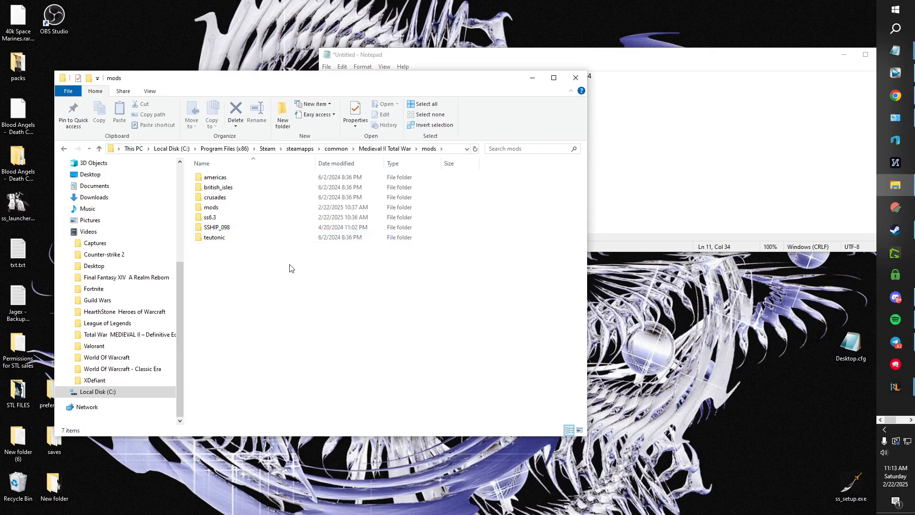
left_click(214, 177)
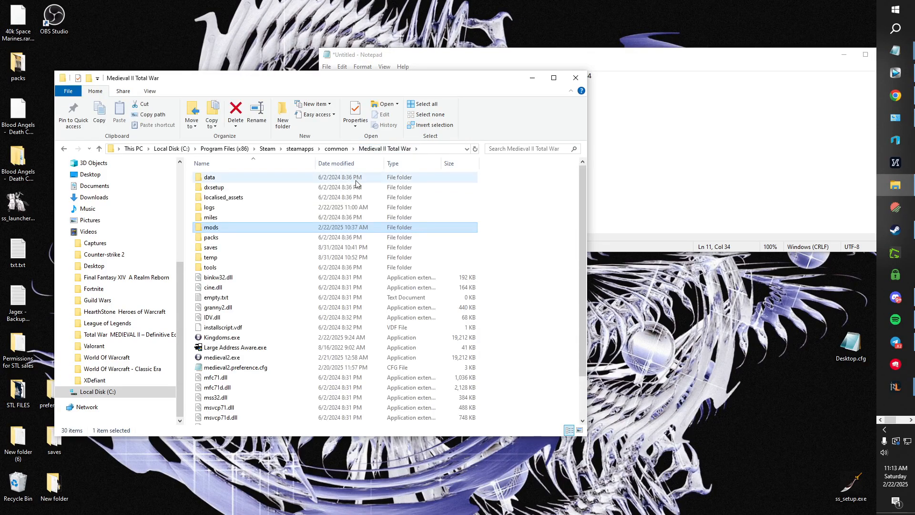
double_click(212, 227)
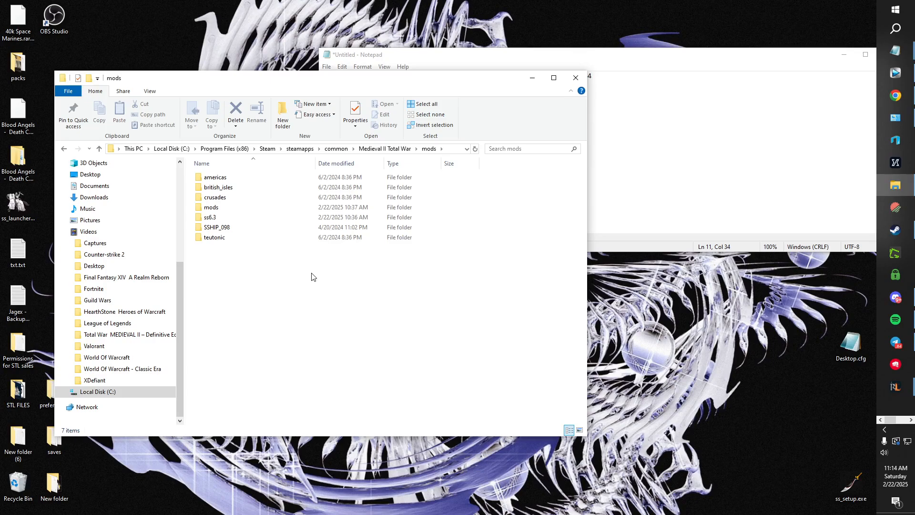
mouse_move(73, 149)
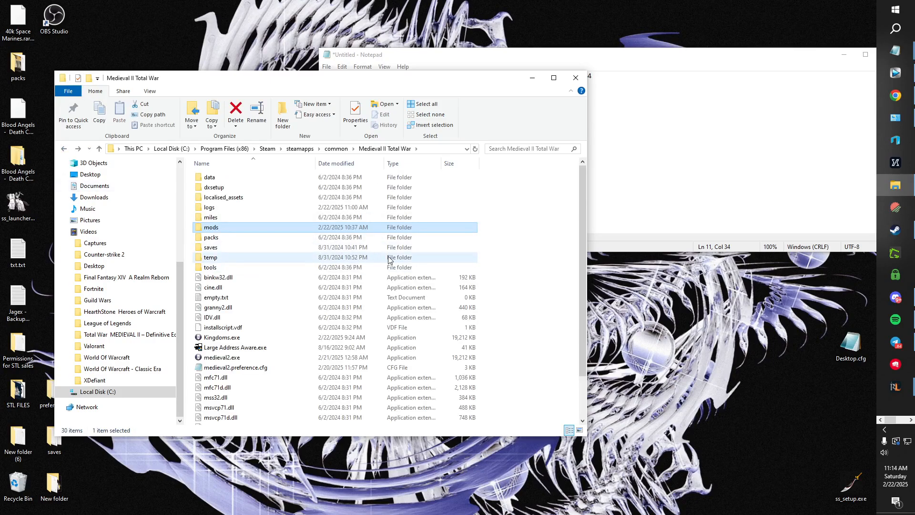
mouse_move(741, 47)
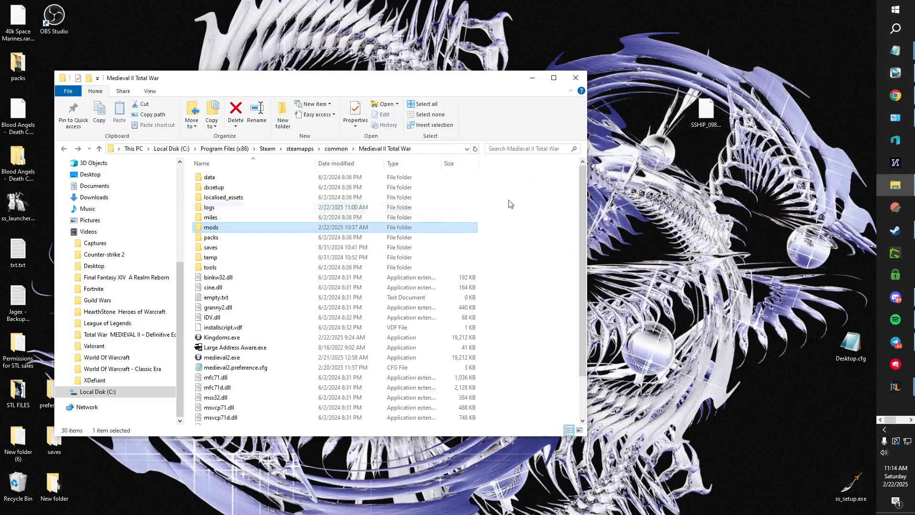
mouse_move(431, 277)
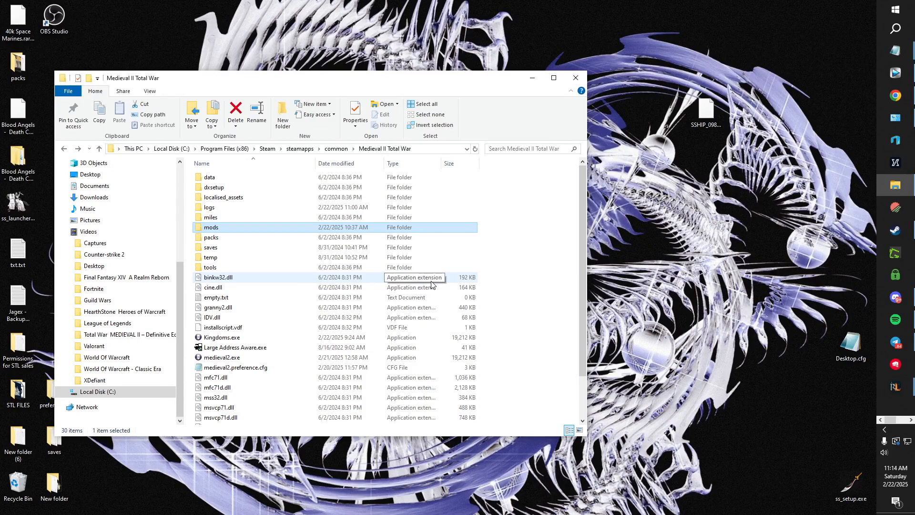
double_click(211, 227)
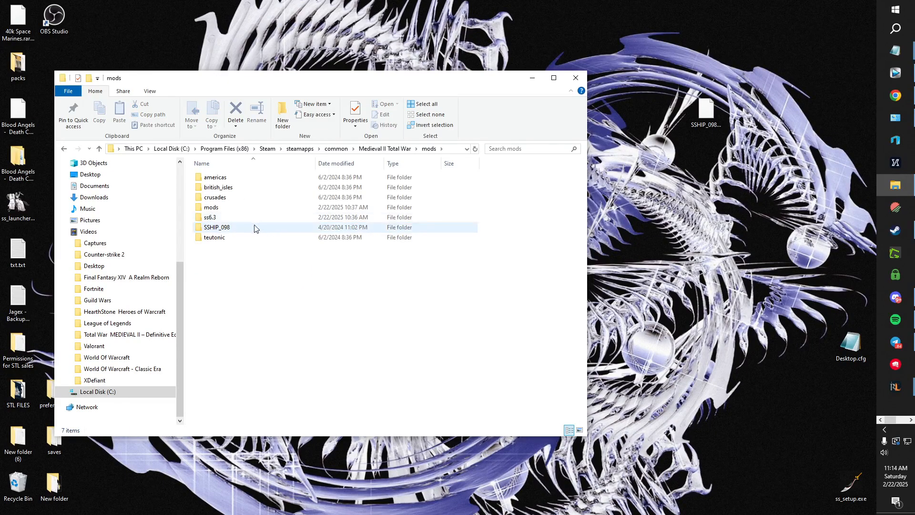
double_click(209, 218)
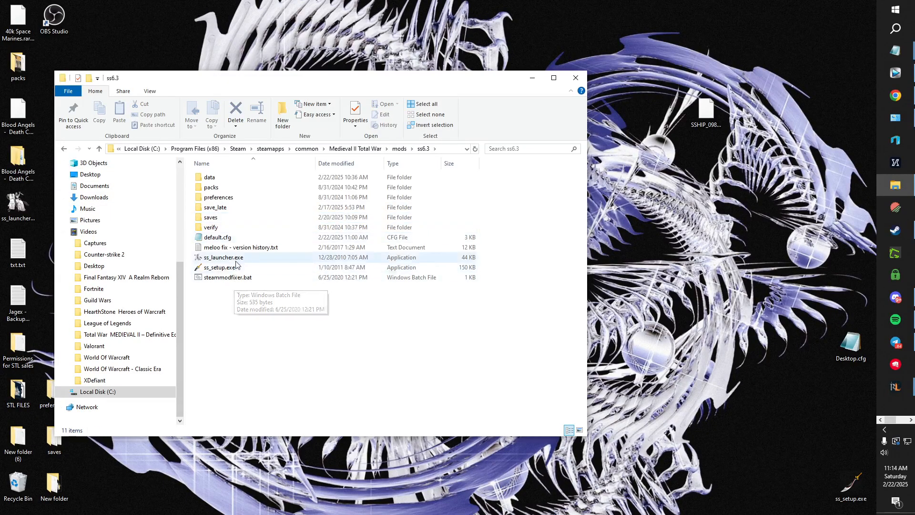
left_click(222, 257)
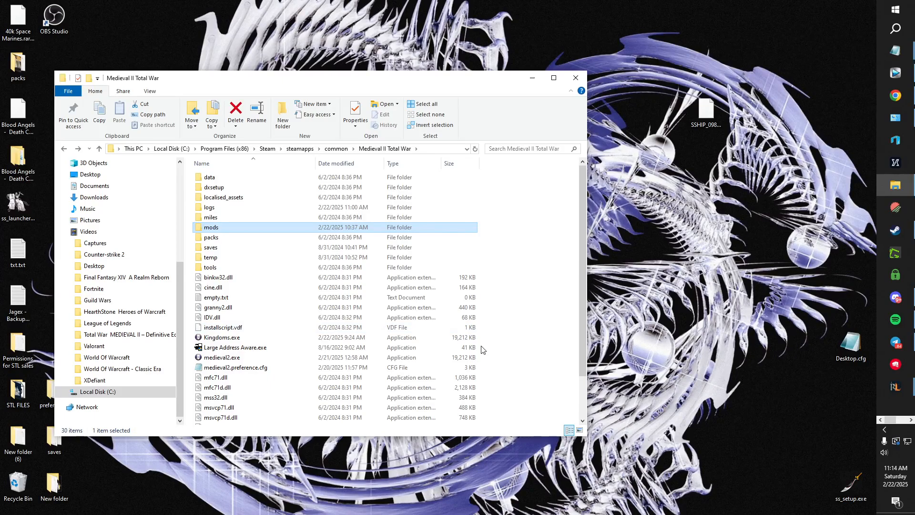
left_click(222, 337)
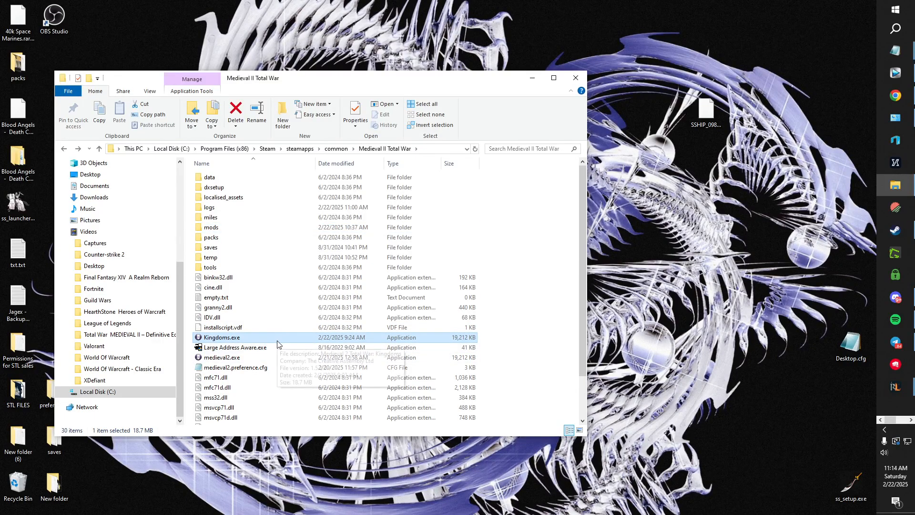
mouse_move(503, 341)
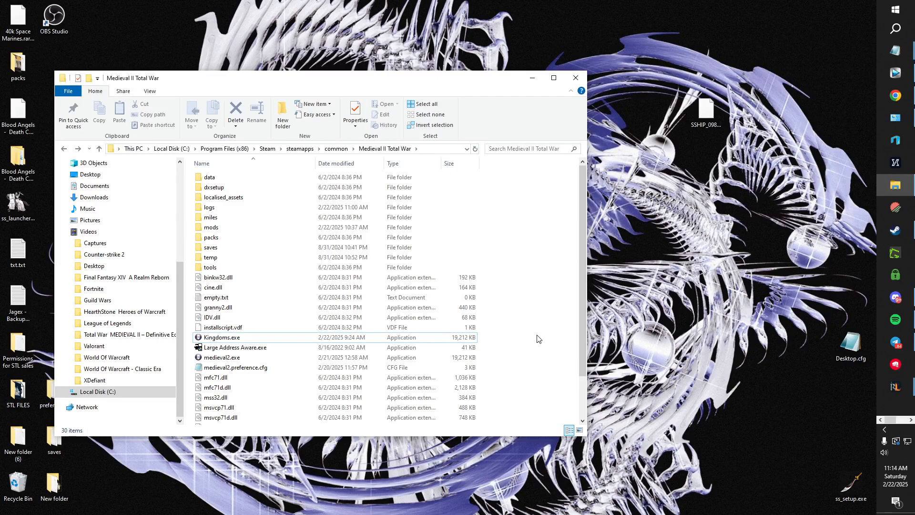
right_click(240, 363)
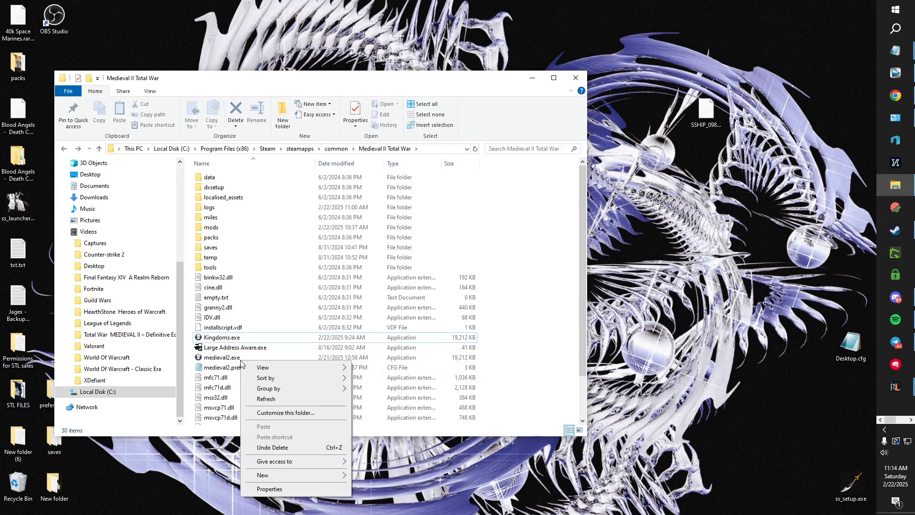
right_click(222, 358)
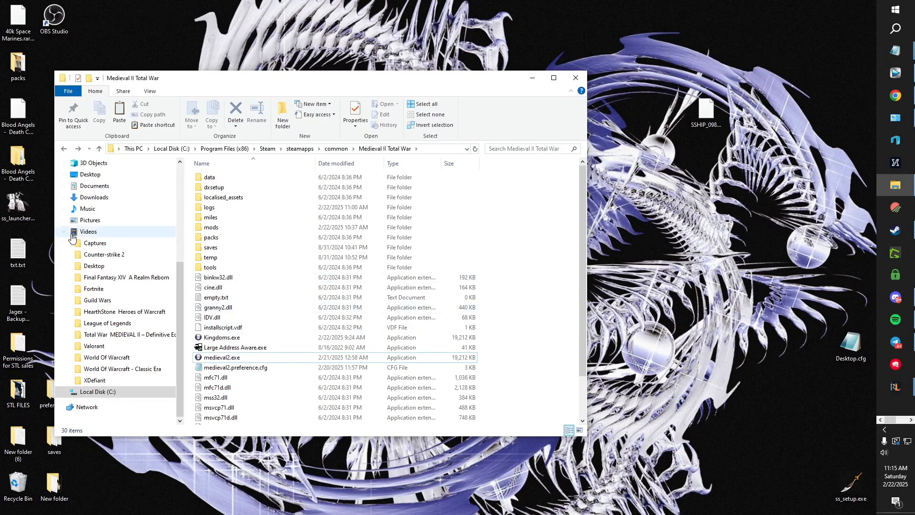
left_click(17, 208)
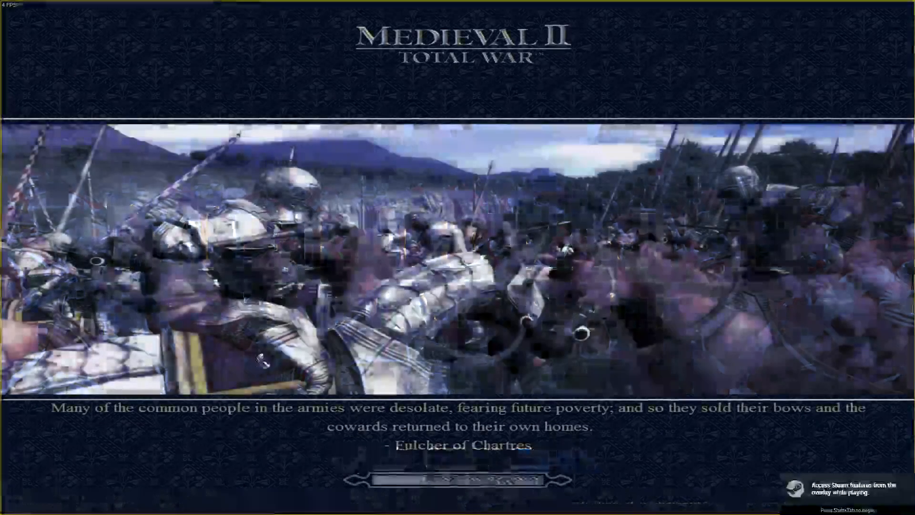
left_click(212, 334)
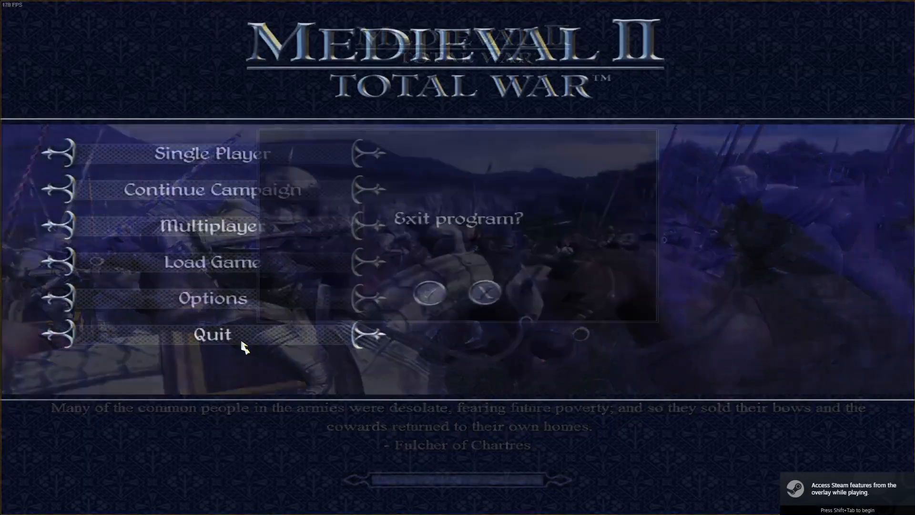
left_click(429, 295)
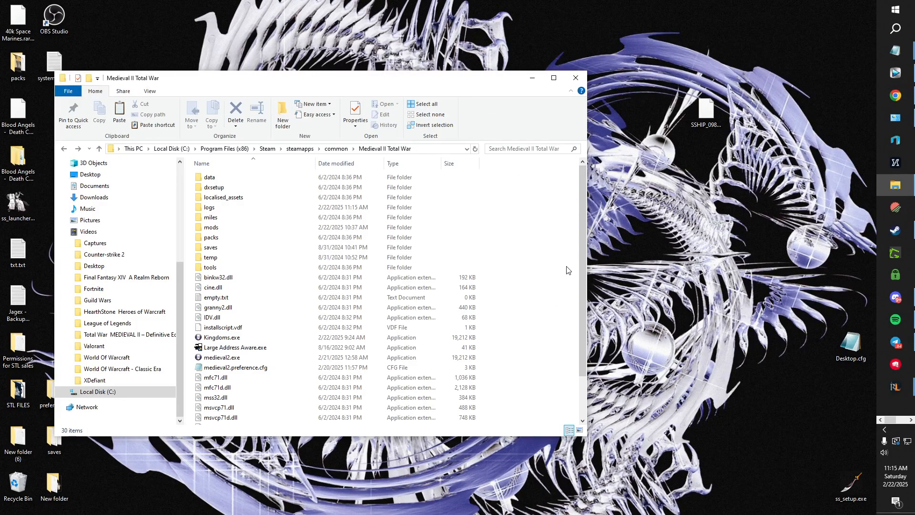
- Select Kingdoms.exe in the install folder, then go into mods > ss6.3
left_click(222, 327)
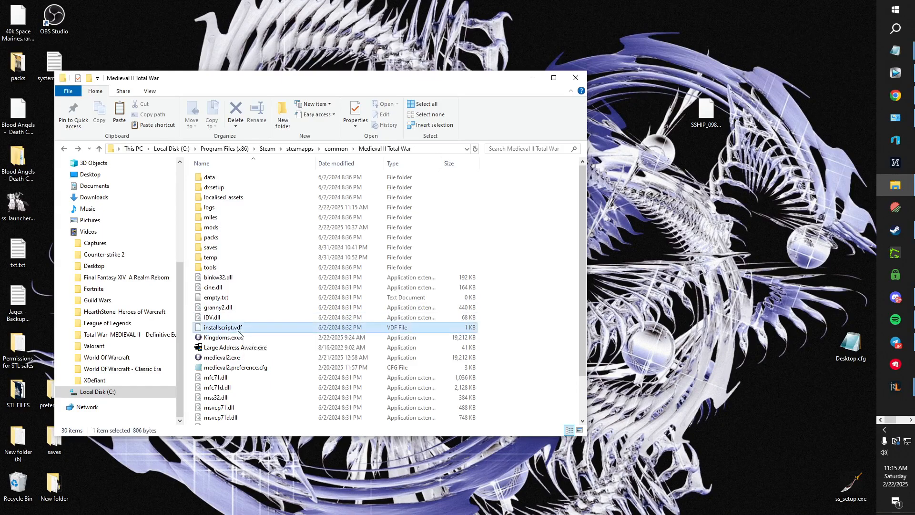
left_click(222, 336)
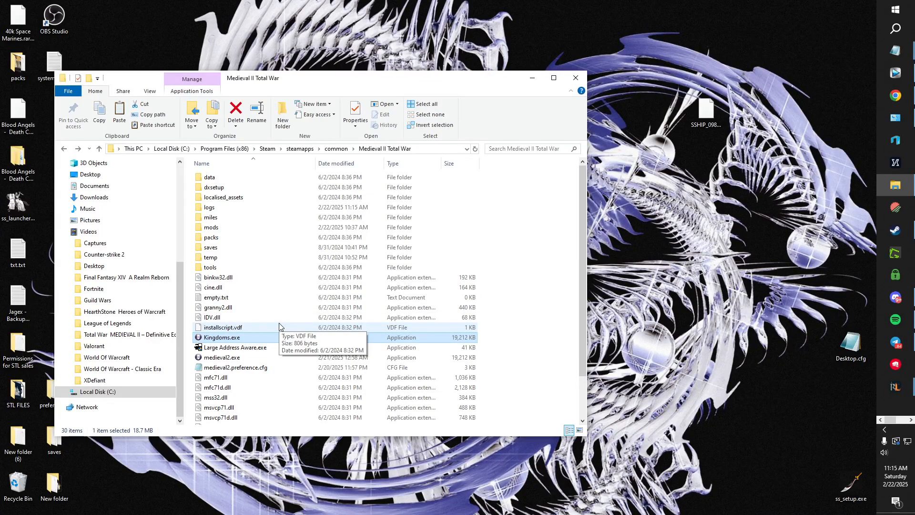
mouse_move(255, 237)
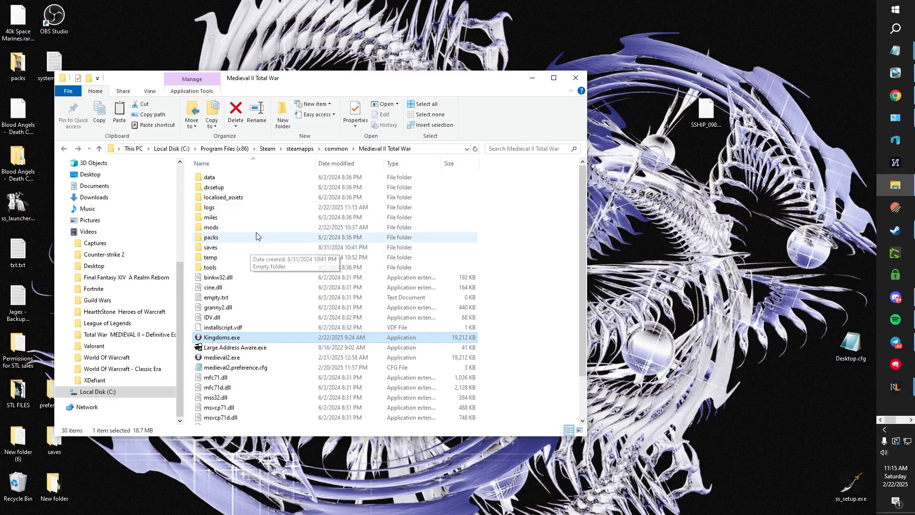
double_click(212, 226)
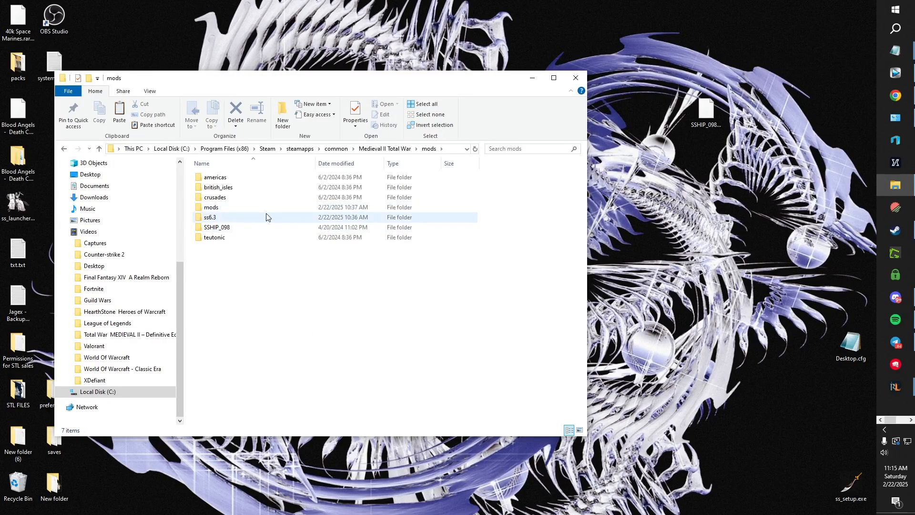
double_click(210, 217)
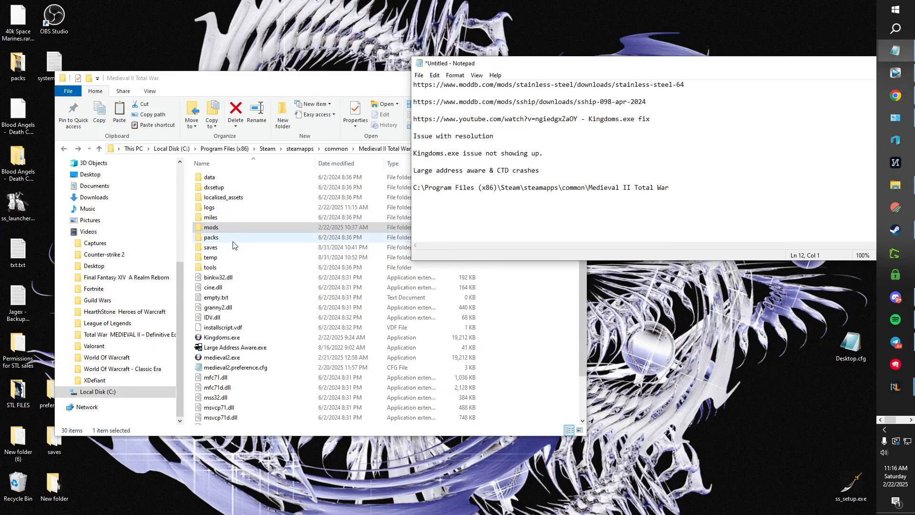
left_click(221, 337)
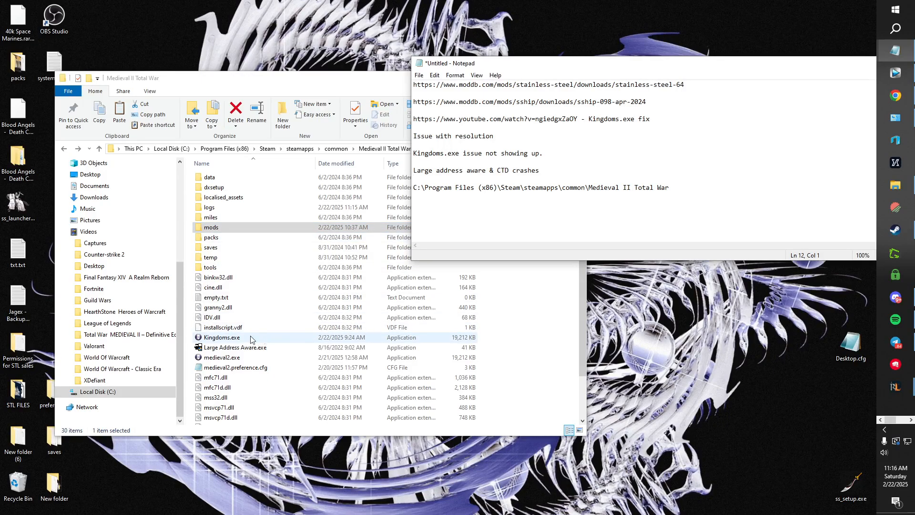
mouse_move(225, 343)
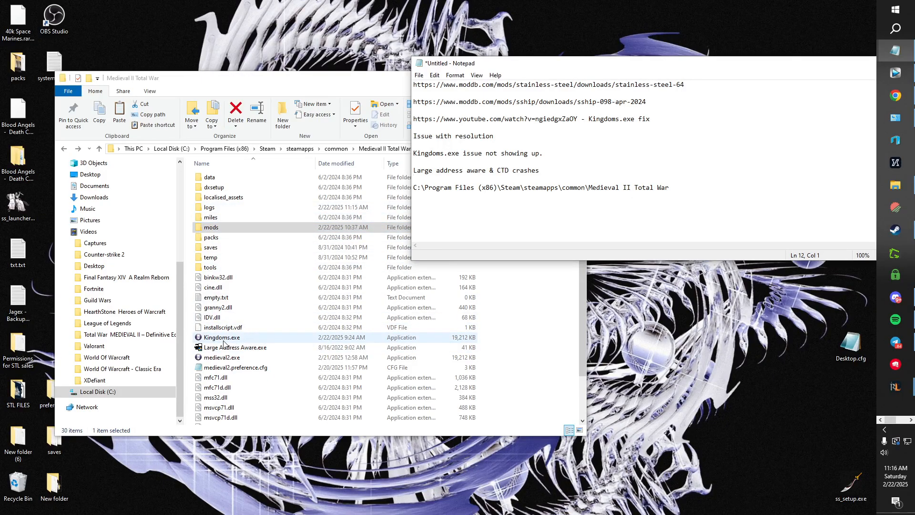
left_click(627, 187)
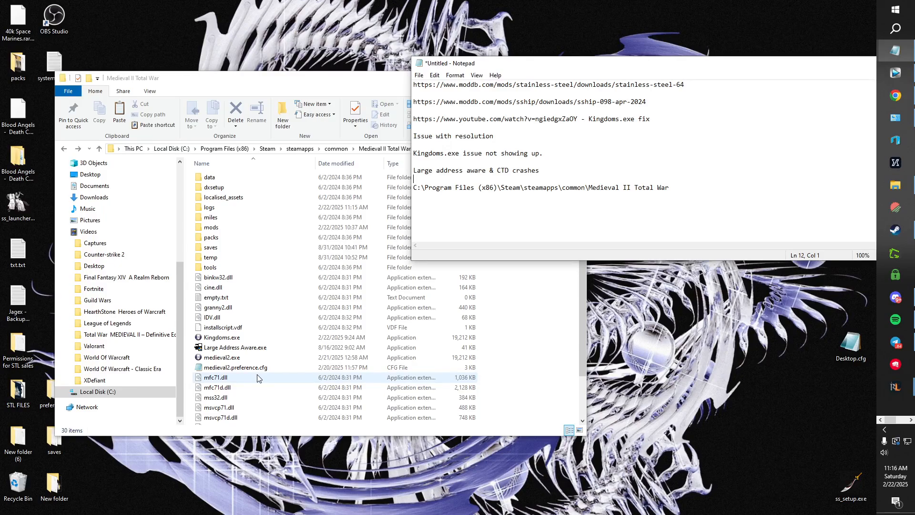
- Open medieval2.preference.cfg from the install folder as text in Notepad
double_click(235, 367)
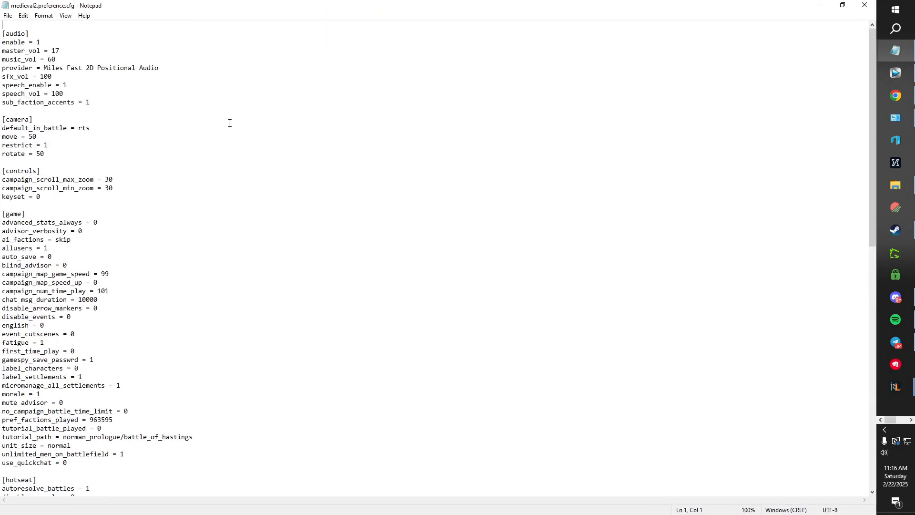
mouse_move(281, 15)
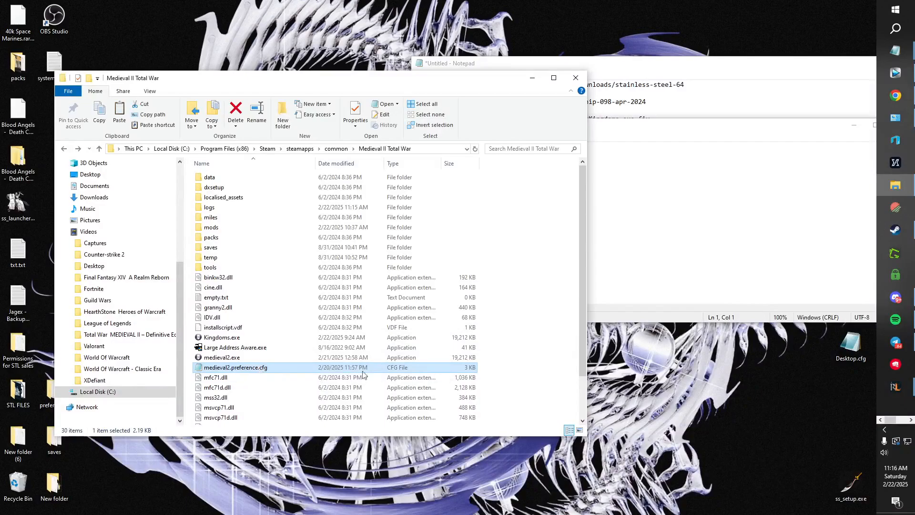
double_click(235, 367)
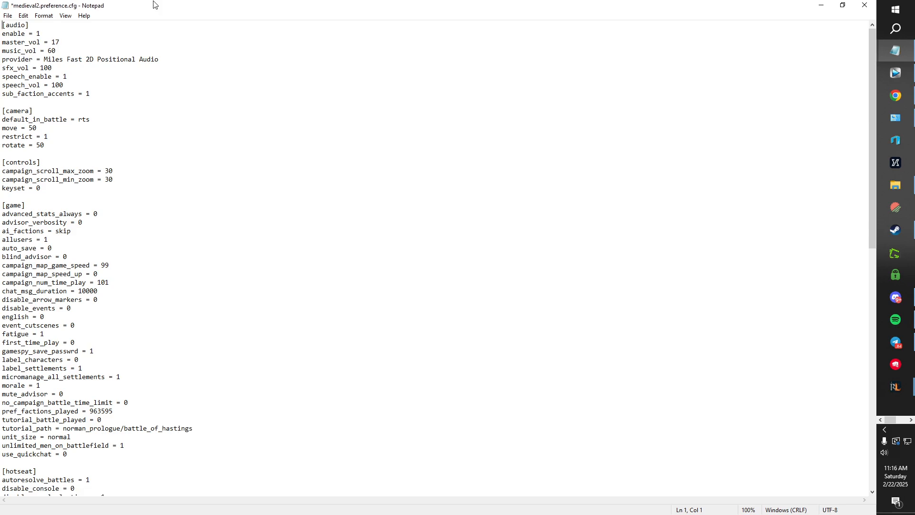
mouse_move(274, 5)
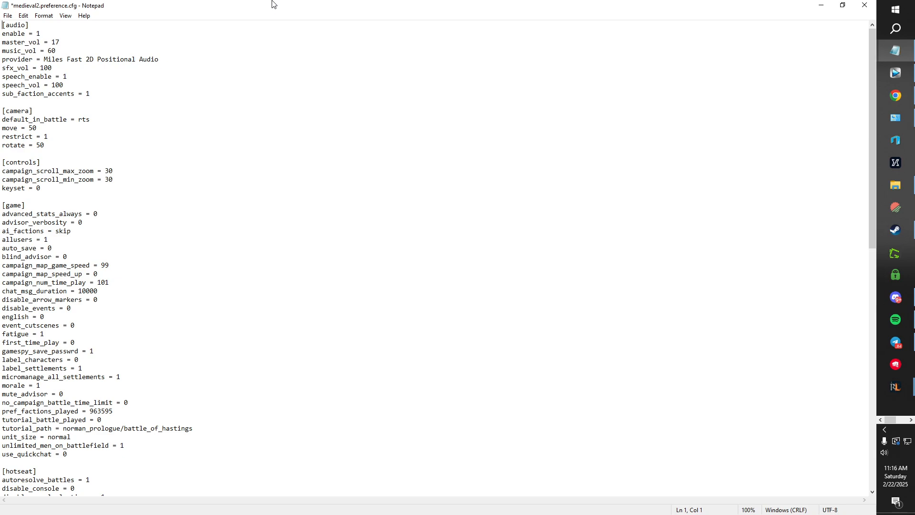
mouse_move(246, 127)
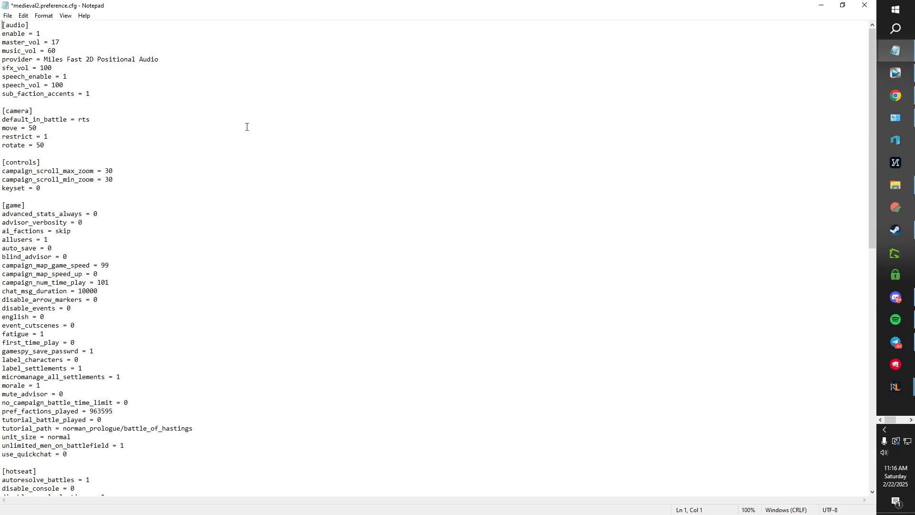
scroll("down", 3)
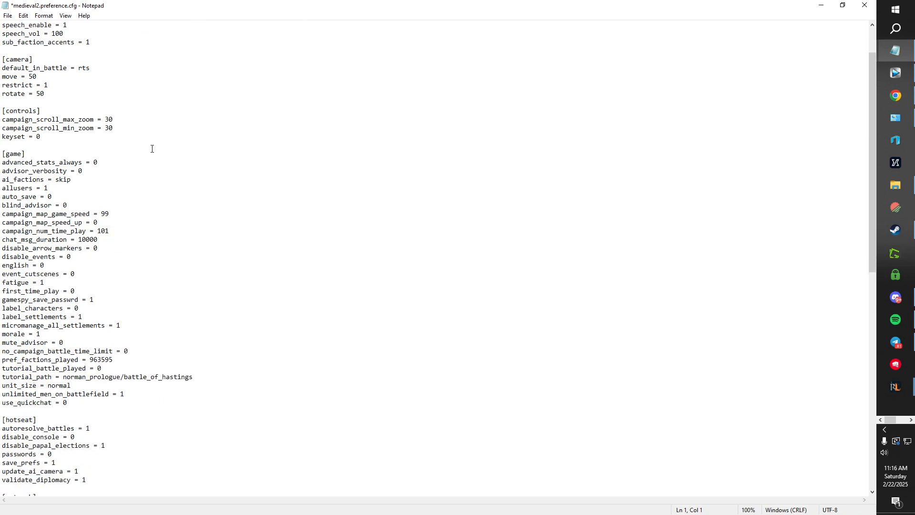
scroll("down", 3)
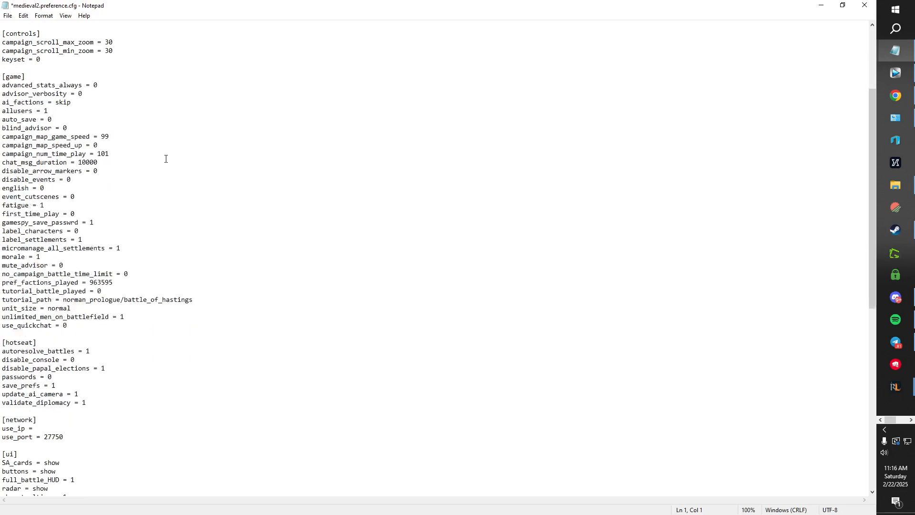
scroll("down", 3)
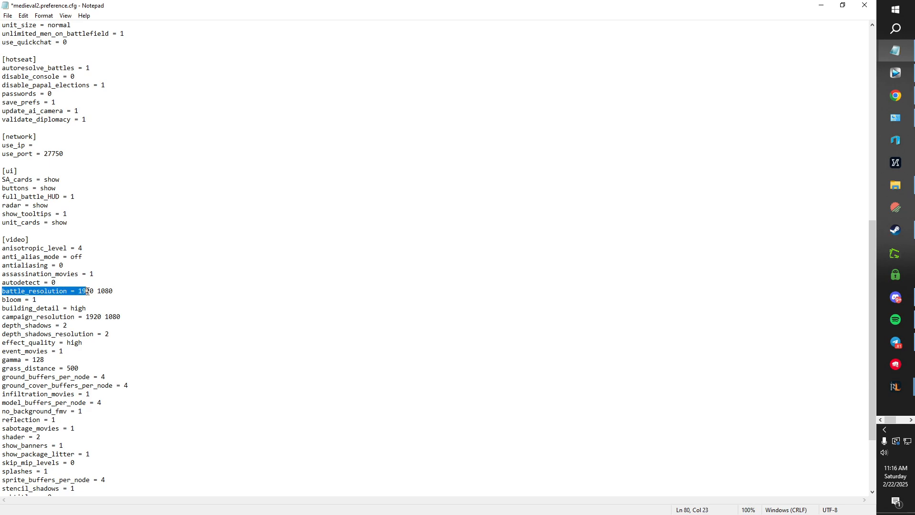
left_click(121, 317)
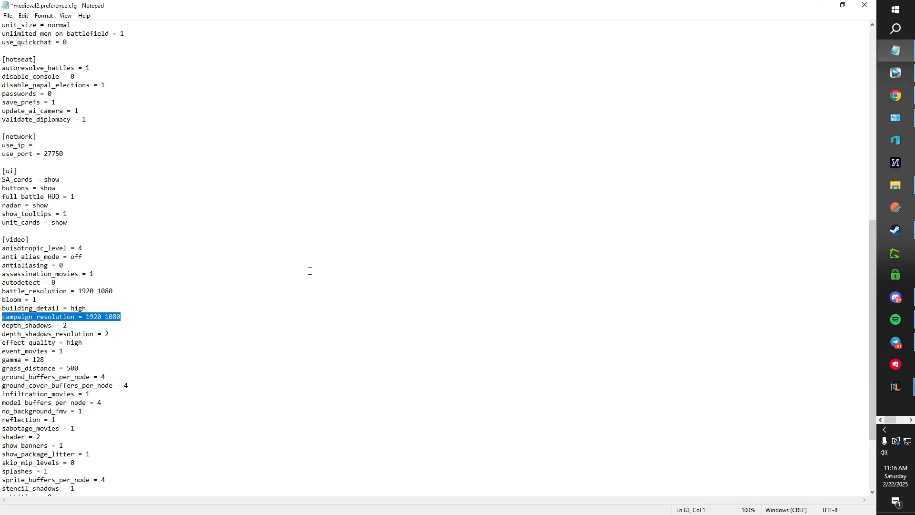
left_click(254, 294)
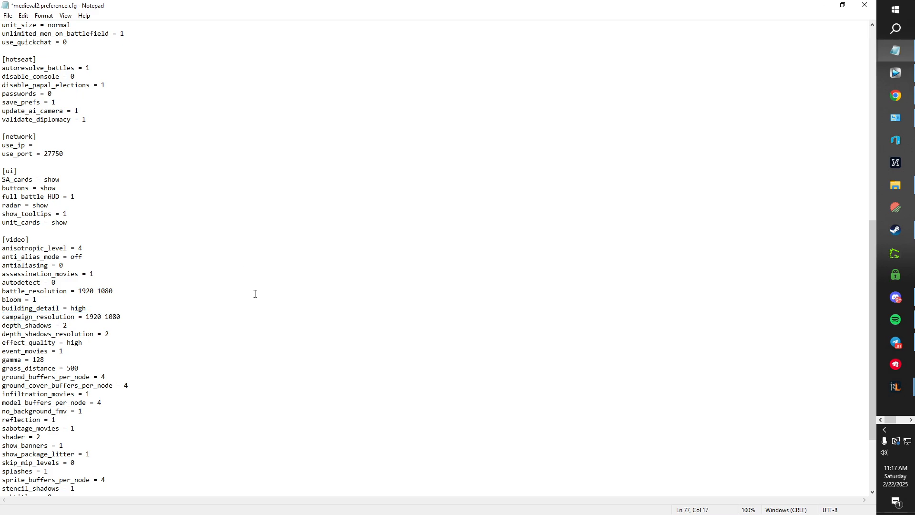
left_click(67, 265)
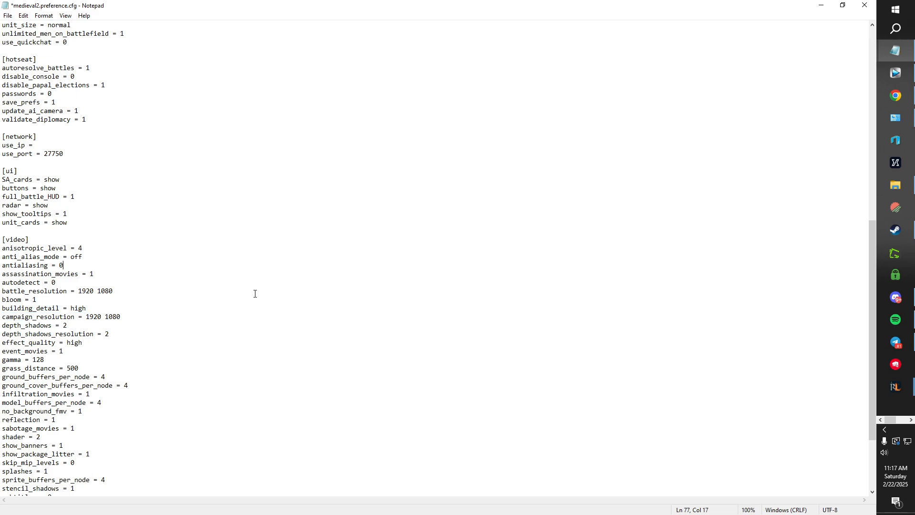
left_click(113, 291)
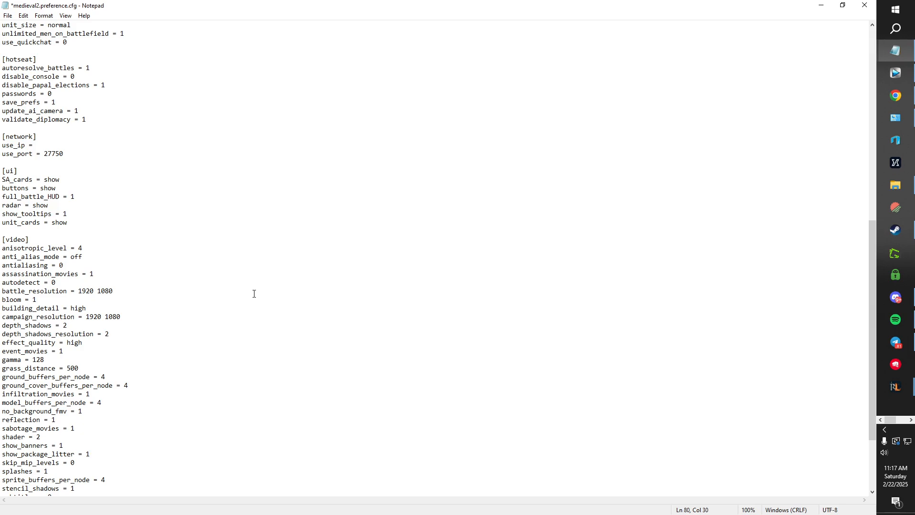
- Scroll to the windowed / borderless_window lines and check the window-mode settings
scroll("down", 3)
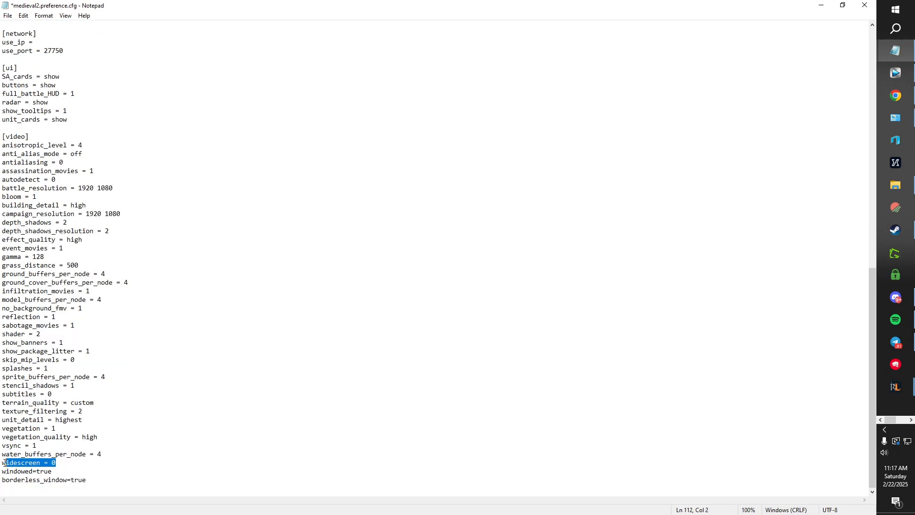
scroll("up", 3)
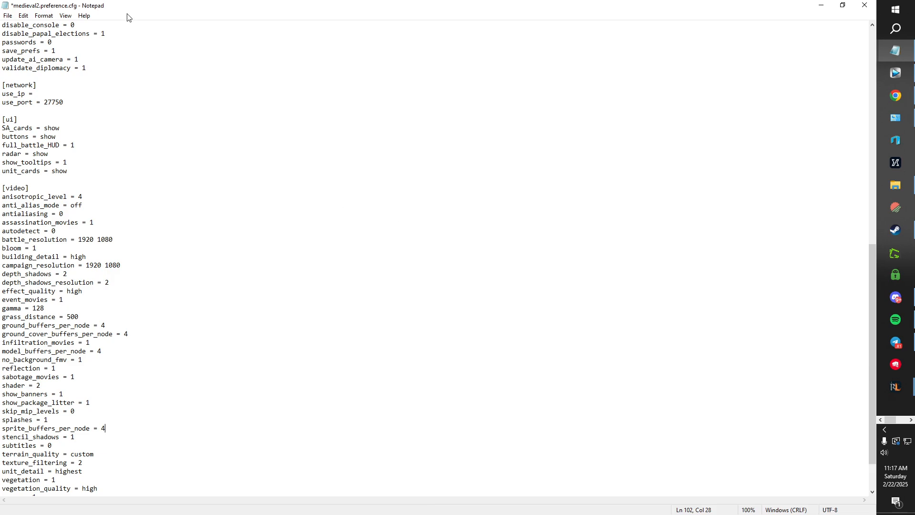
mouse_move(170, 243)
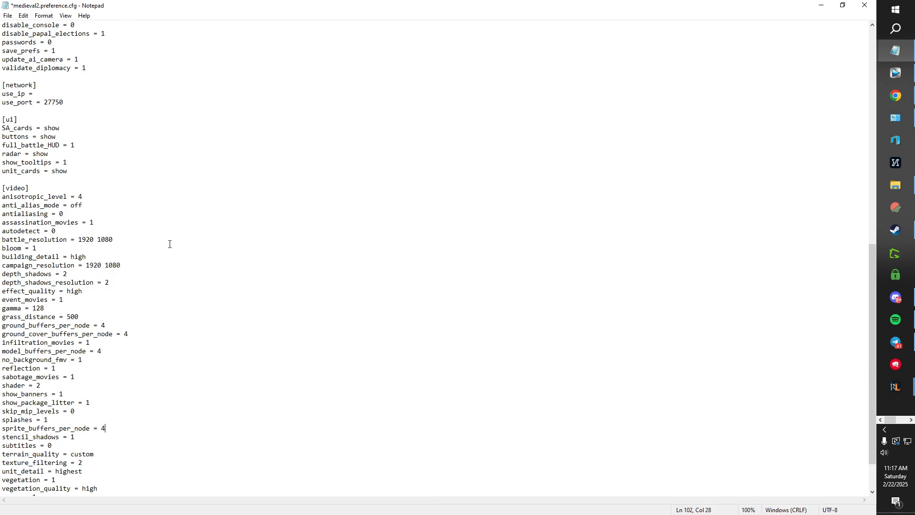
scroll("down", 3)
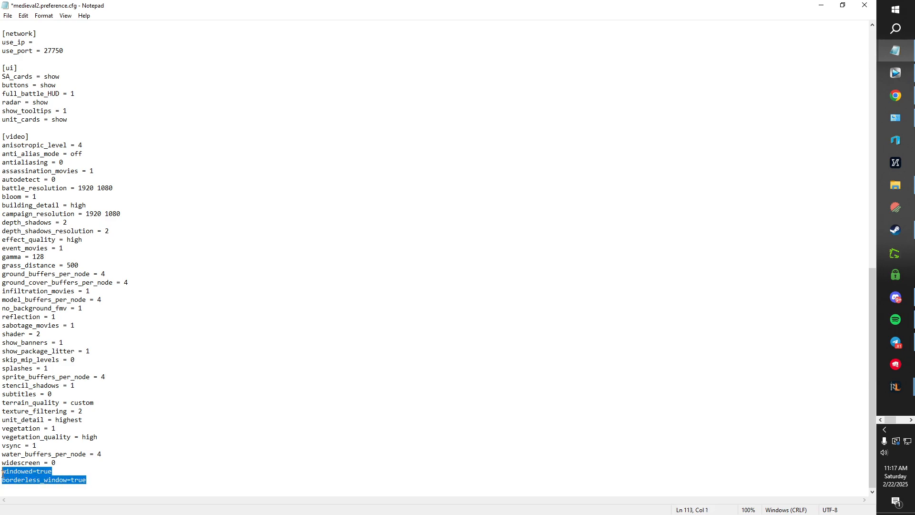
mouse_move(249, 422)
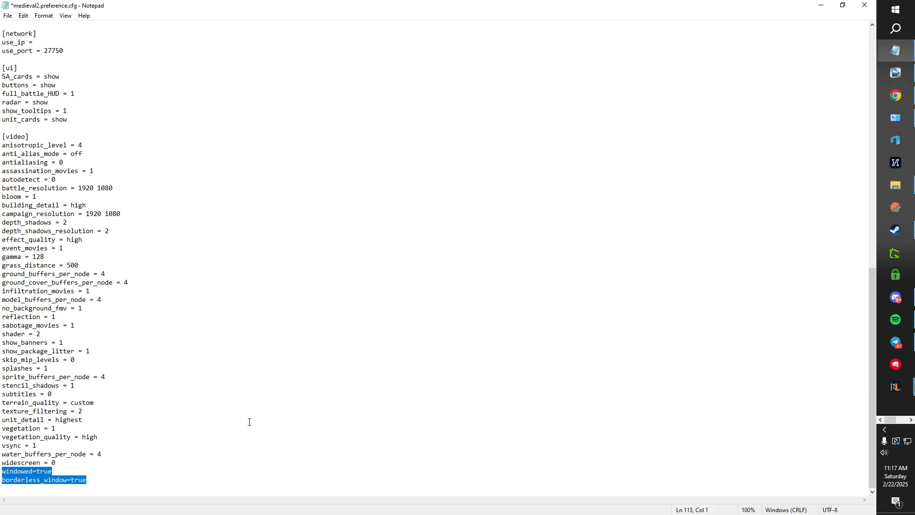
mouse_move(106, 479)
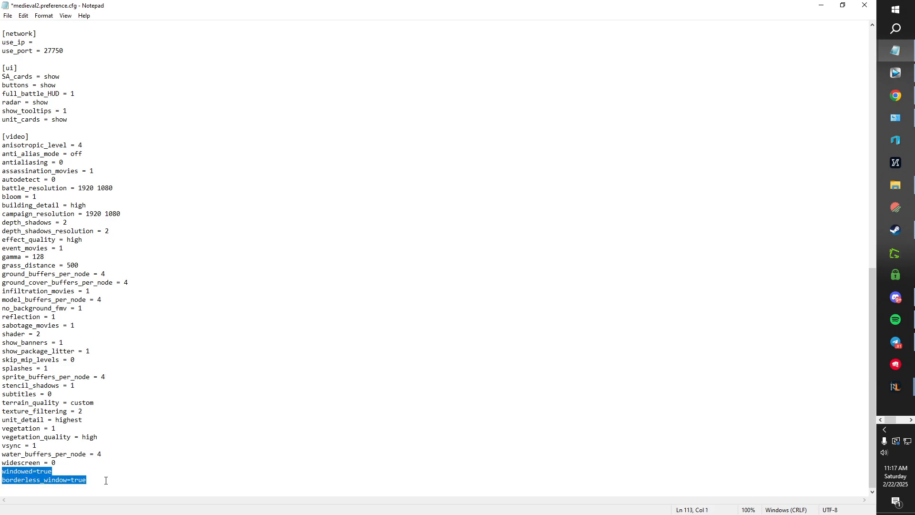
mouse_move(84, 467)
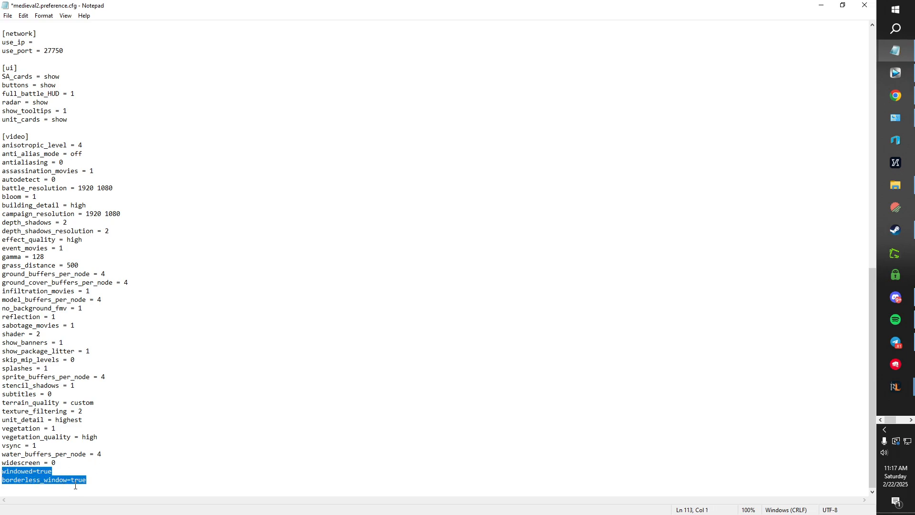
left_click(178, 451)
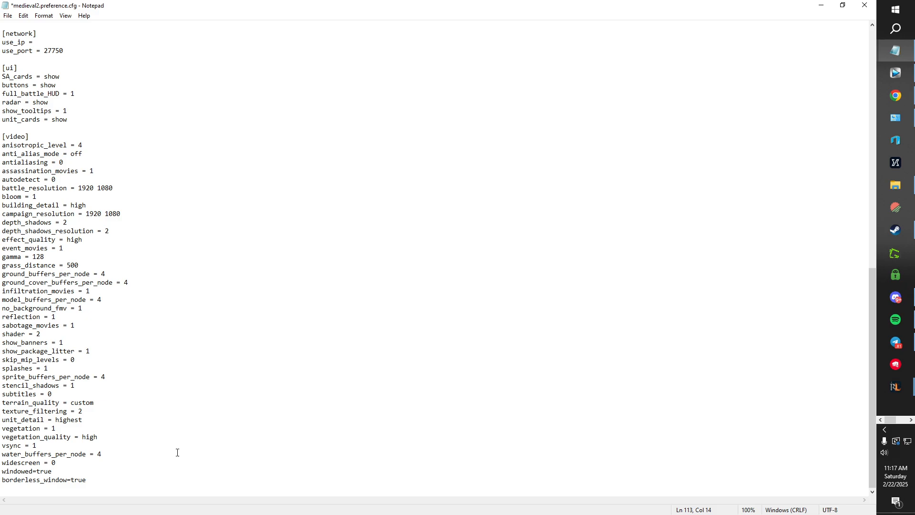
mouse_move(515, 166)
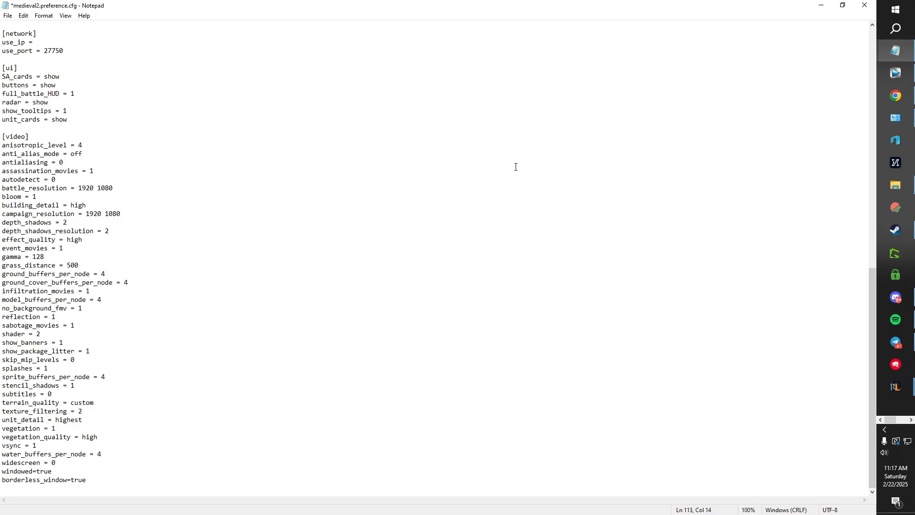
mouse_move(419, 301)
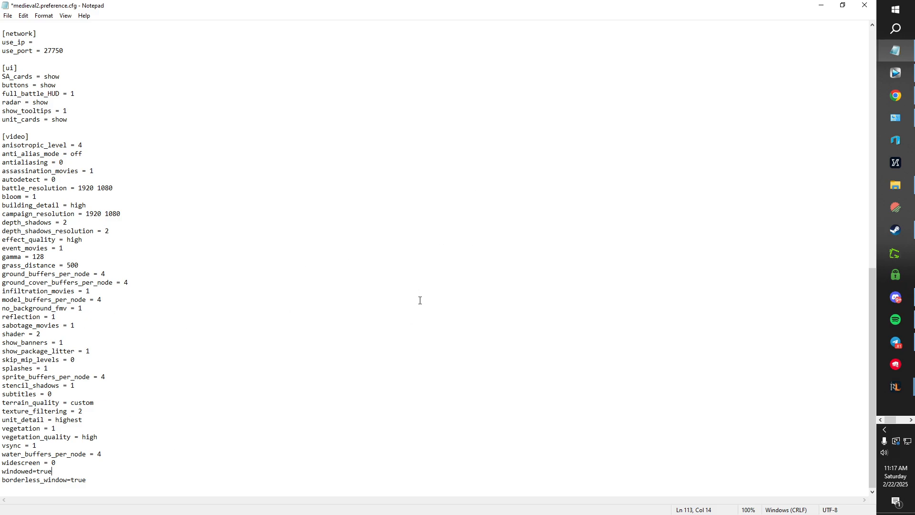
mouse_move(393, 312)
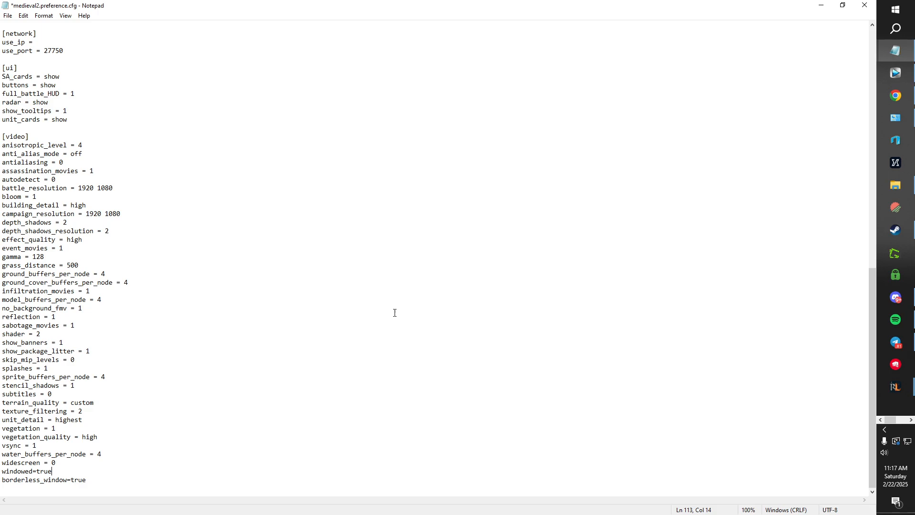
double_click(17, 471)
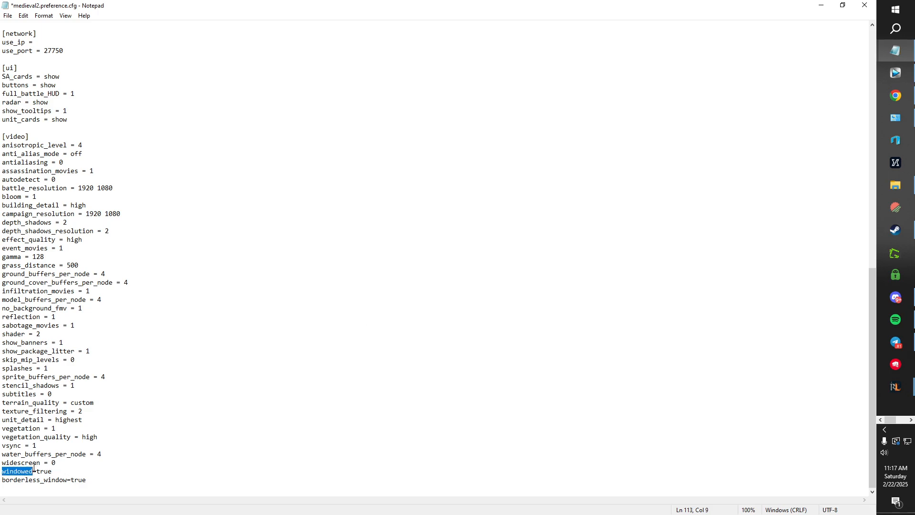
left_click(255, 369)
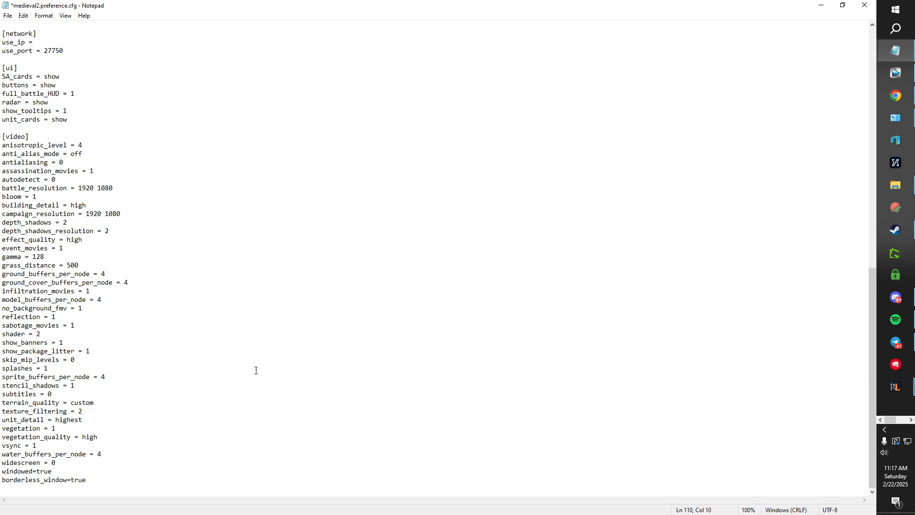
- Scroll up to the [game] auto_save line, then close the edited preference file
scroll("up", 3)
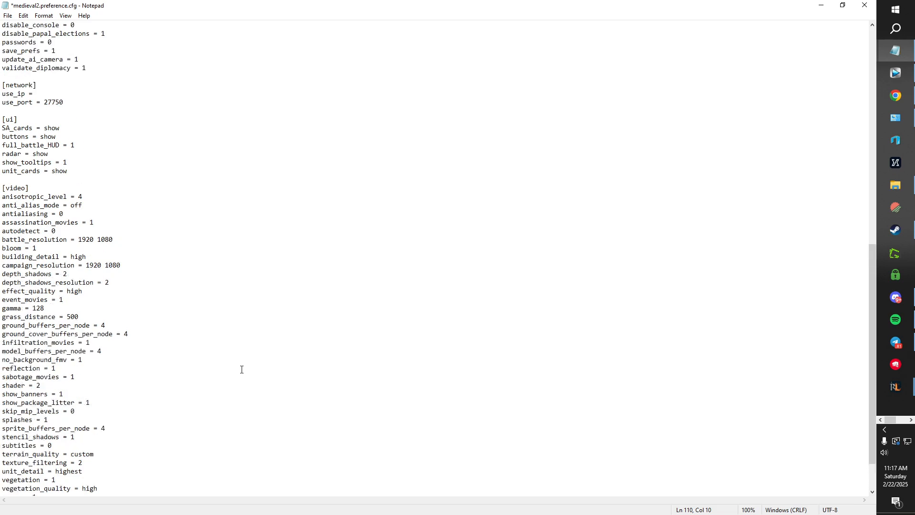
scroll("up", 3)
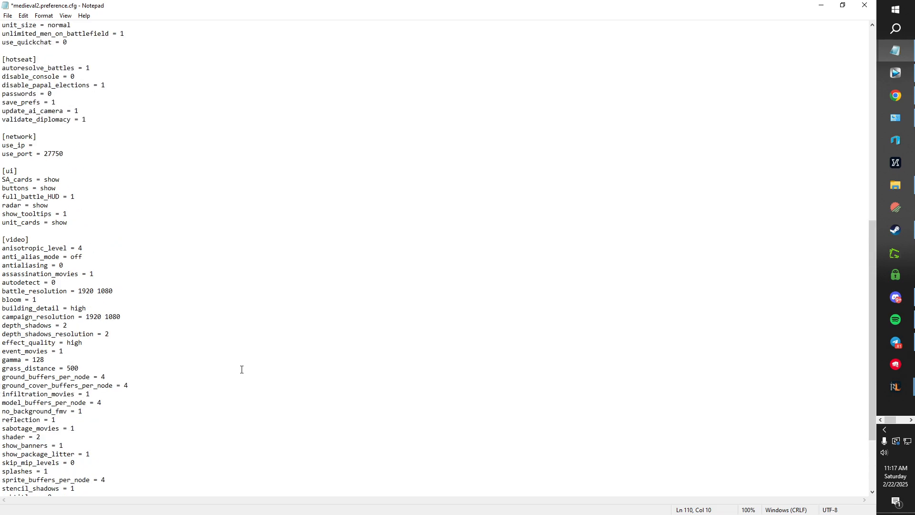
scroll("up", 3)
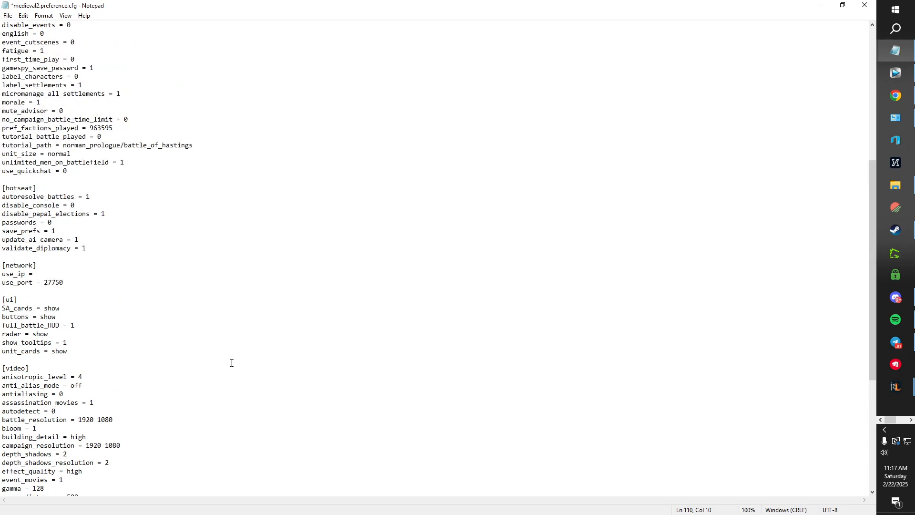
scroll("up", 3)
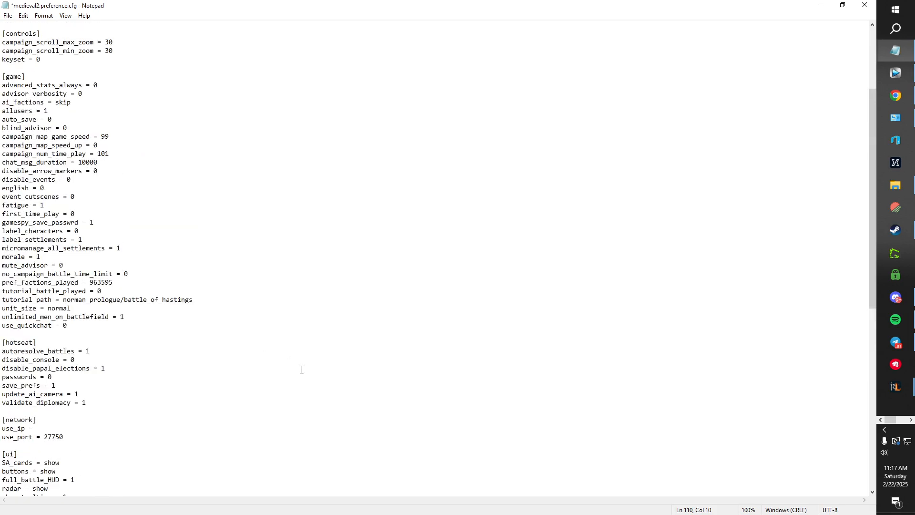
scroll("up", 3)
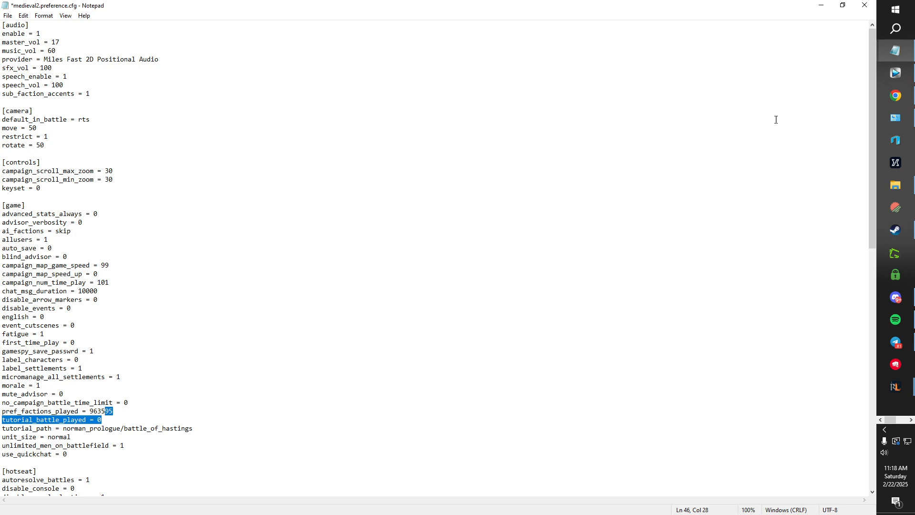
mouse_move(864, 5)
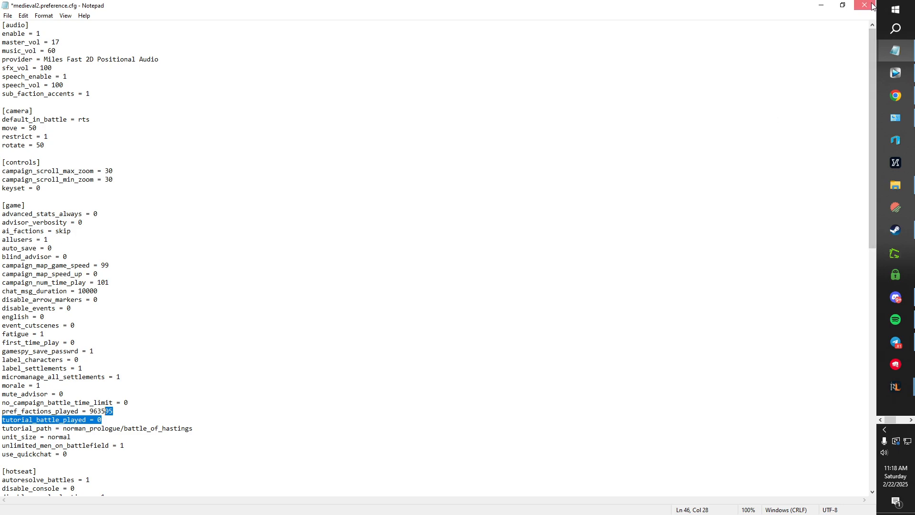
left_click(864, 6)
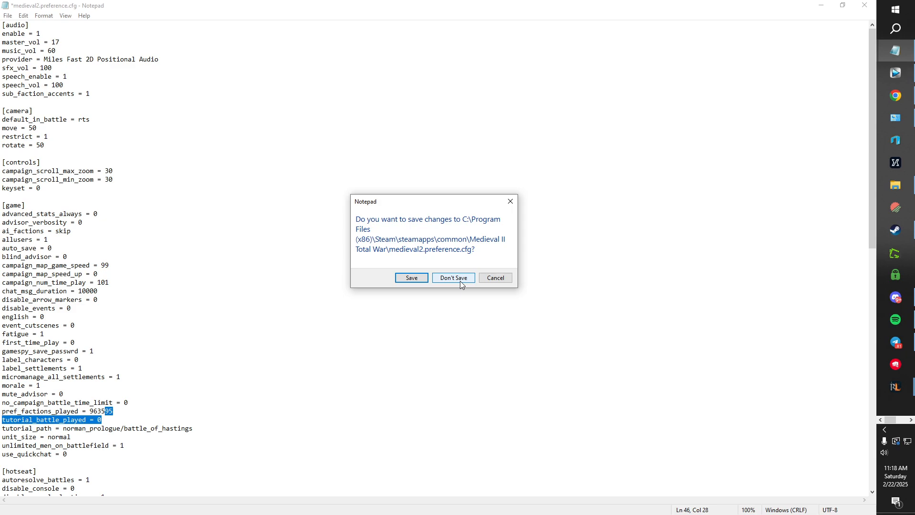
- Discard the Notepad changes and tick Read-only in medieval2.preference.cfg's Properties
left_click(453, 277)
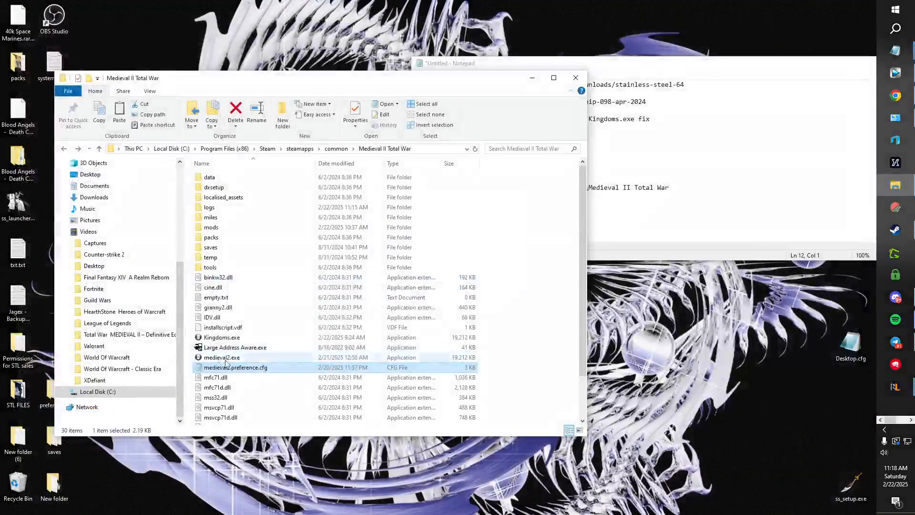
left_click(355, 114)
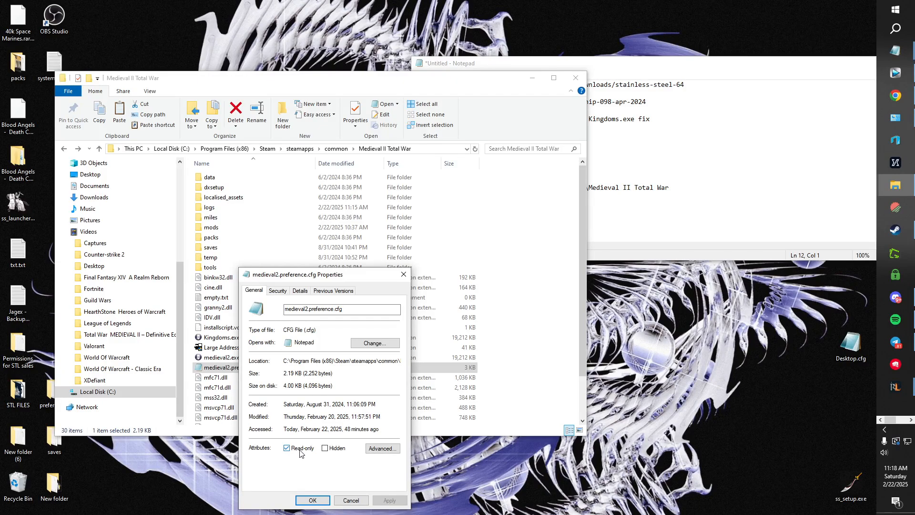
left_click(313, 501)
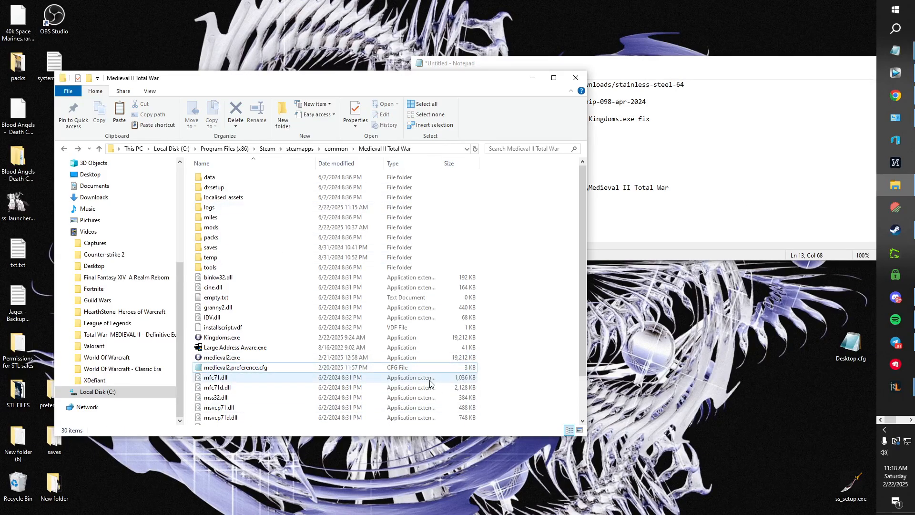
left_click(220, 338)
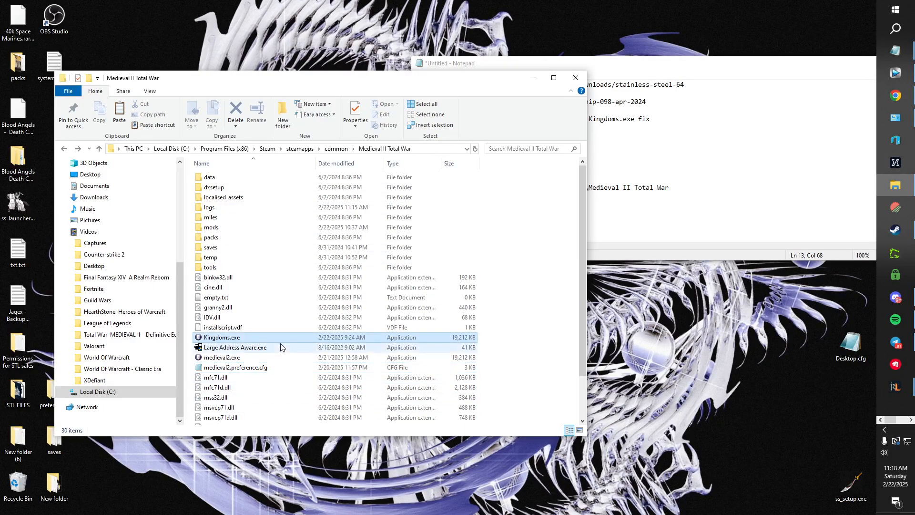
left_click(235, 347)
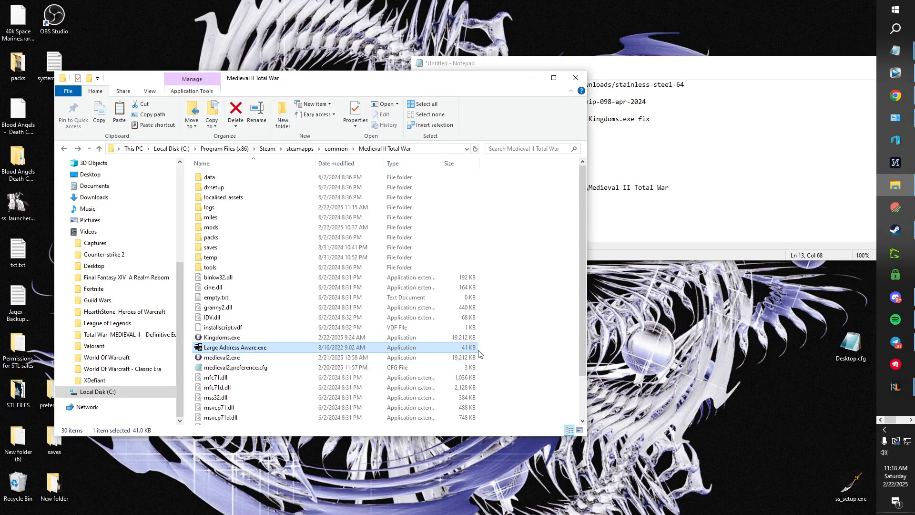
mouse_move(300, 349)
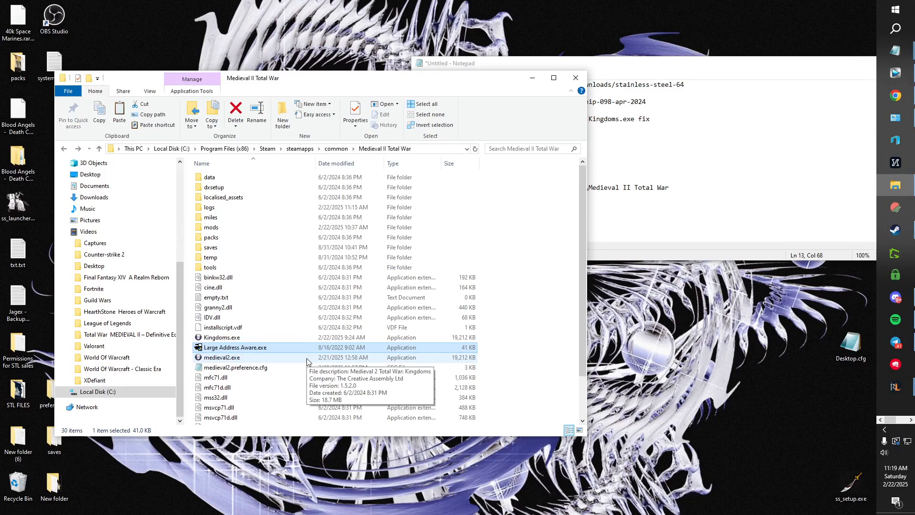
mouse_move(292, 360)
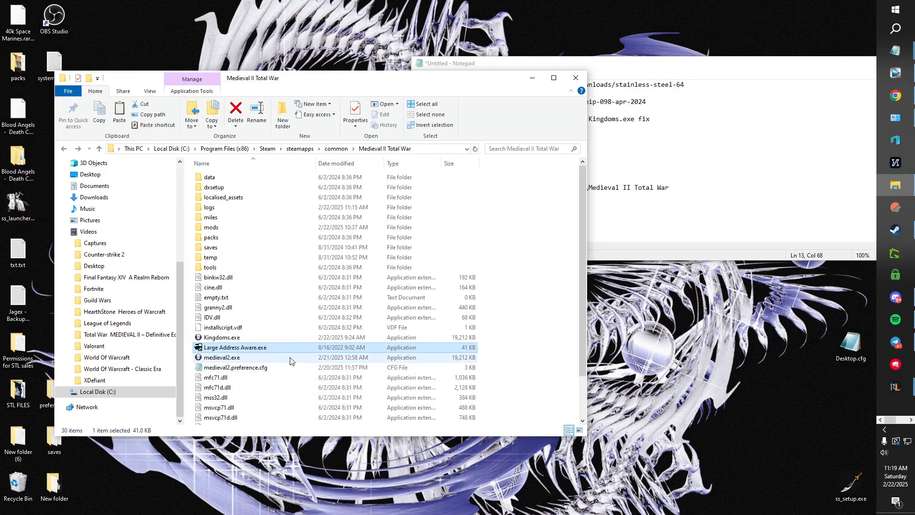
mouse_move(295, 346)
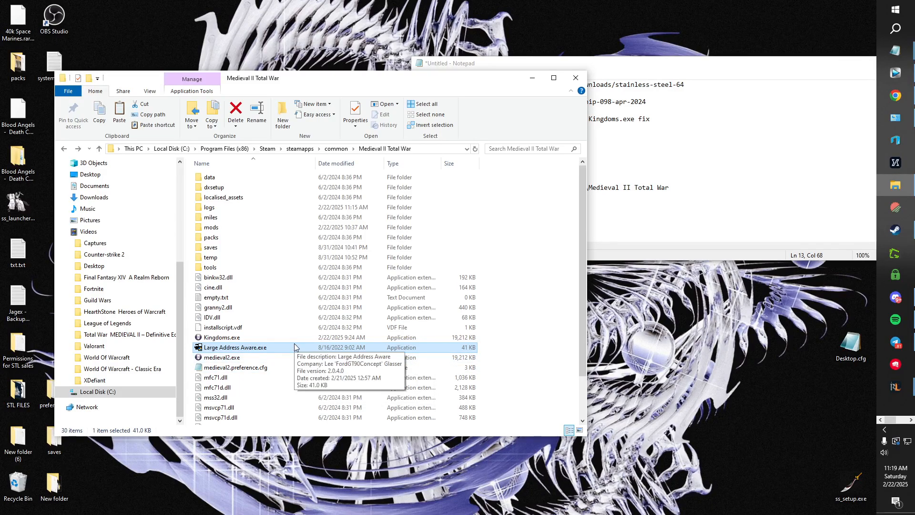
mouse_move(396, 381)
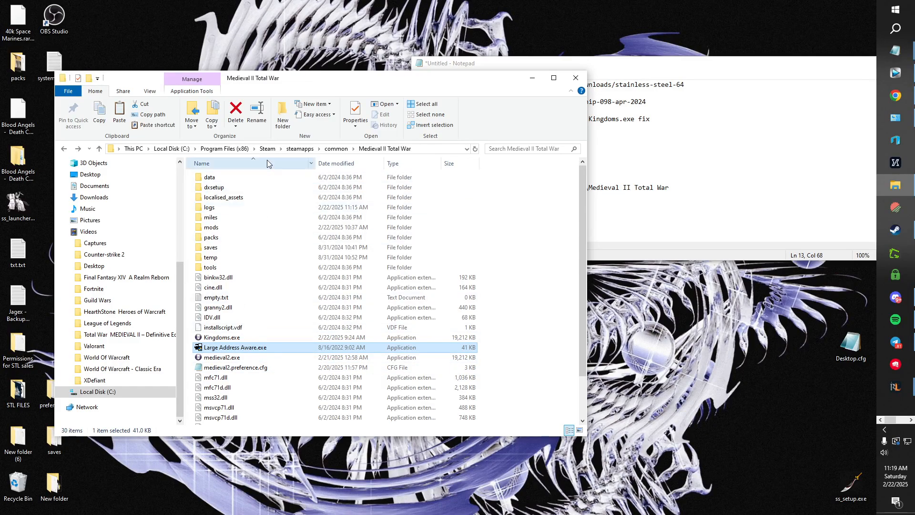
mouse_move(318, 183)
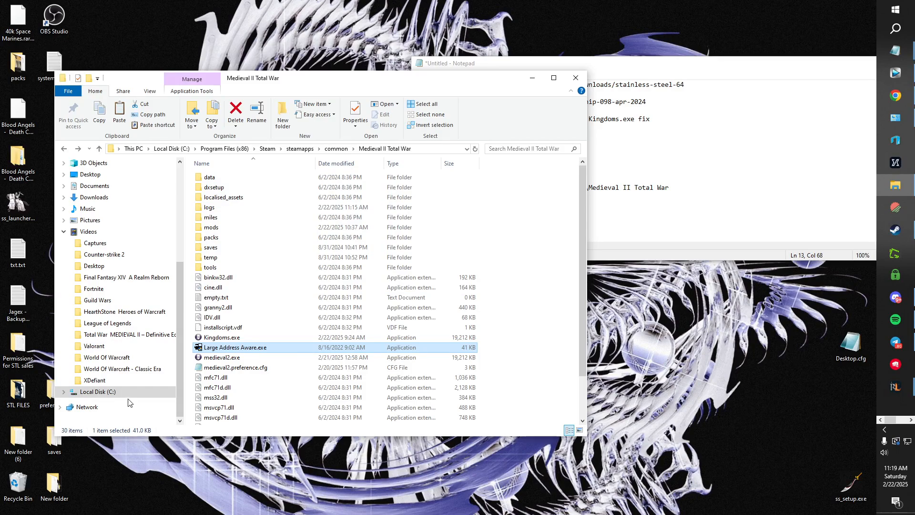
left_click(336, 149)
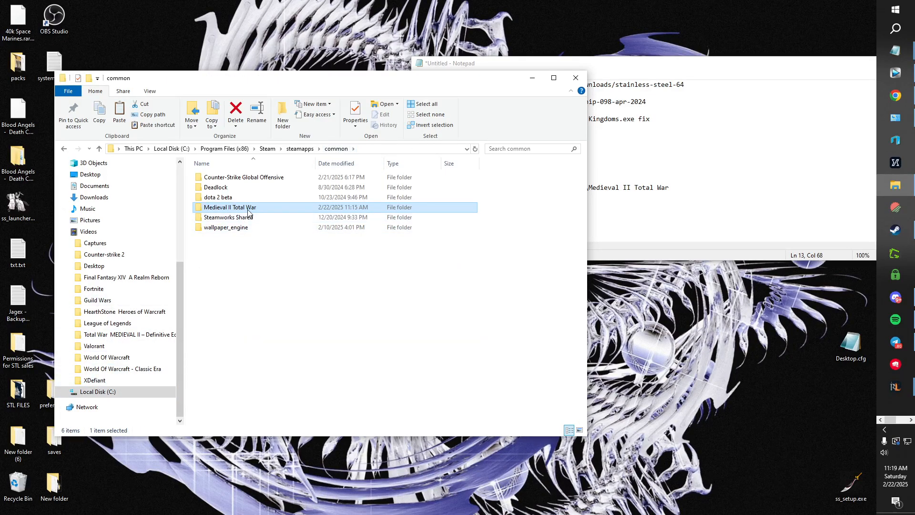
double_click(230, 206)
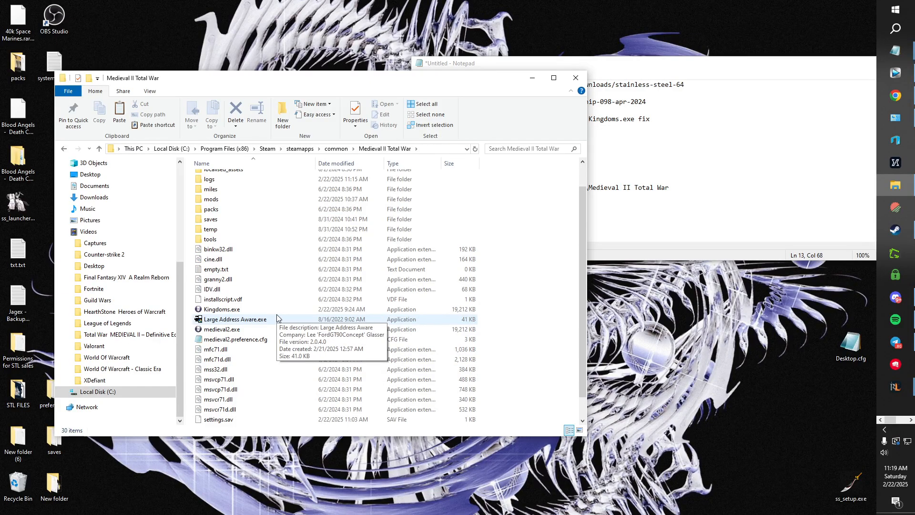
mouse_move(259, 325)
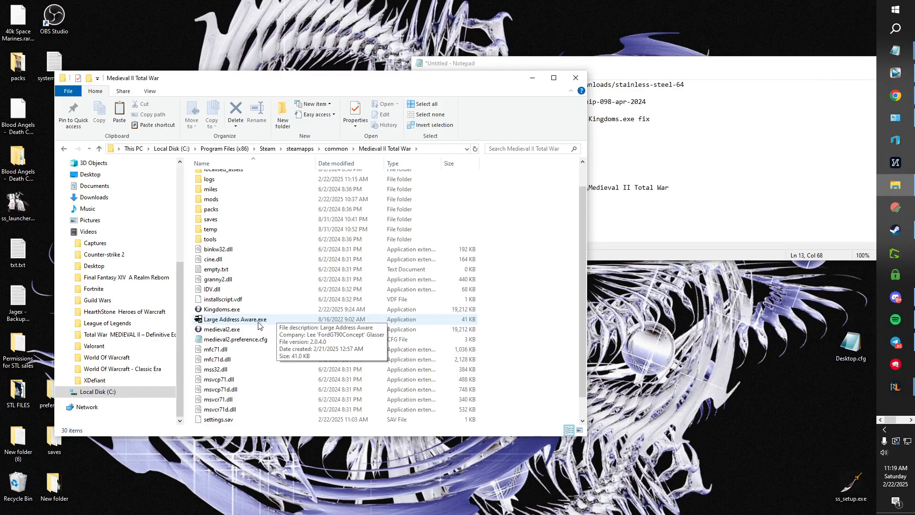
scroll("up", 3)
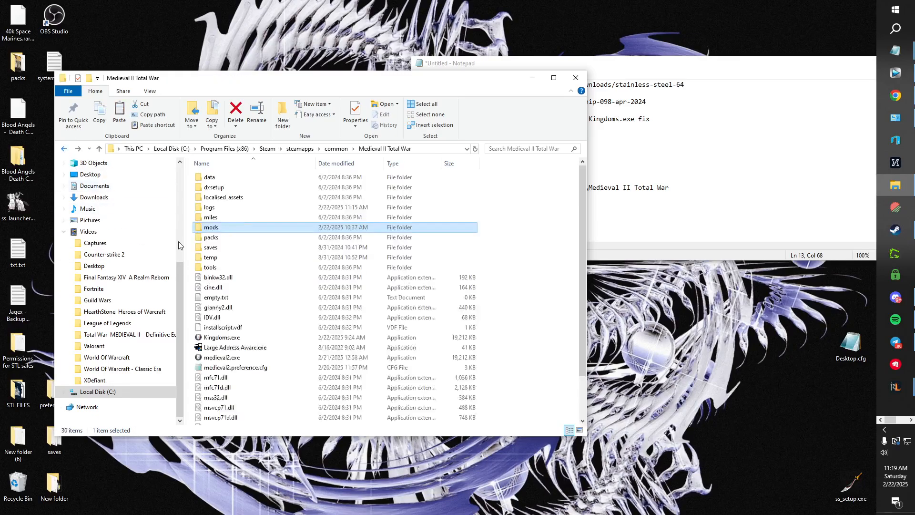
left_click(518, 344)
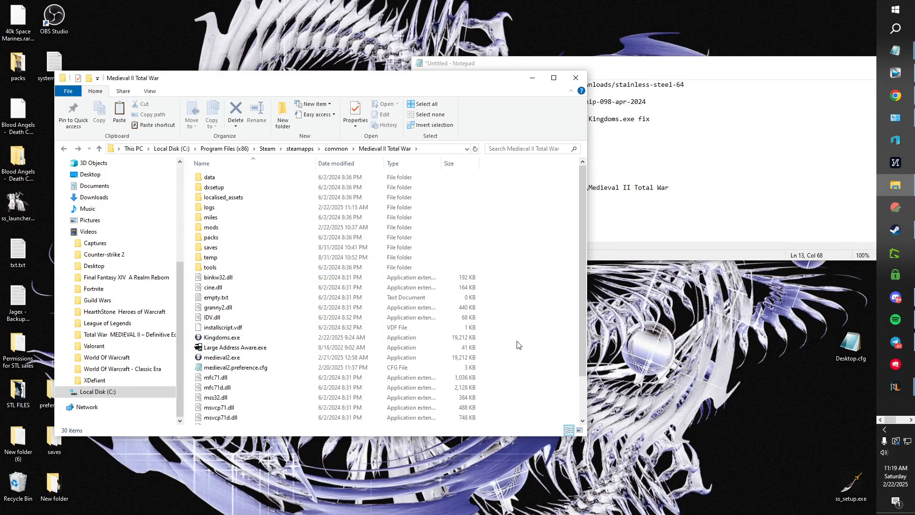
left_click(236, 347)
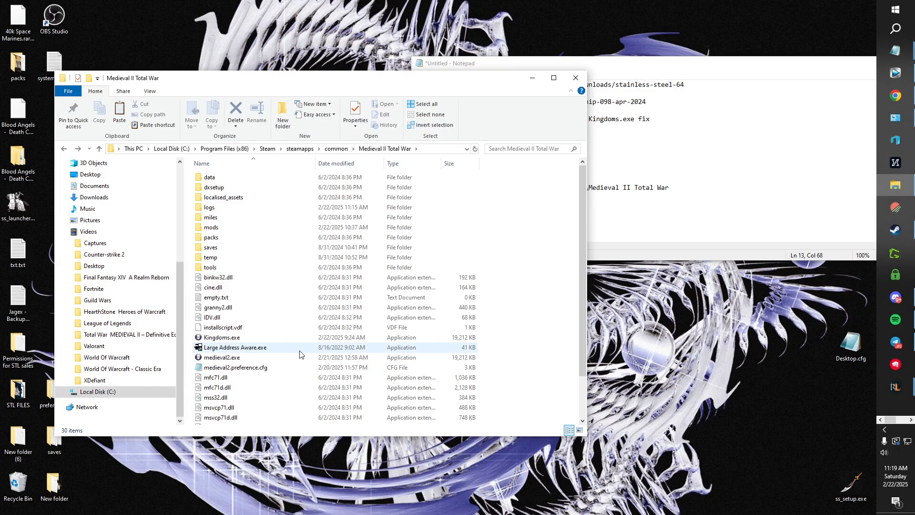
- Launch Large Address Aware, load Kingdoms.exe, save the large-address flag and close the tool
double_click(236, 346)
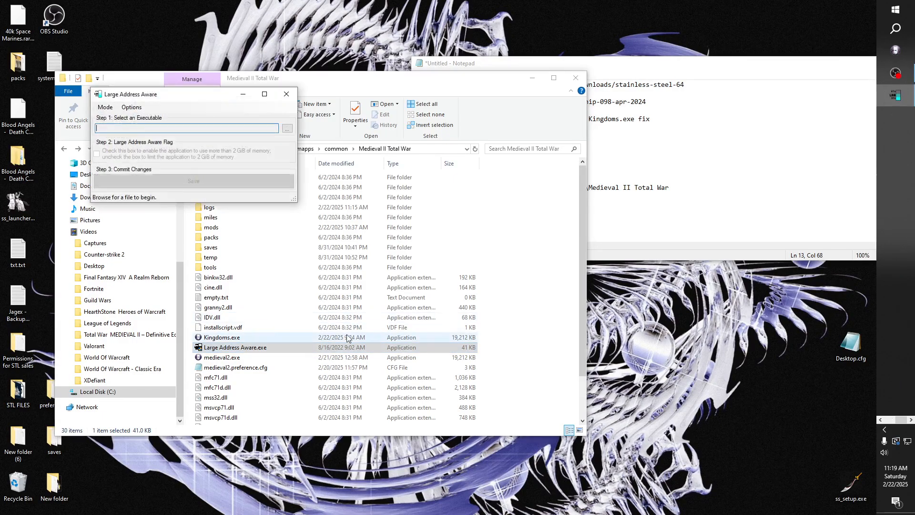
left_click(287, 127)
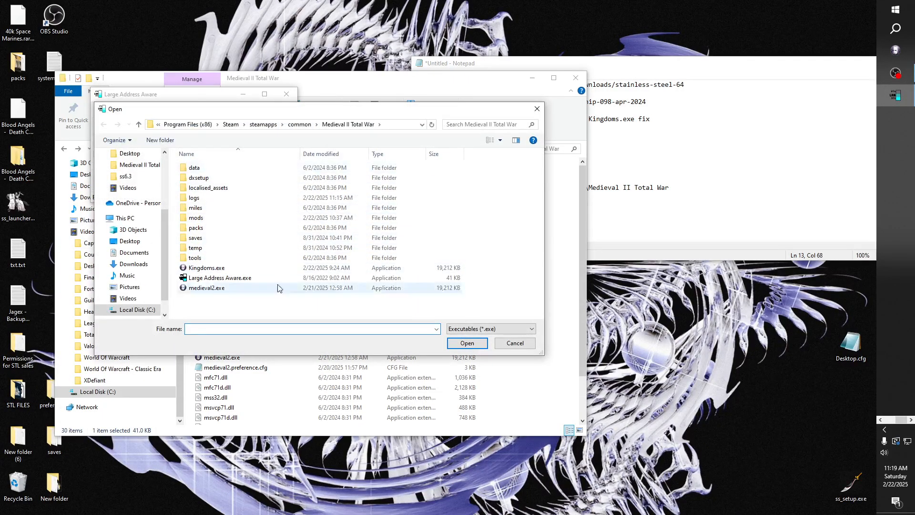
left_click(206, 287)
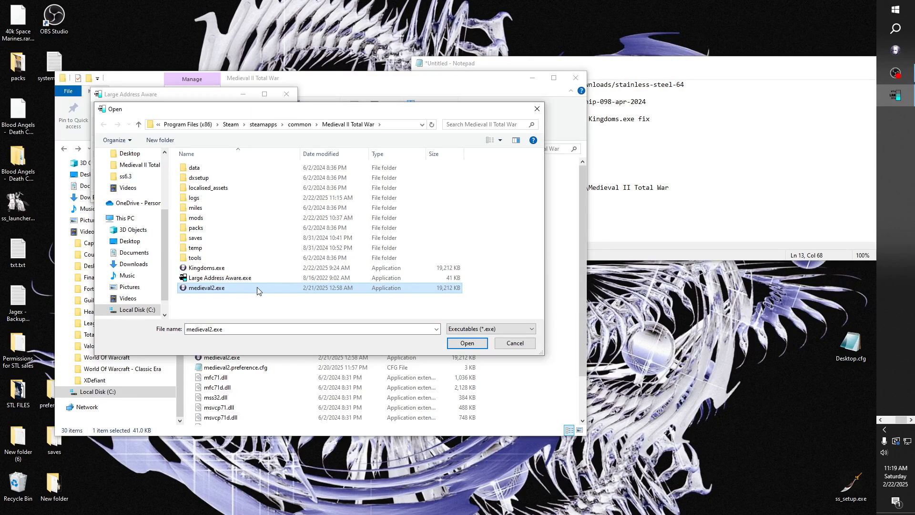
left_click(466, 342)
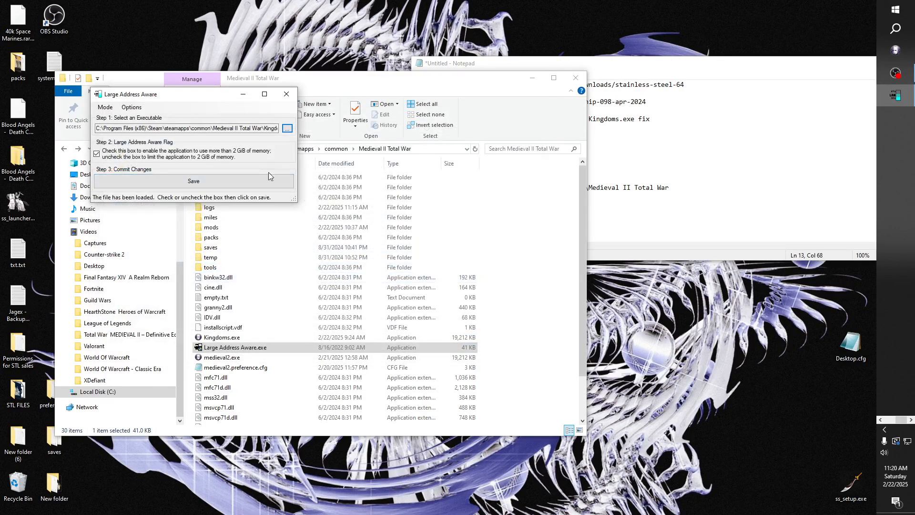
left_click(194, 181)
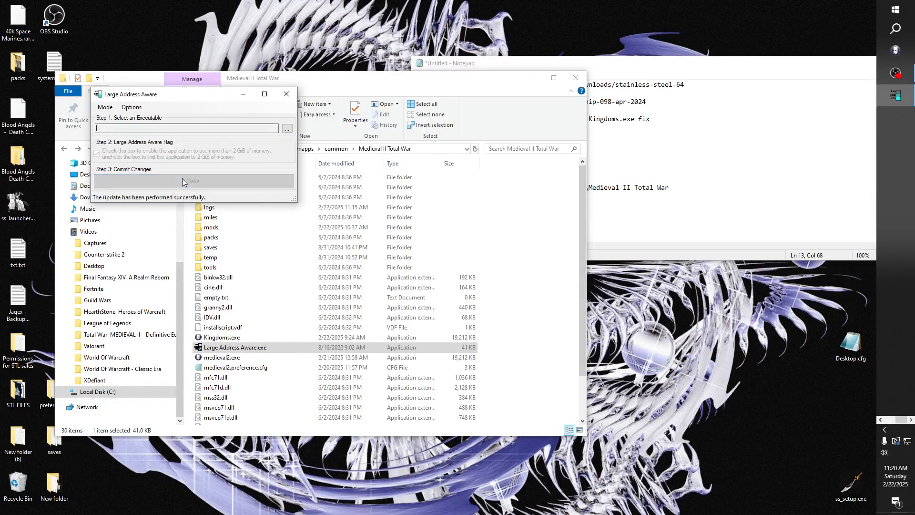
left_click(286, 94)
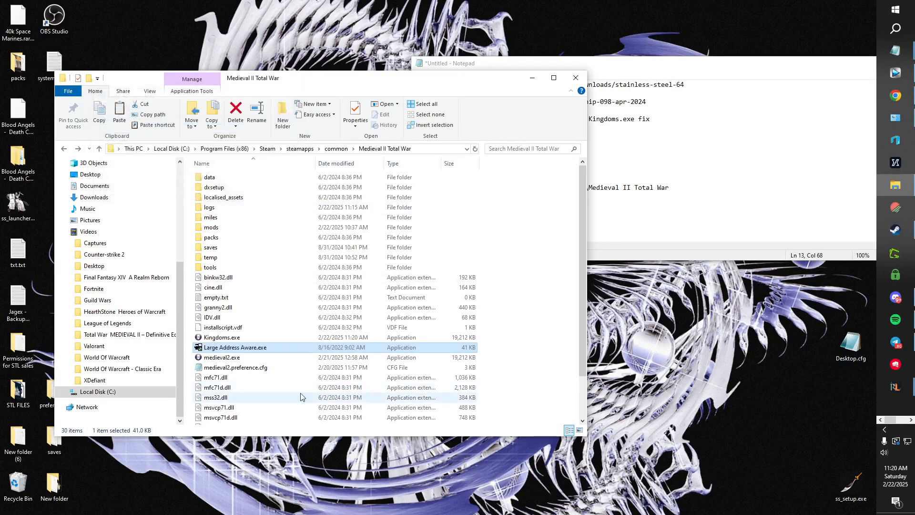
left_click(222, 357)
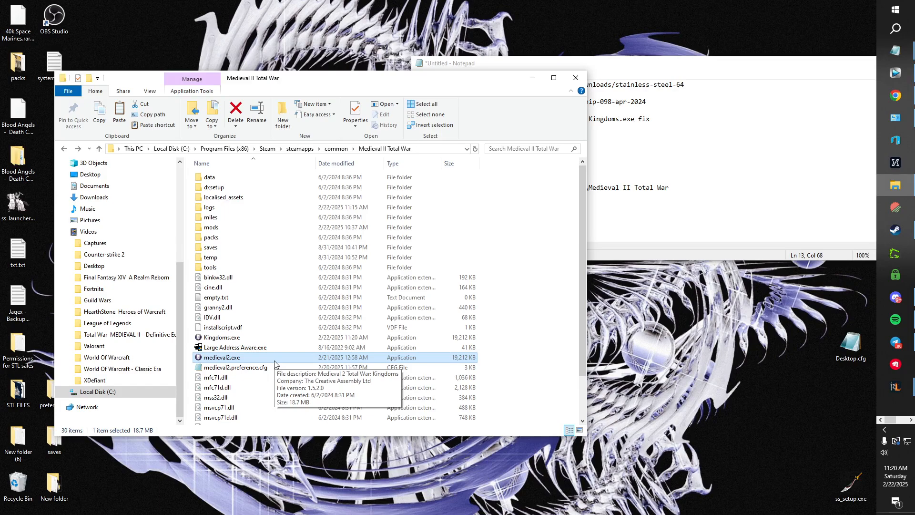
mouse_move(277, 355)
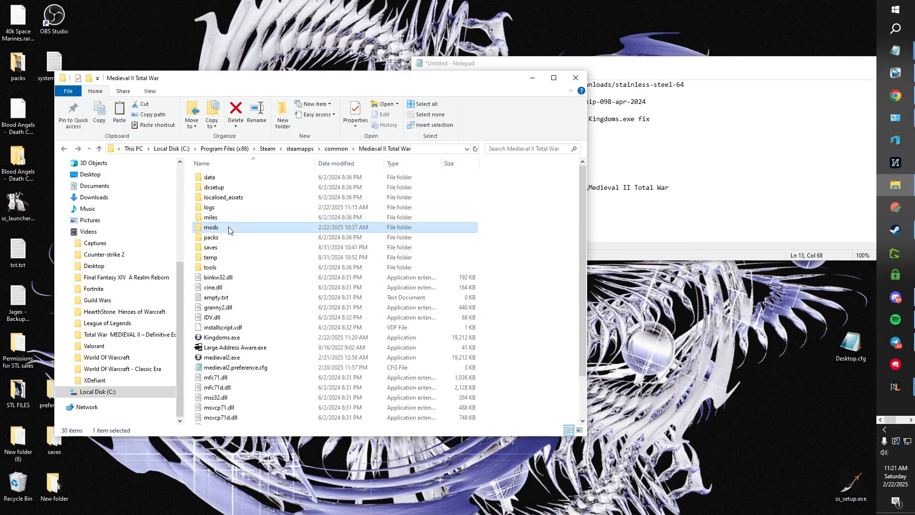
- Go into mods > ss6.3 and view ss_launcher.exe's Compatibility settings, leaving all unticked
double_click(211, 227)
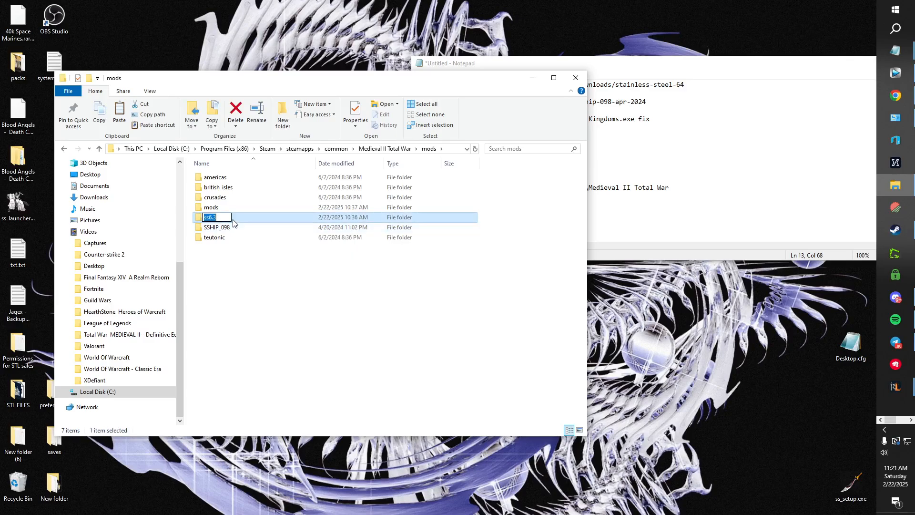
right_click(237, 308)
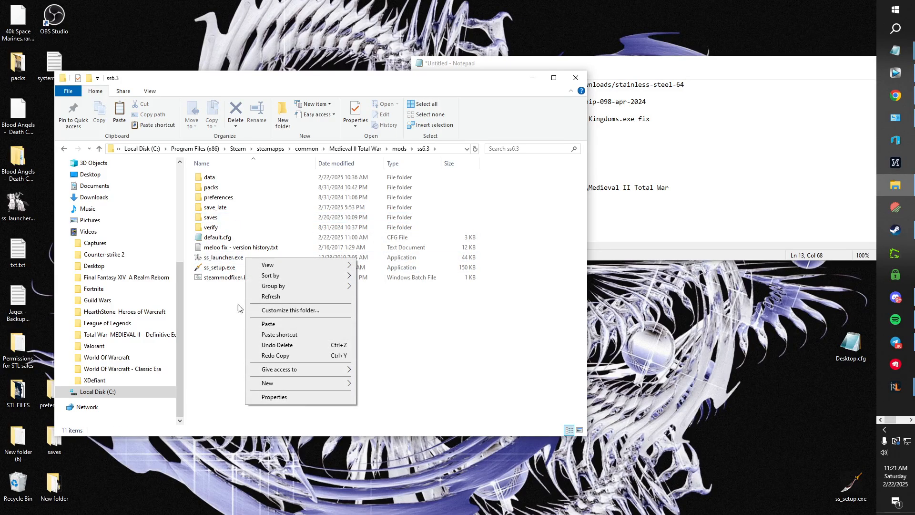
left_click(275, 397)
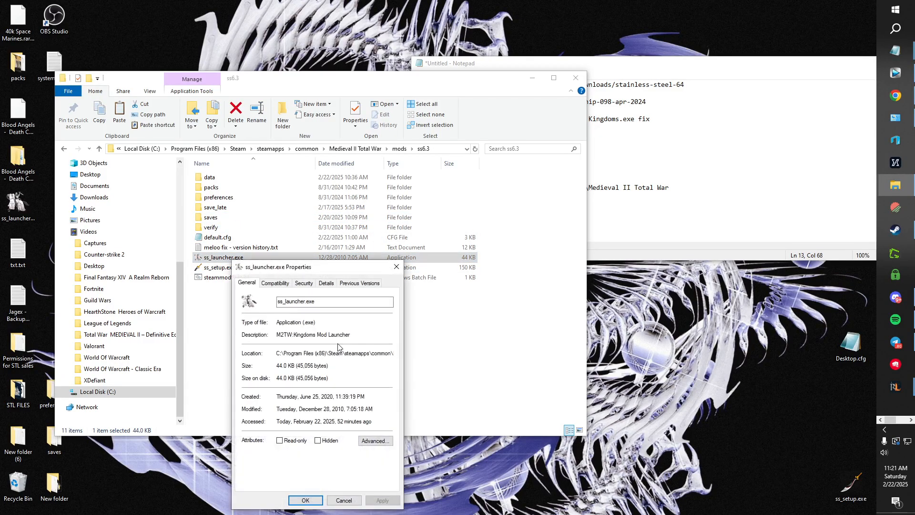
left_click(275, 283)
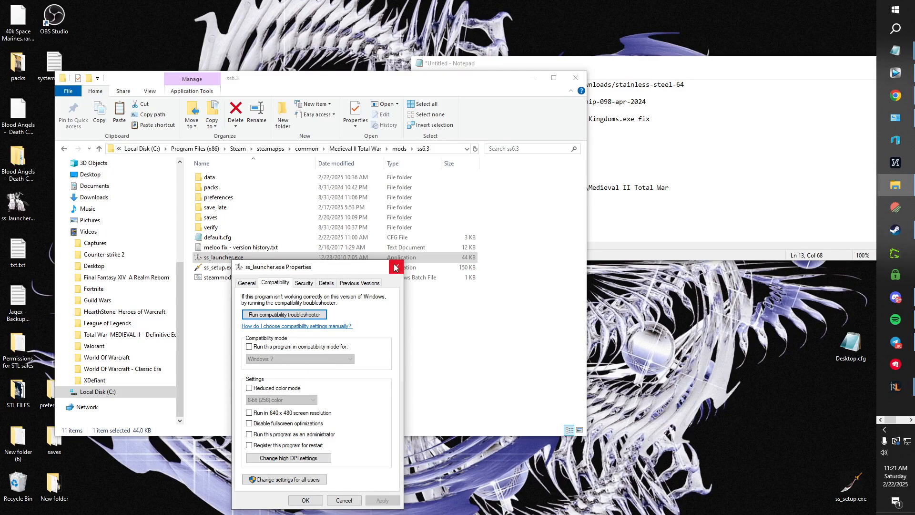
mouse_move(396, 267)
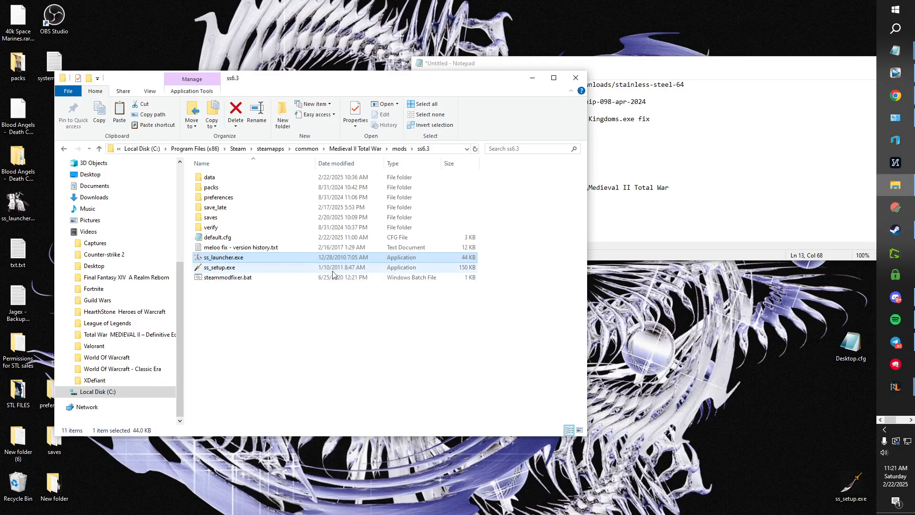
mouse_move(287, 262)
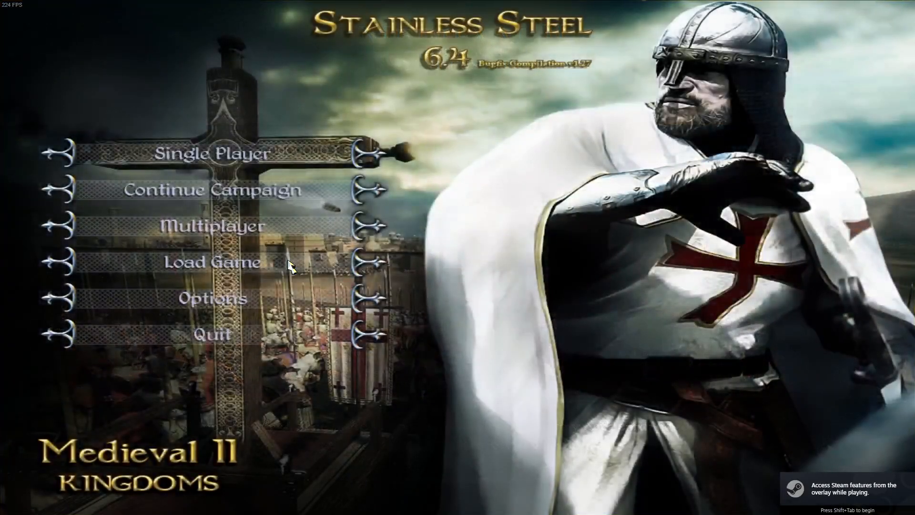
- Review the advanced video settings (1920x1080, no anti-aliasing) and return to the options menu
left_click(208, 298)
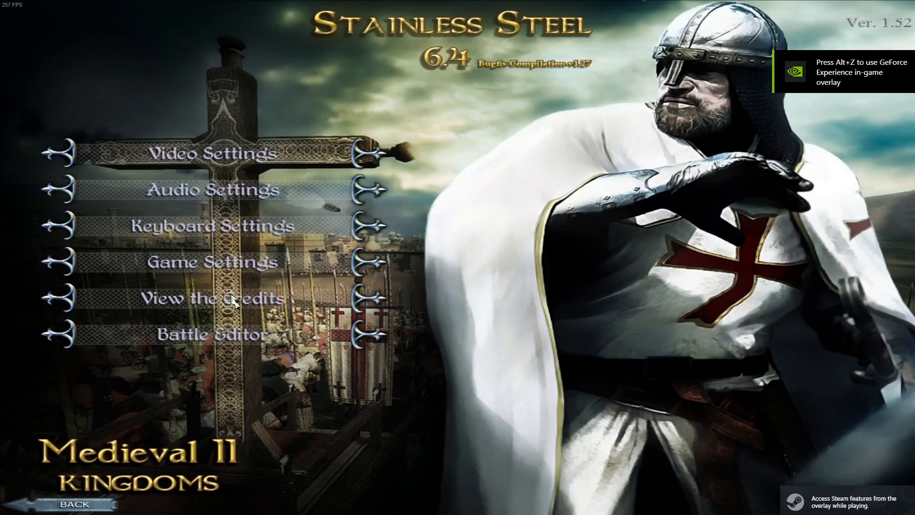
left_click(211, 153)
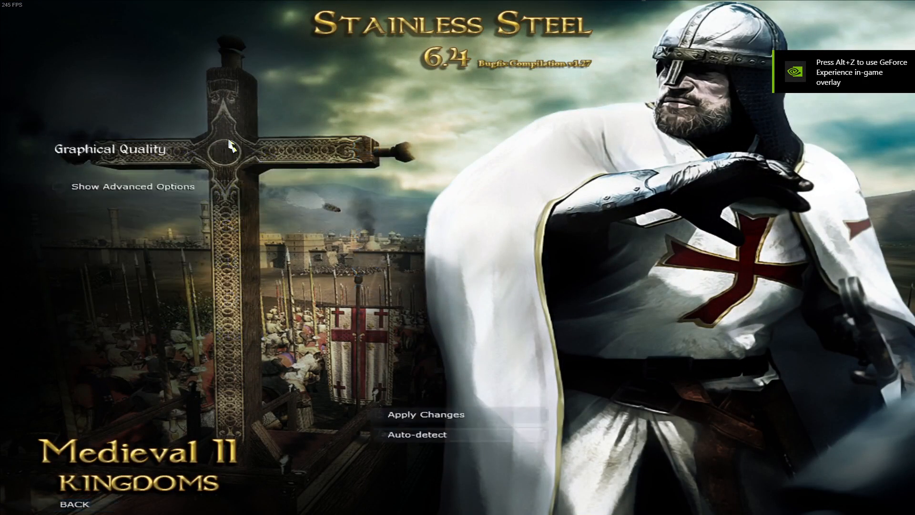
left_click(64, 188)
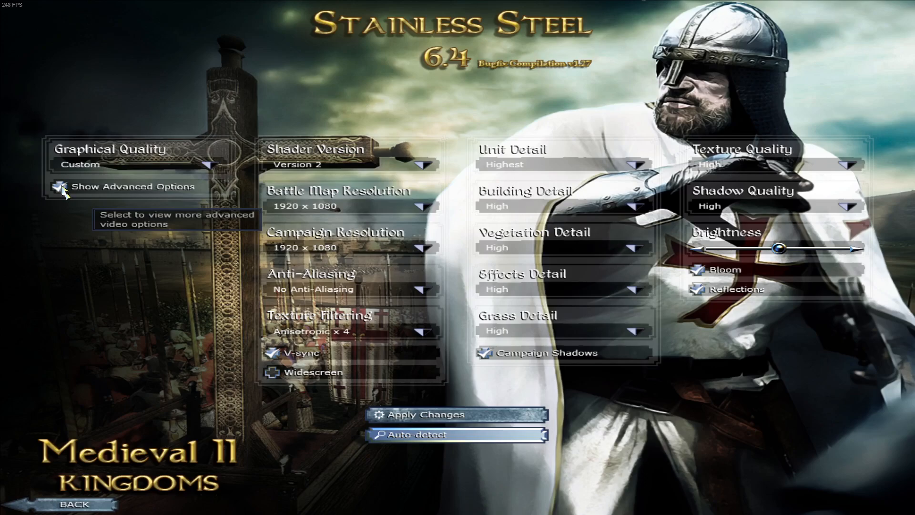
mouse_move(436, 382)
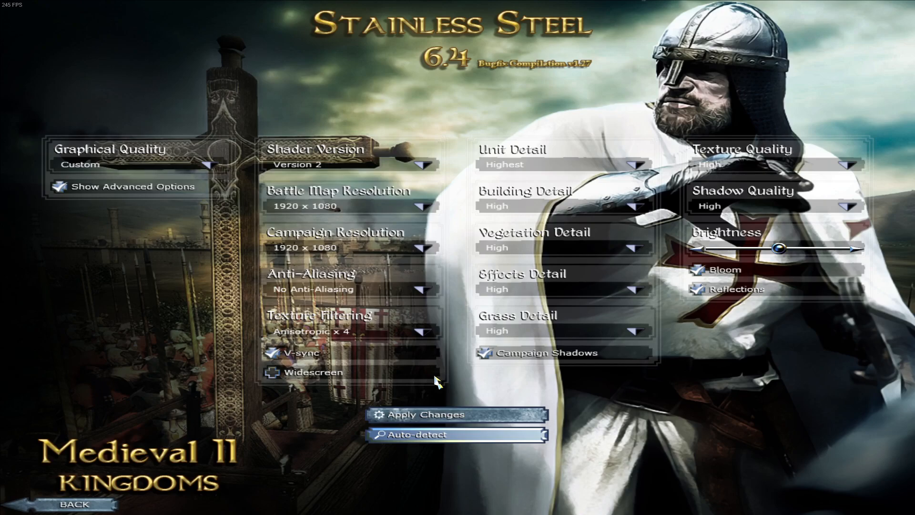
mouse_move(102, 505)
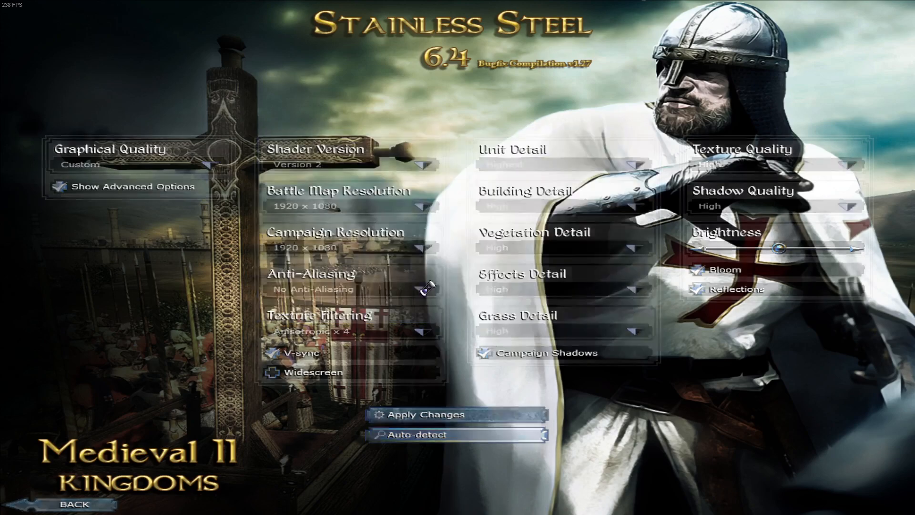
left_click(79, 503)
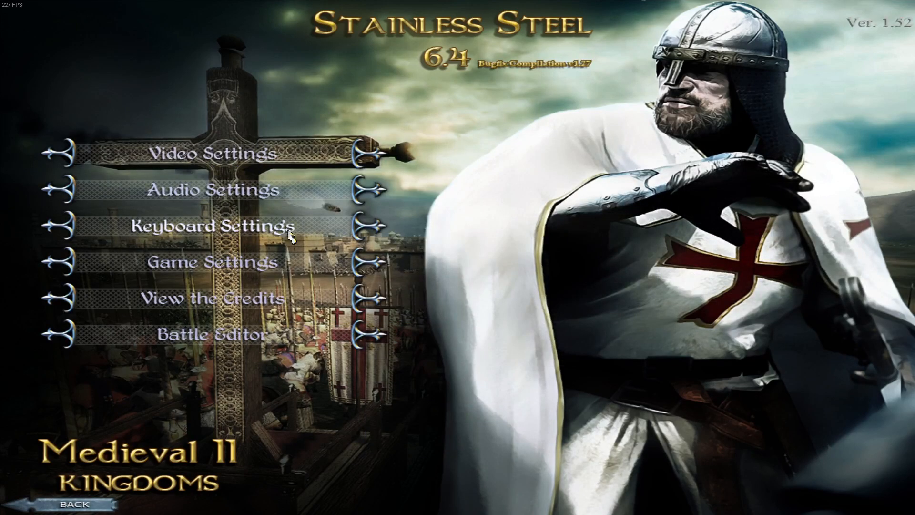
- In game settings keep Default Unit Scale at Normal, then back out to the main menu
left_click(212, 261)
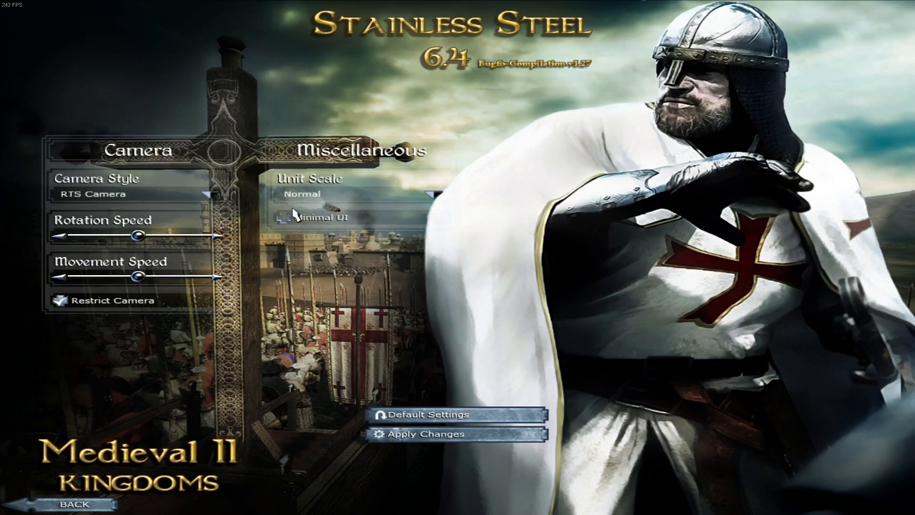
mouse_move(519, 138)
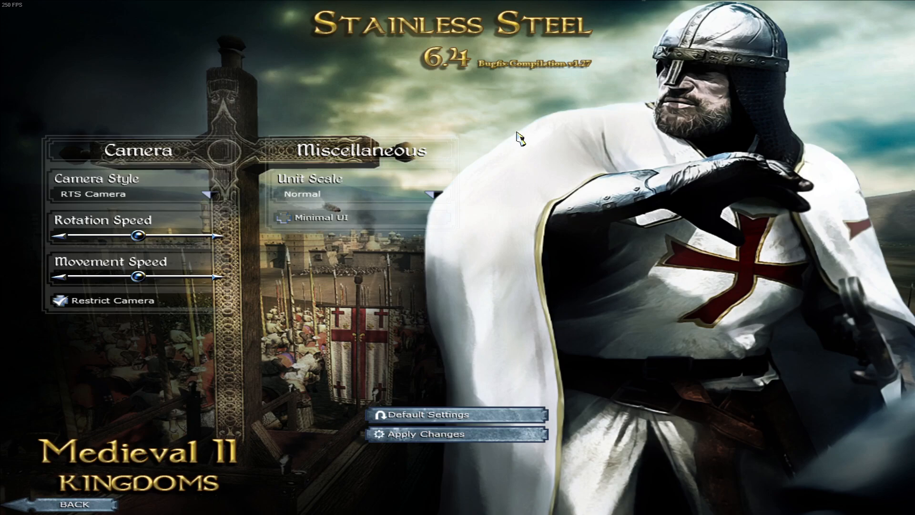
mouse_move(303, 236)
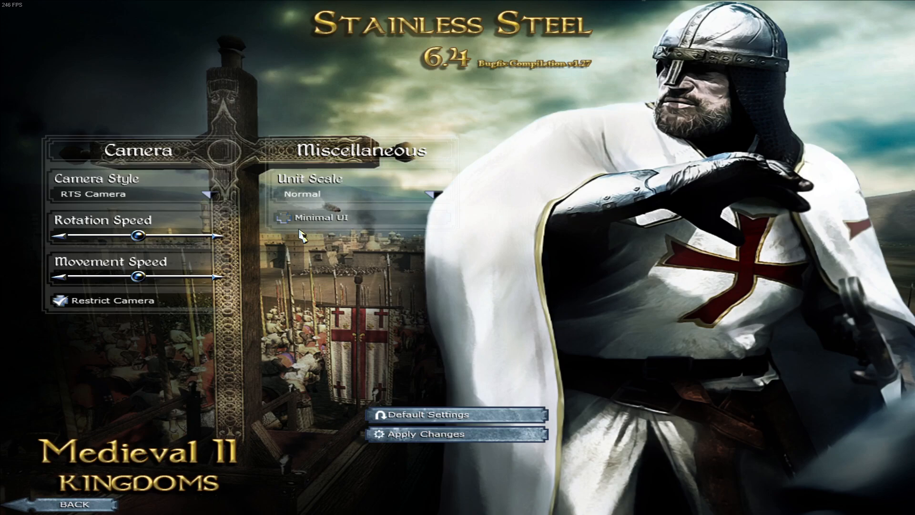
mouse_move(399, 191)
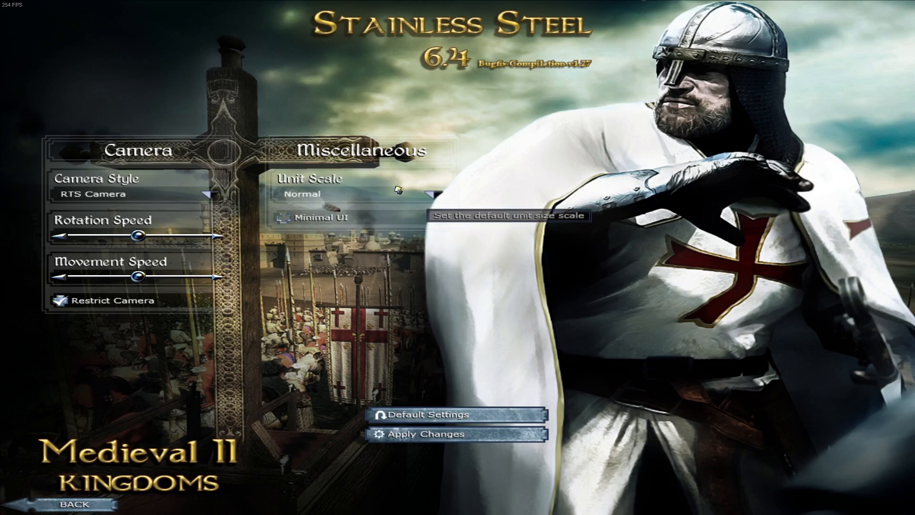
left_click(434, 193)
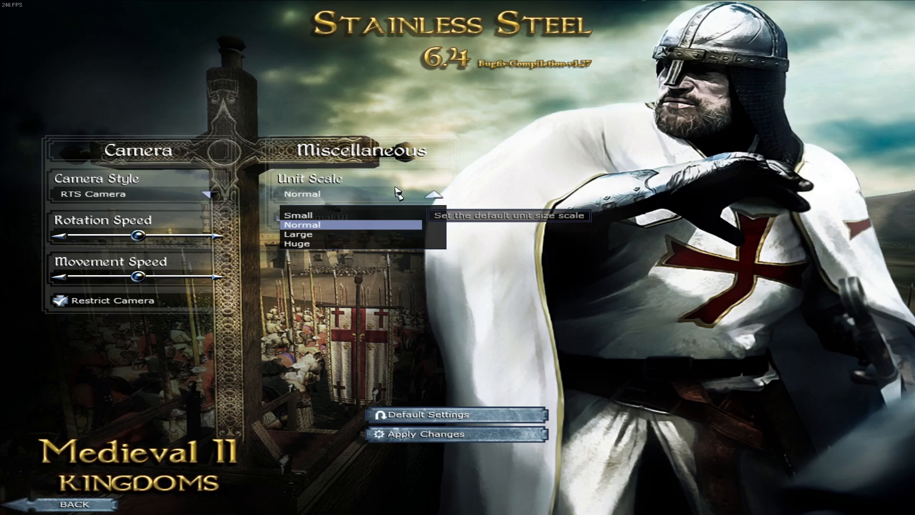
left_click(302, 224)
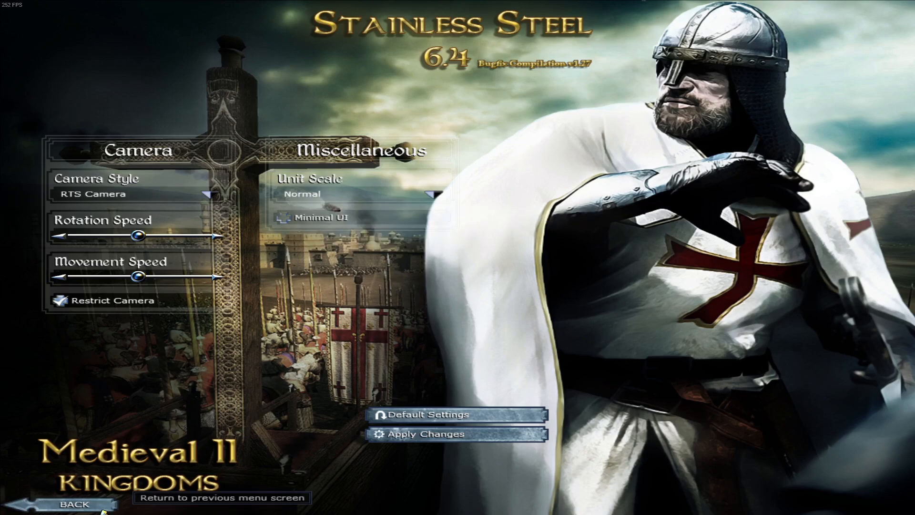
left_click(74, 503)
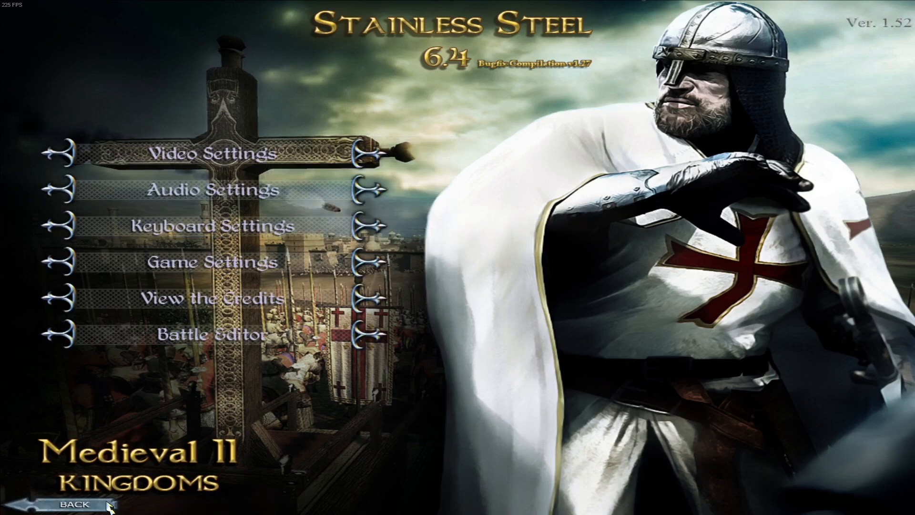
left_click(75, 504)
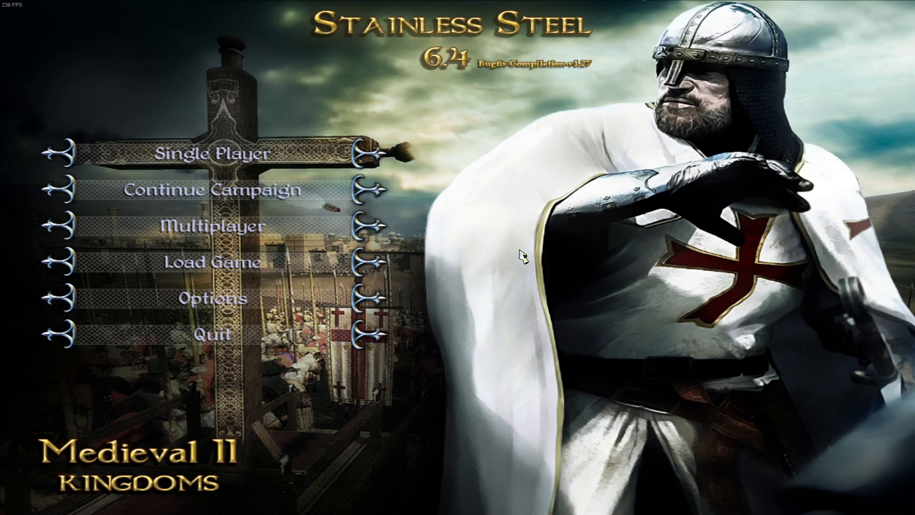
mouse_move(233, 354)
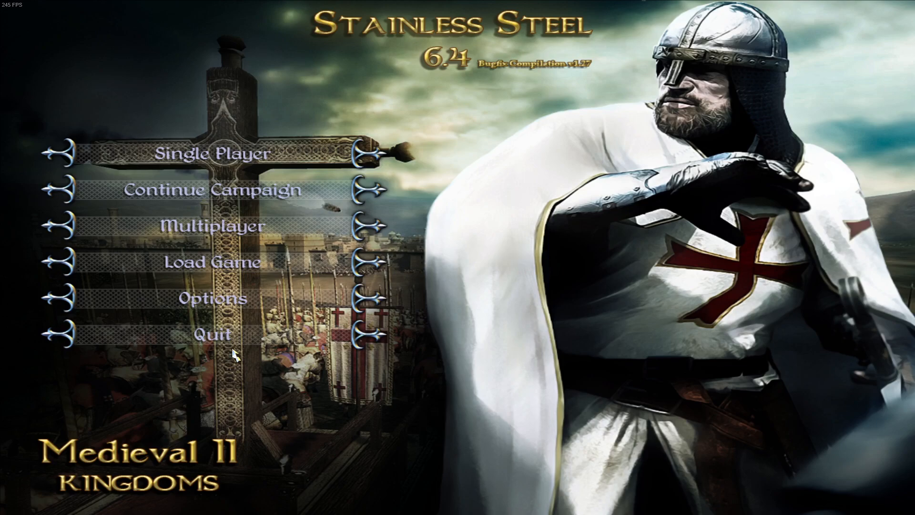
- Quit Stainless Steel 6.4 and confirm the exit back to the desktop
left_click(212, 334)
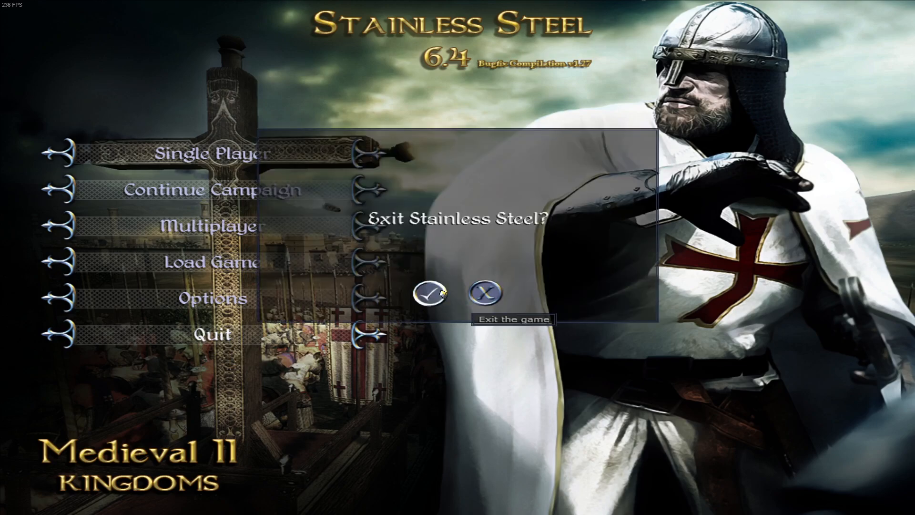
left_click(432, 293)
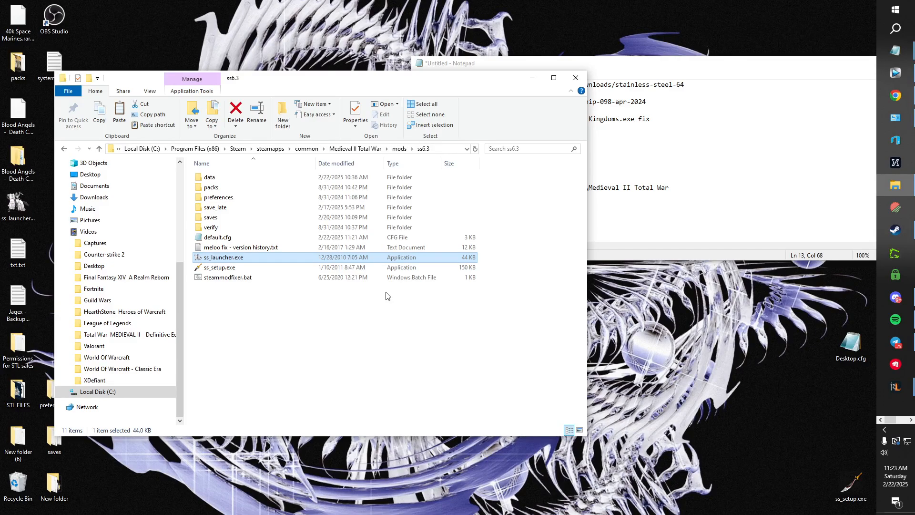
mouse_move(83, 146)
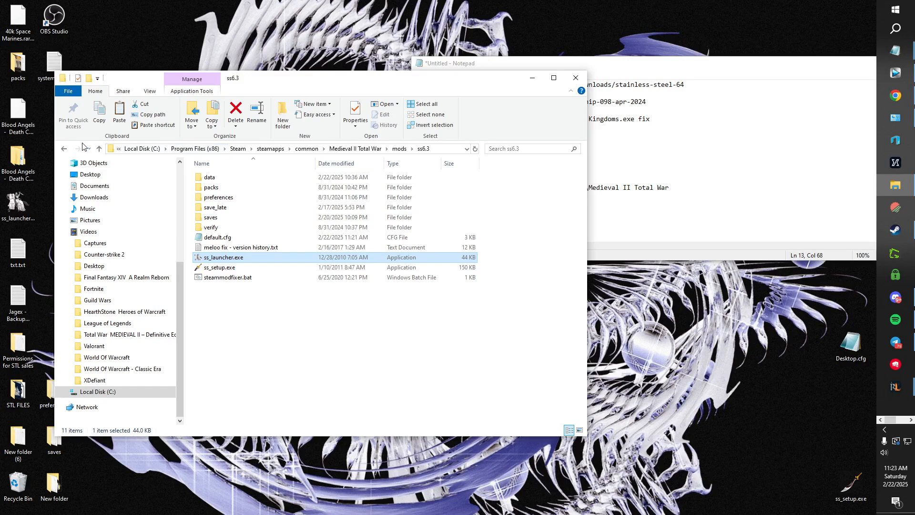
- Launch ss_setup.exe from the ss6.3 mods folder to bring up SS Setup
double_click(220, 267)
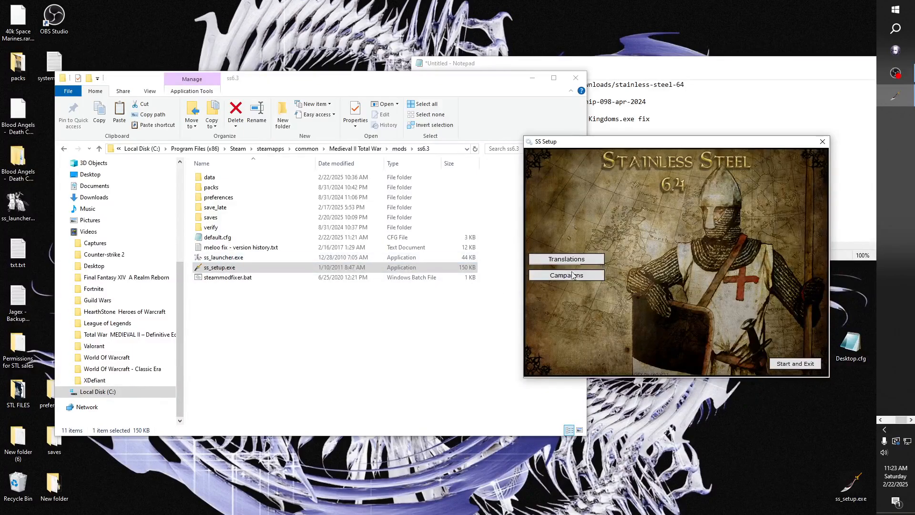
- In the Early Era campaign's Script Handler, tick then untick the G5 Emergency Battle CTD Fix
left_click(565, 274)
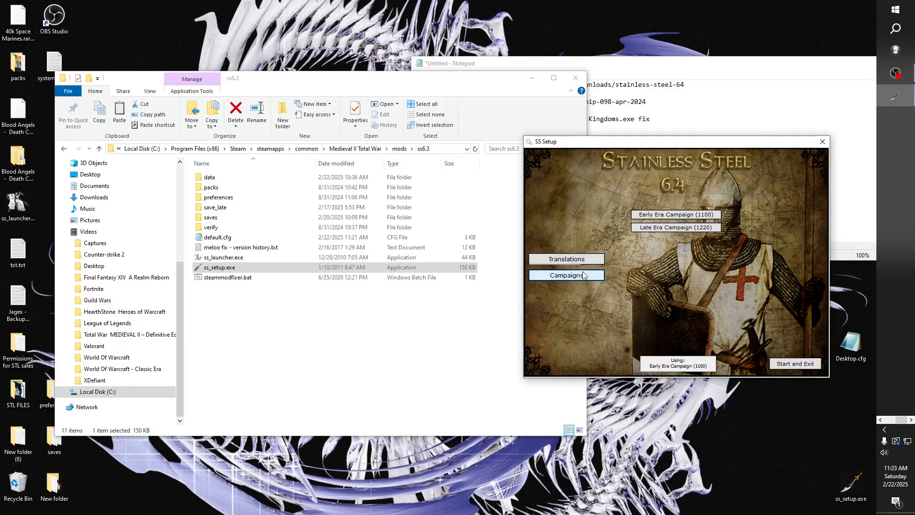
left_click(565, 275)
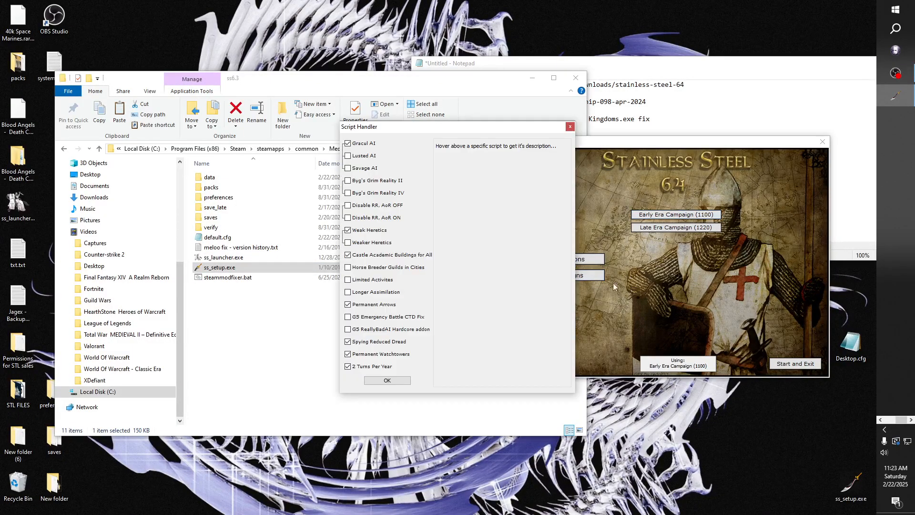
mouse_move(387, 317)
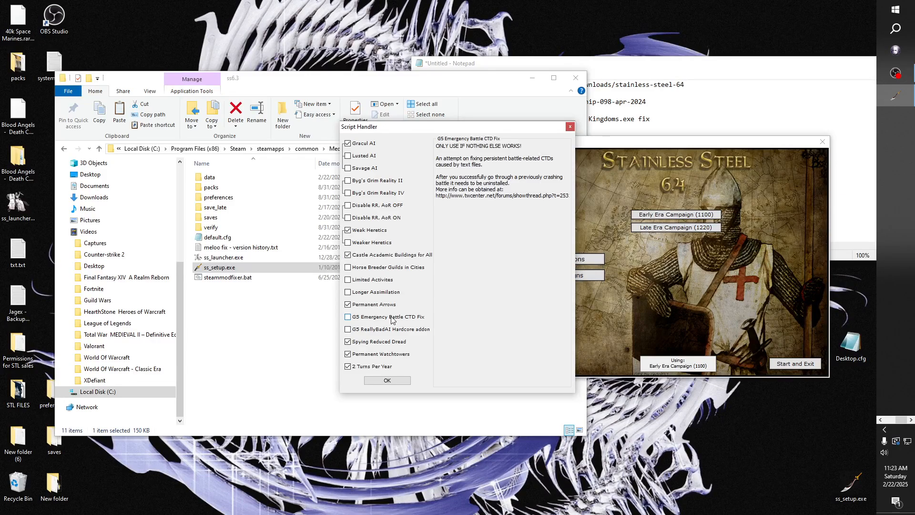
left_click(348, 316)
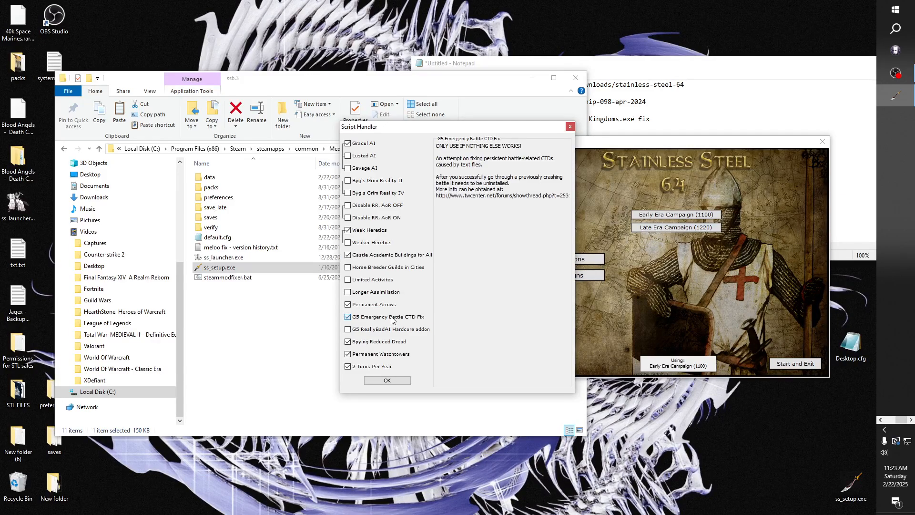
left_click(348, 317)
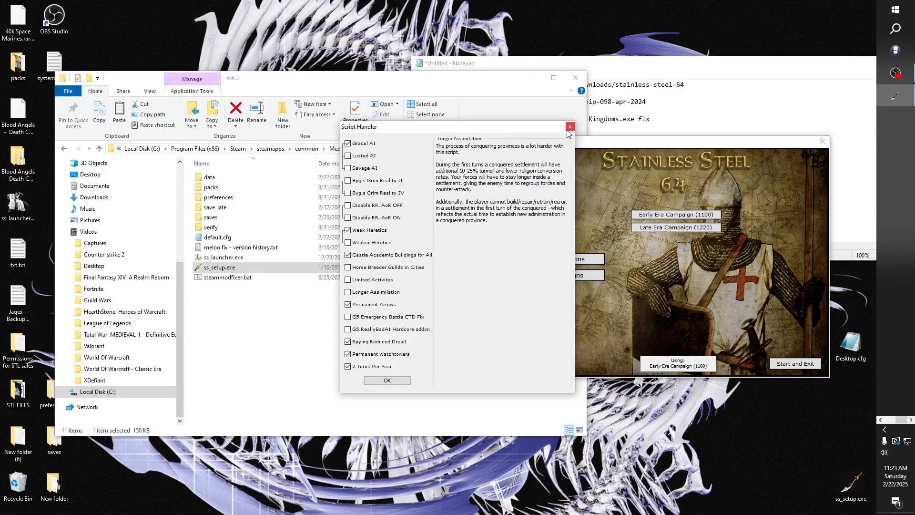
mouse_move(570, 127)
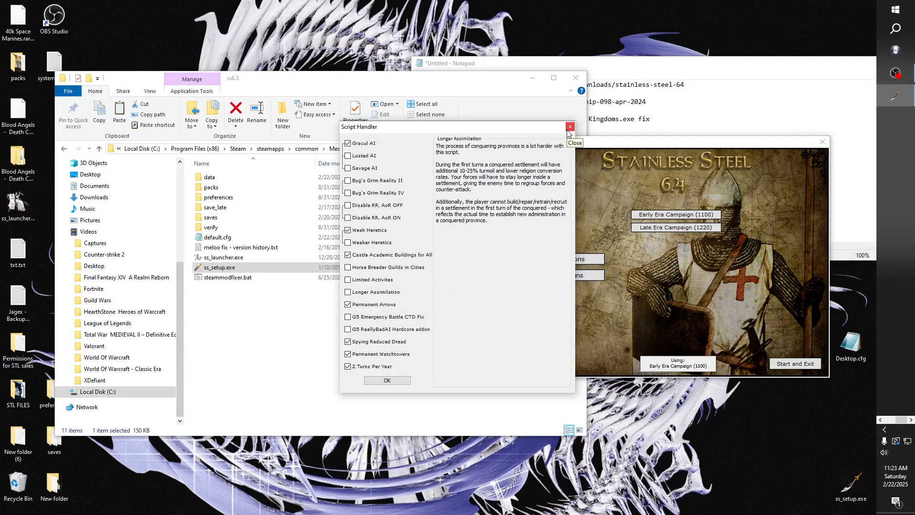
- Close the Script Handler and the SS Setup tool, returning to the ss6.3 folder
left_click(570, 127)
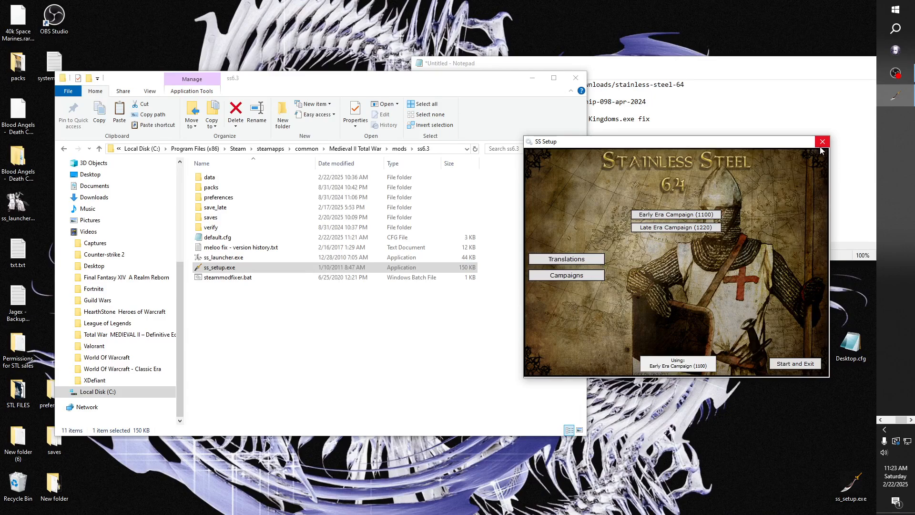
left_click(822, 141)
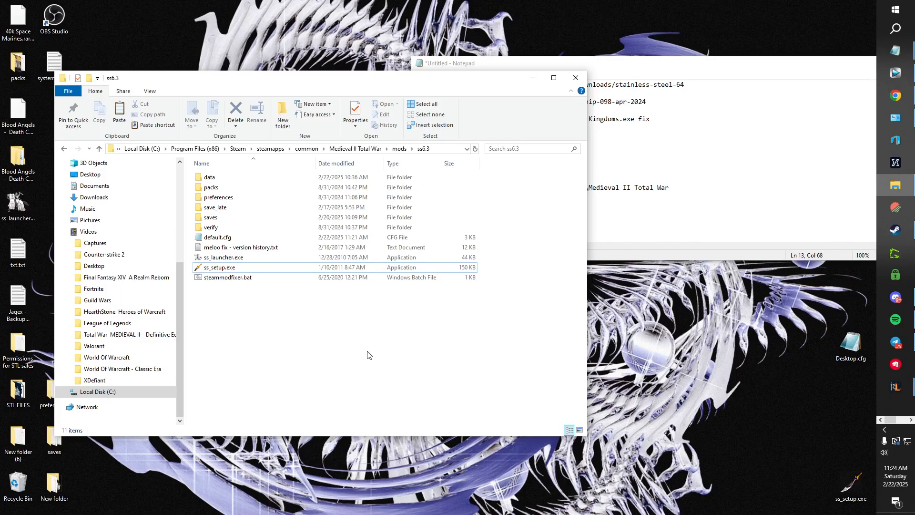
- Check default.cfg, then from the Medieval II Total War folder load medieval2.preference.cfg in Notepad
left_click(217, 237)
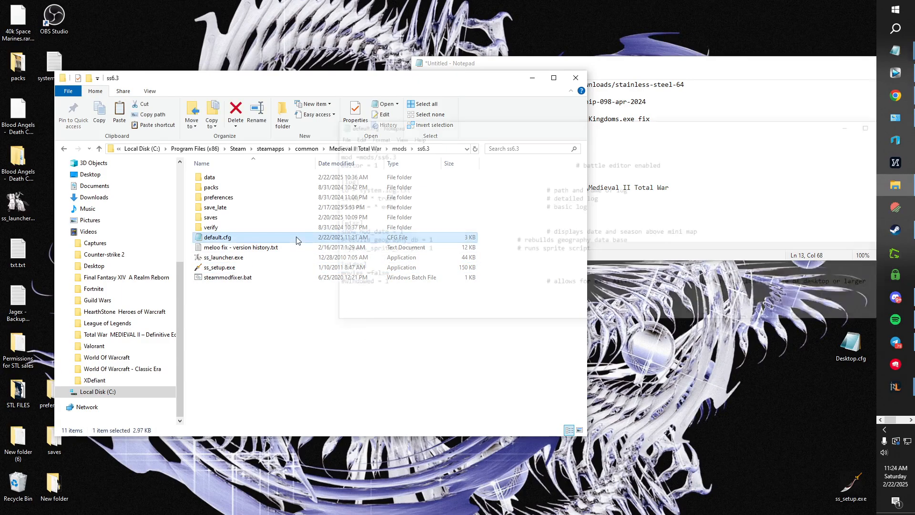
double_click(217, 237)
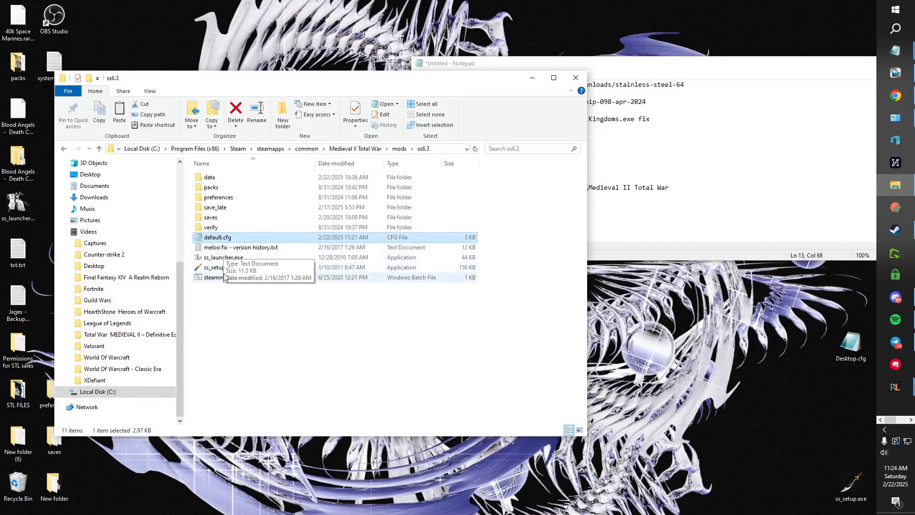
left_click(66, 149)
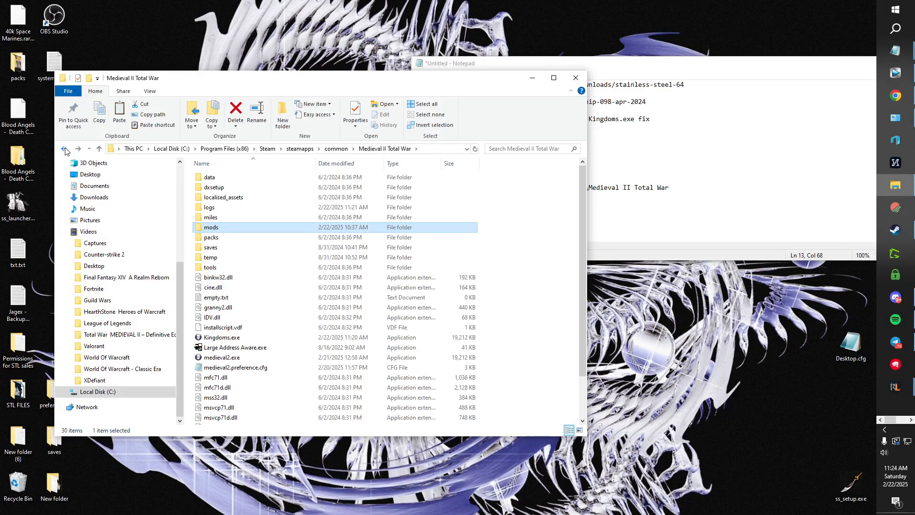
double_click(235, 367)
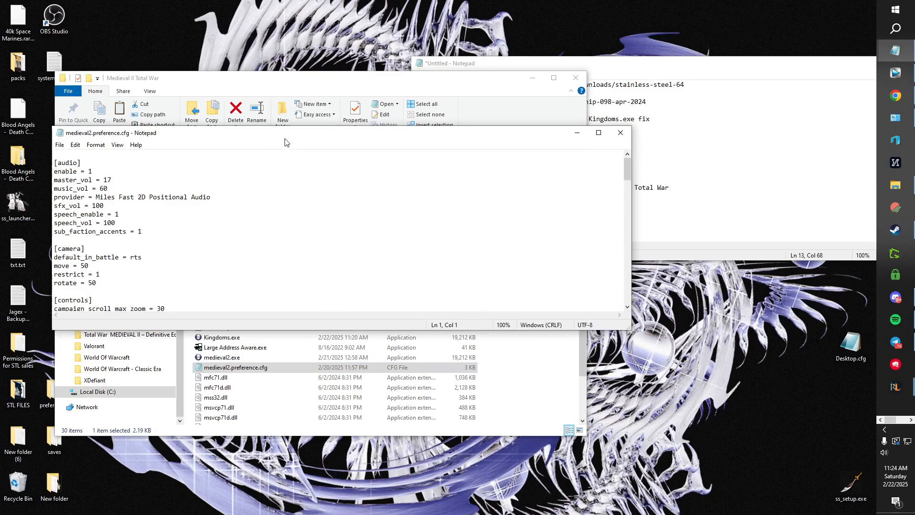
- Maximize the preference file, review its game and video settings with auto_save 0, then return to the untitled notes
left_click(597, 133)
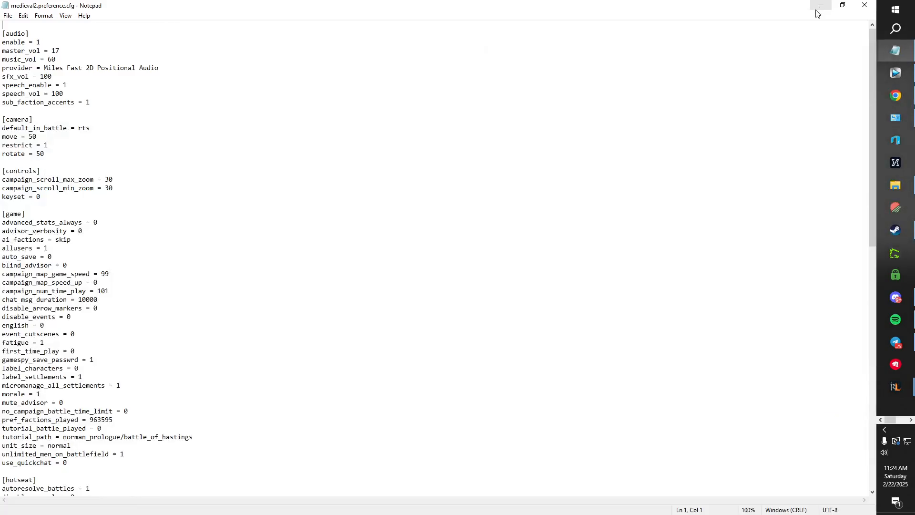
scroll("down", 3)
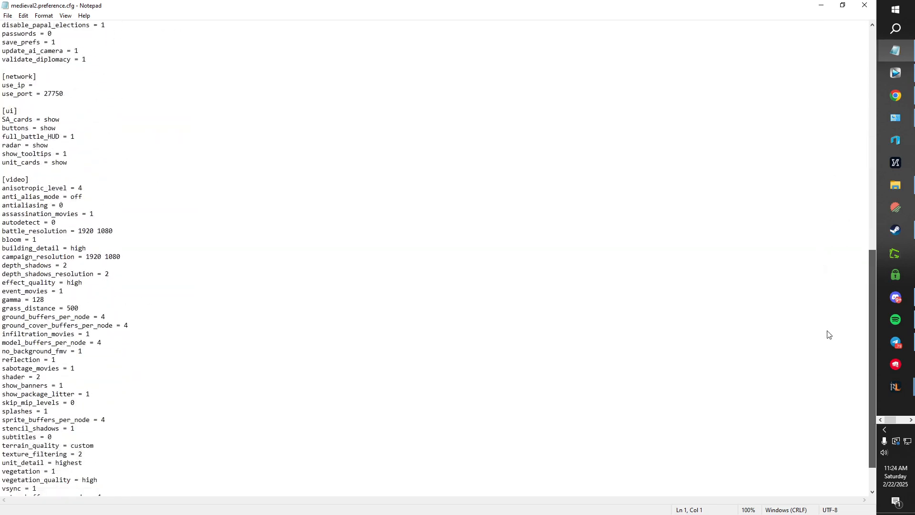
scroll("up", 3)
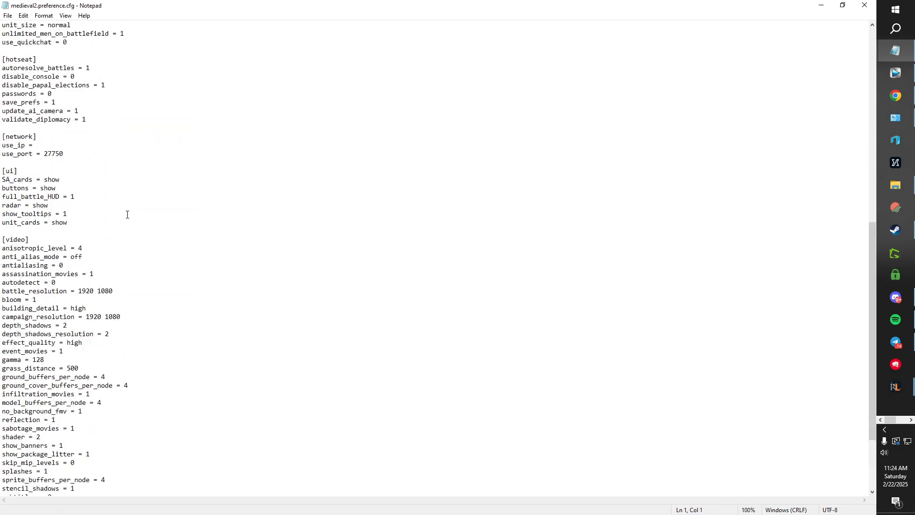
scroll("up", 3)
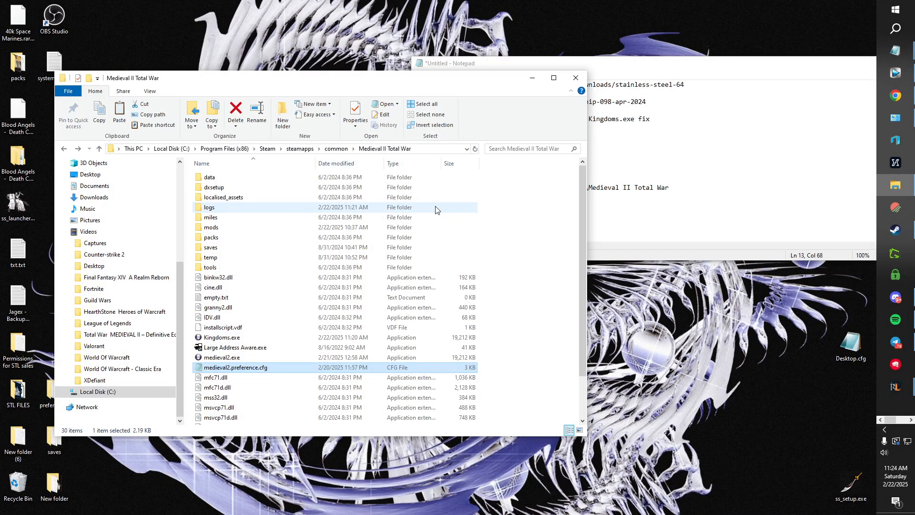
left_click(461, 63)
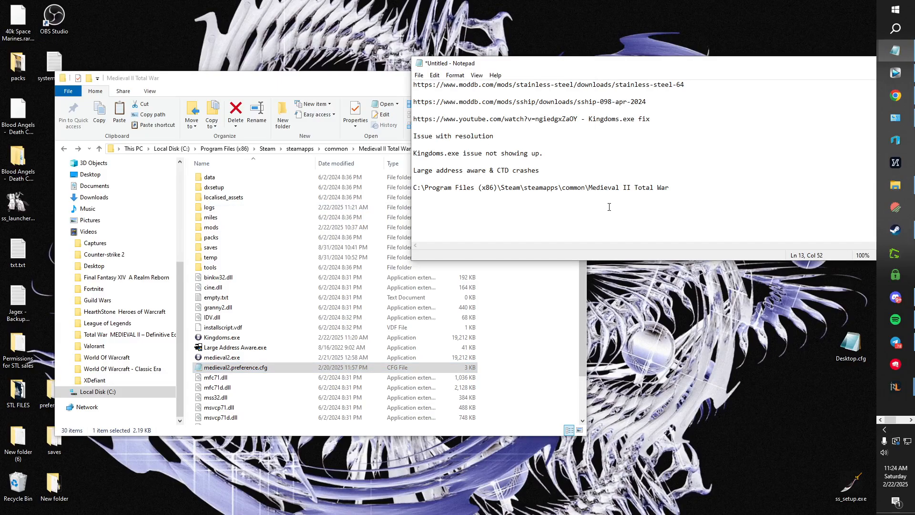